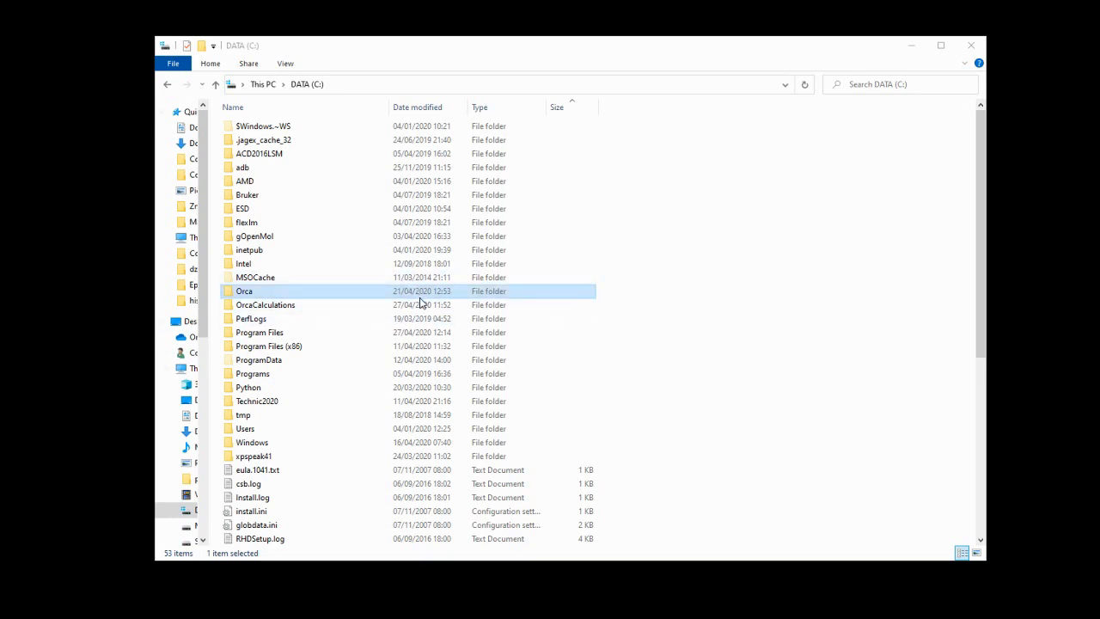
Go into OrcaCalculations on the C: drive, then into its empty Water folder.
click(266, 305)
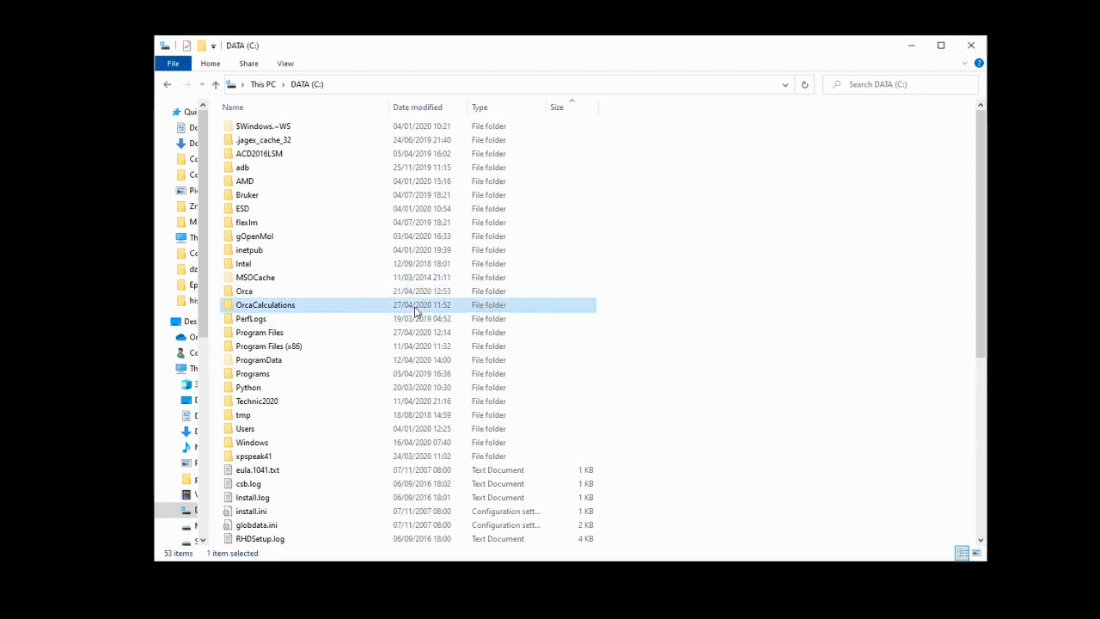
mouse_move(271, 314)
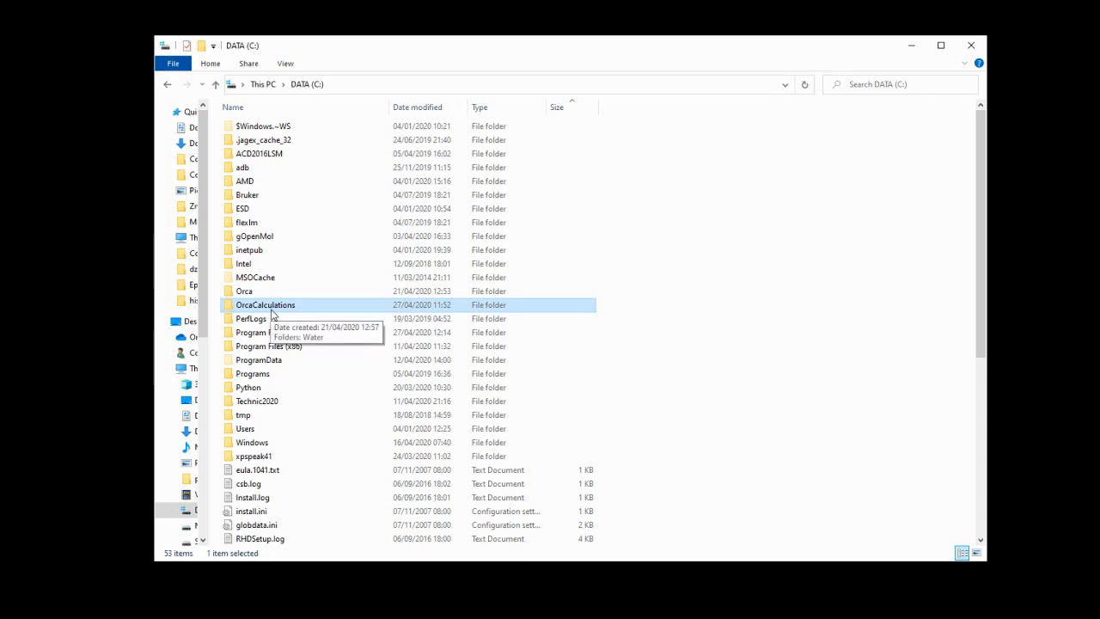
double_click(266, 304)
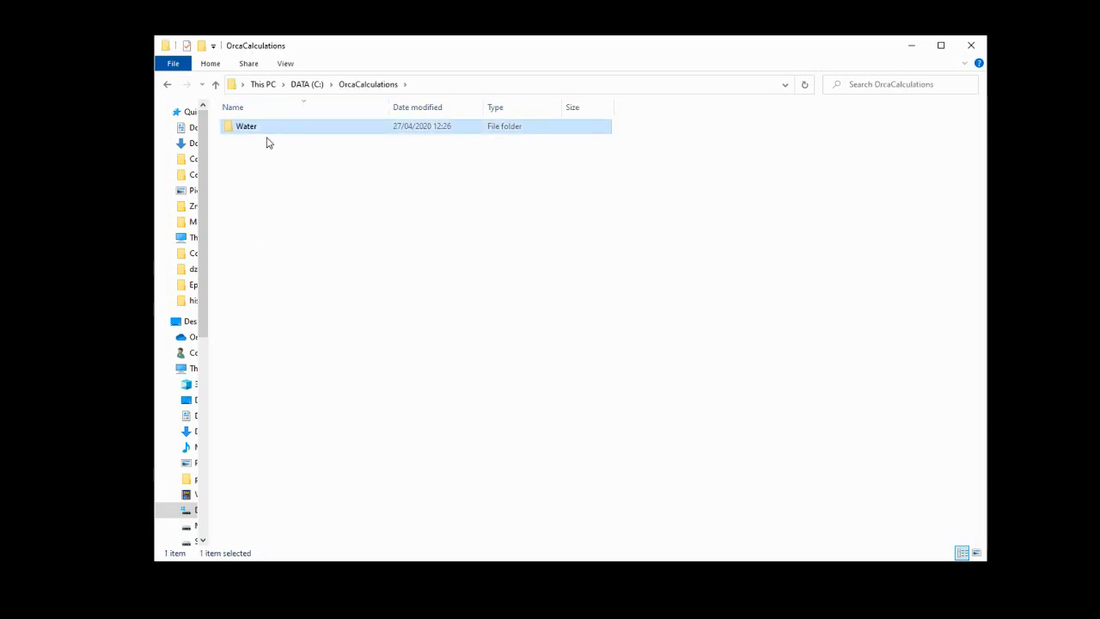
double_click(247, 127)
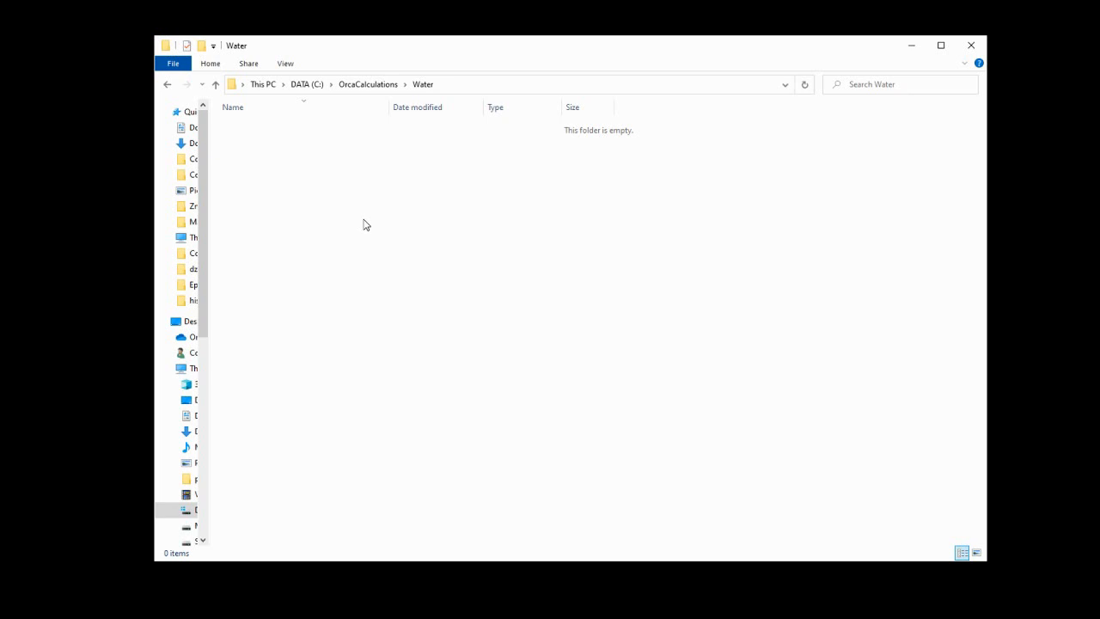
mouse_move(422, 338)
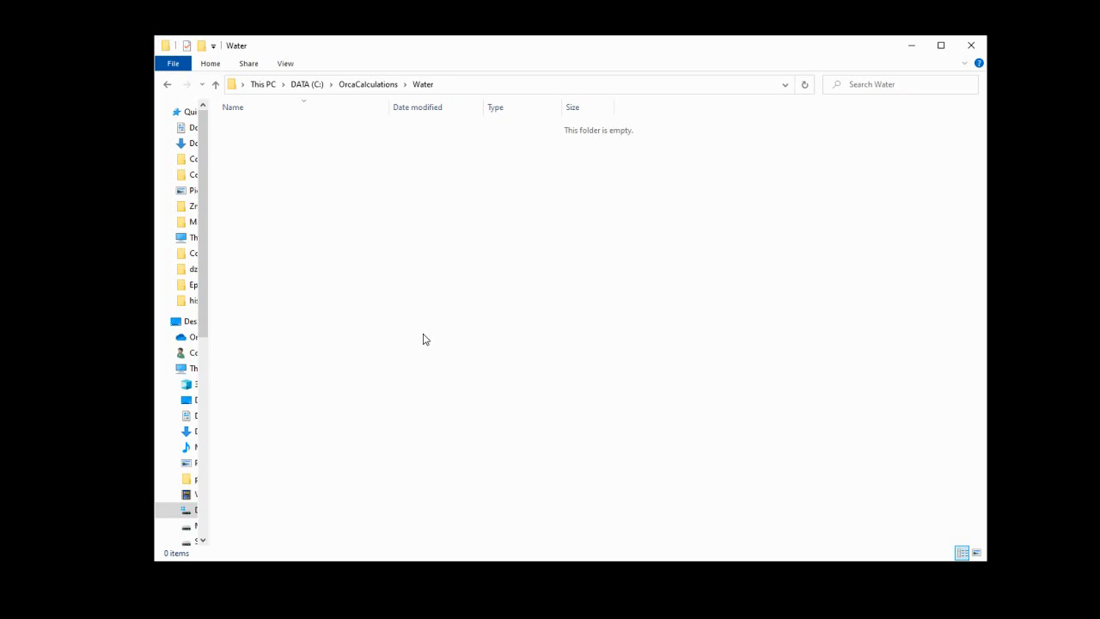
mouse_move(475, 422)
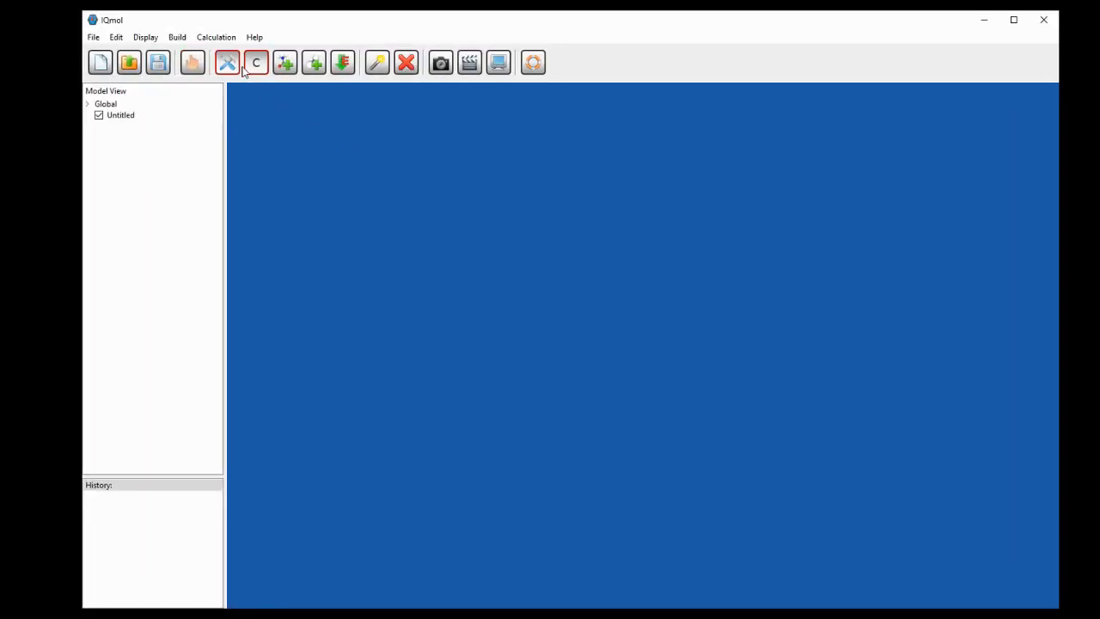
mouse_move(227, 62)
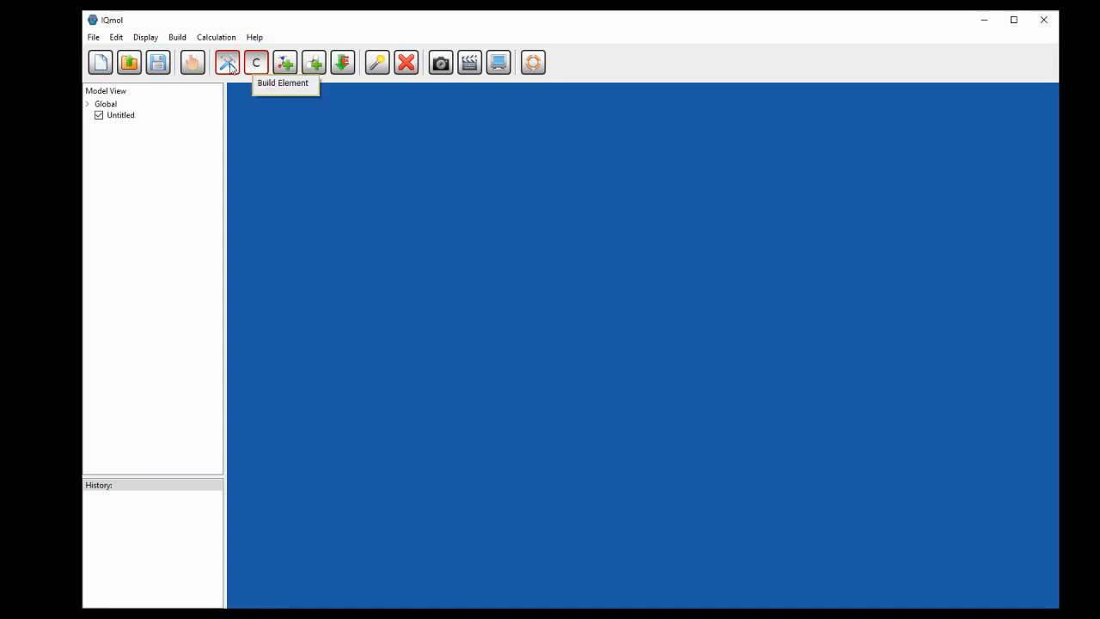
Place an oxygen atom, add hydrogens, minimize energy and symmetrize the molecule to C2v.
click(255, 62)
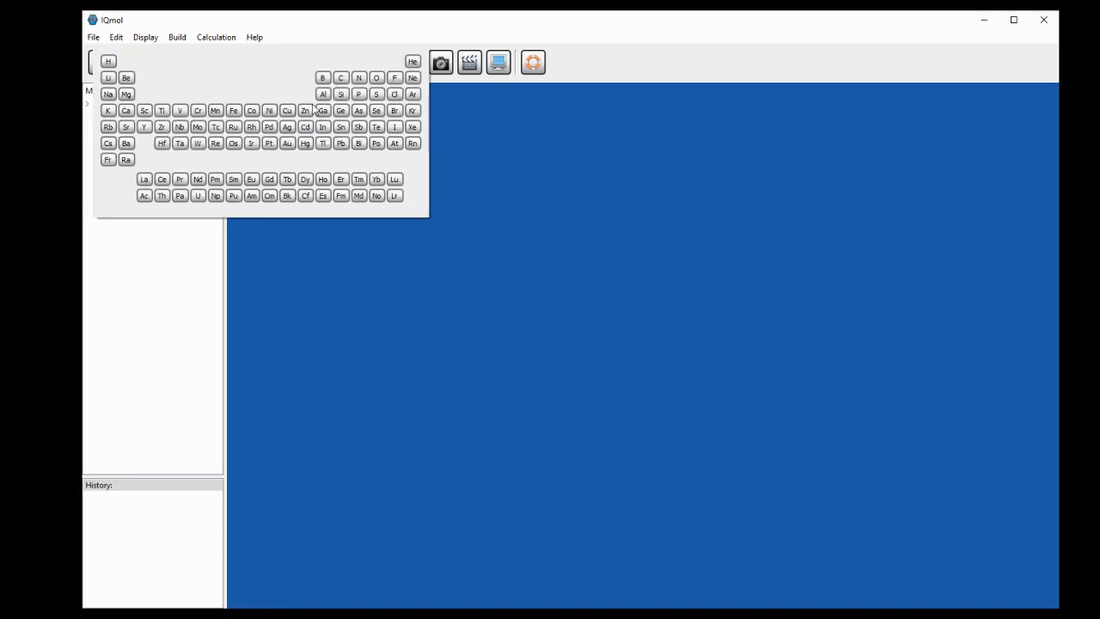
click(376, 77)
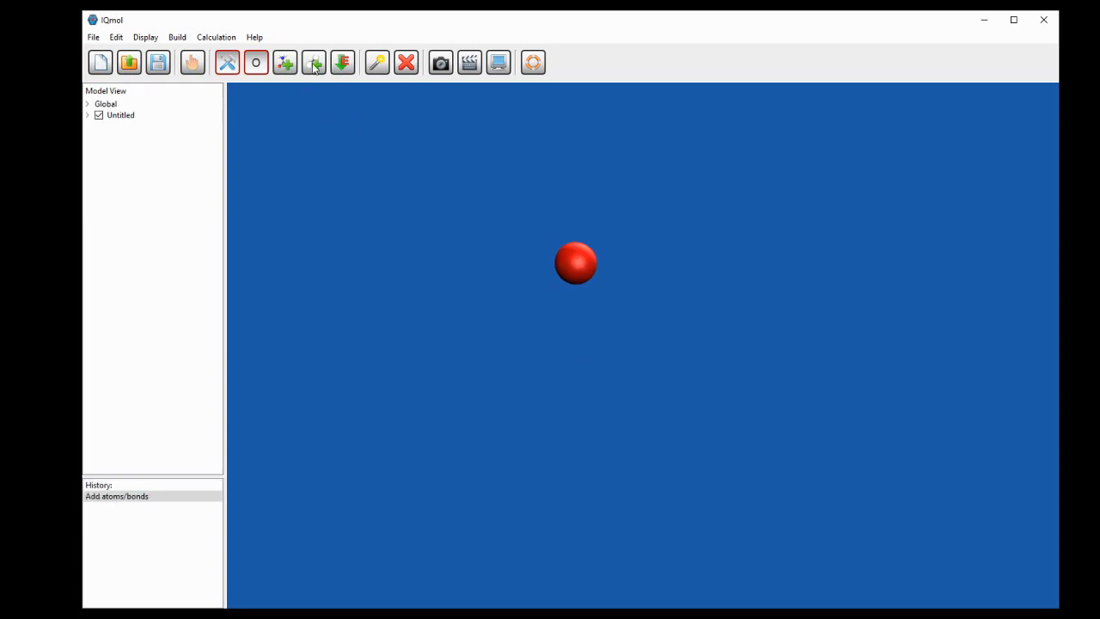
click(314, 62)
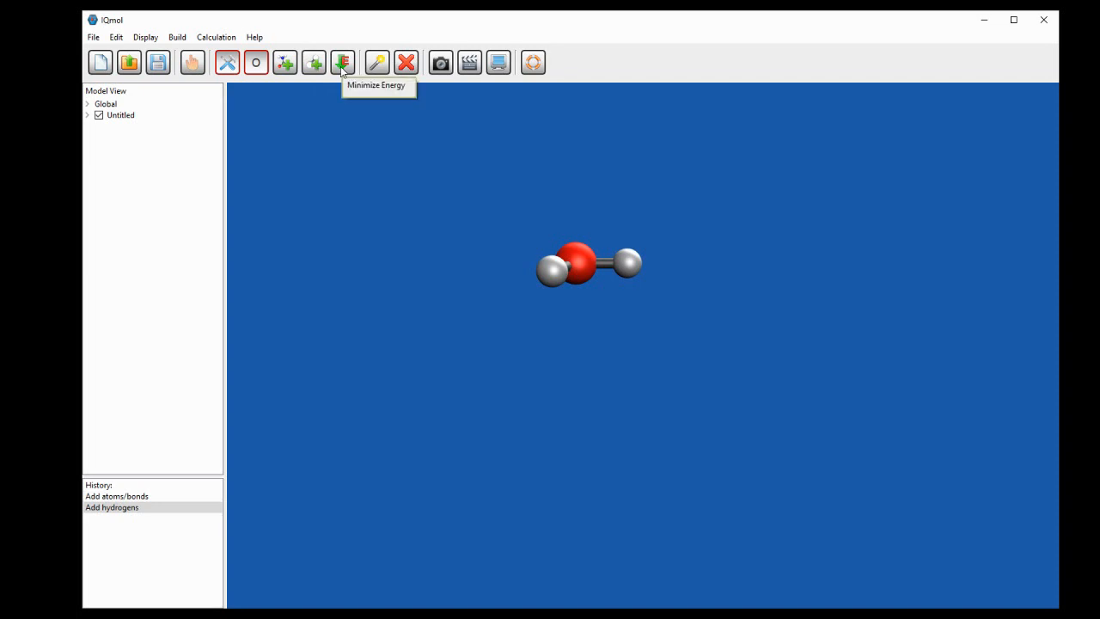
click(343, 62)
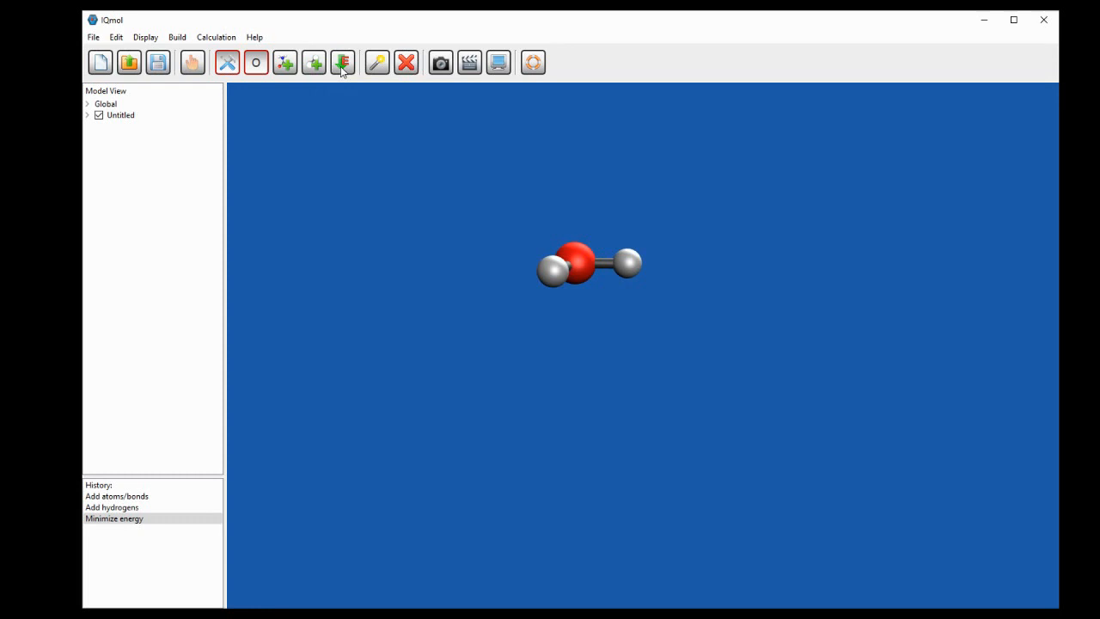
mouse_move(146, 37)
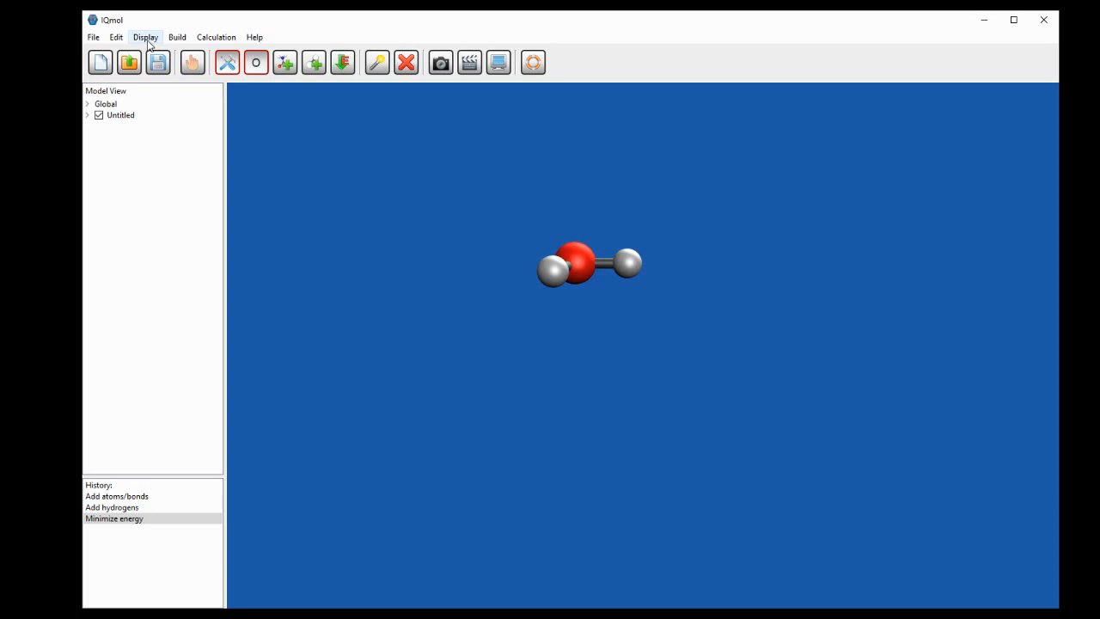
click(177, 37)
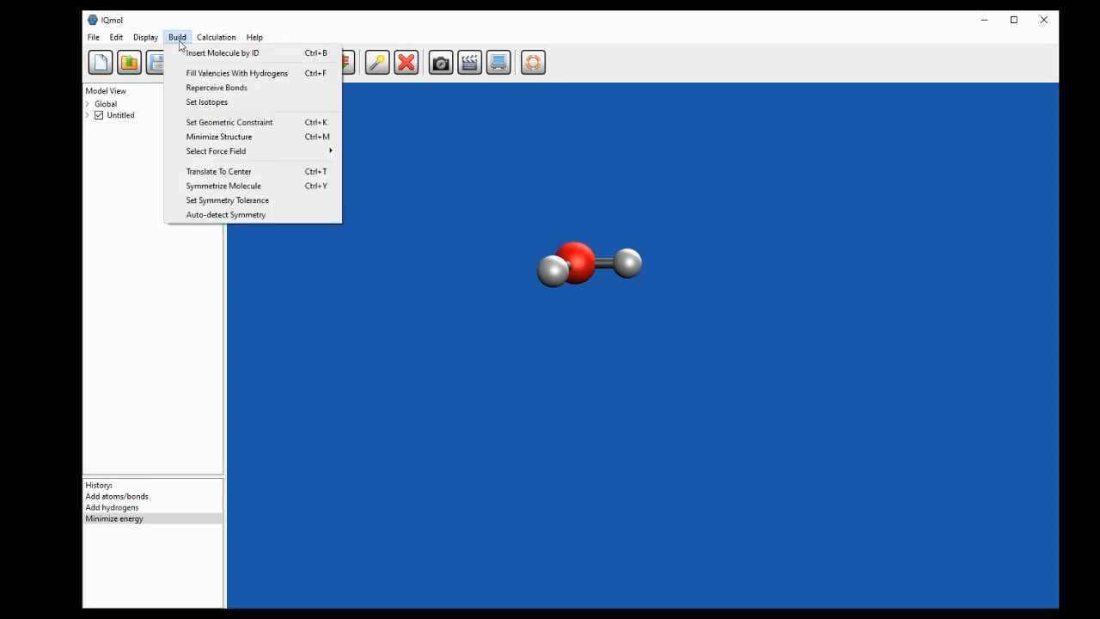
mouse_move(218, 171)
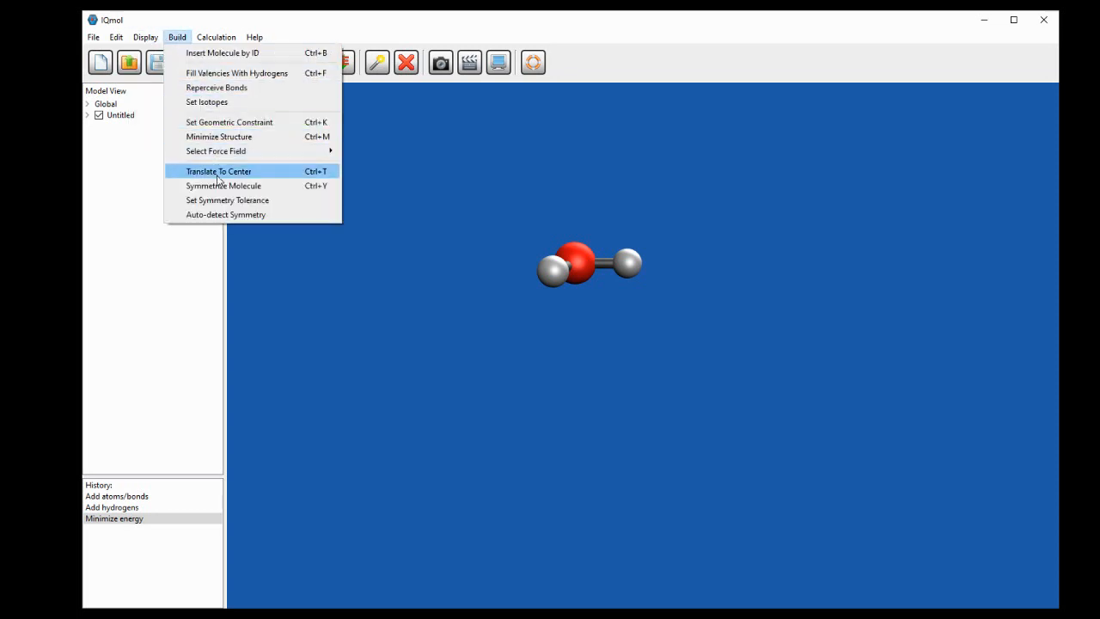
mouse_move(223, 185)
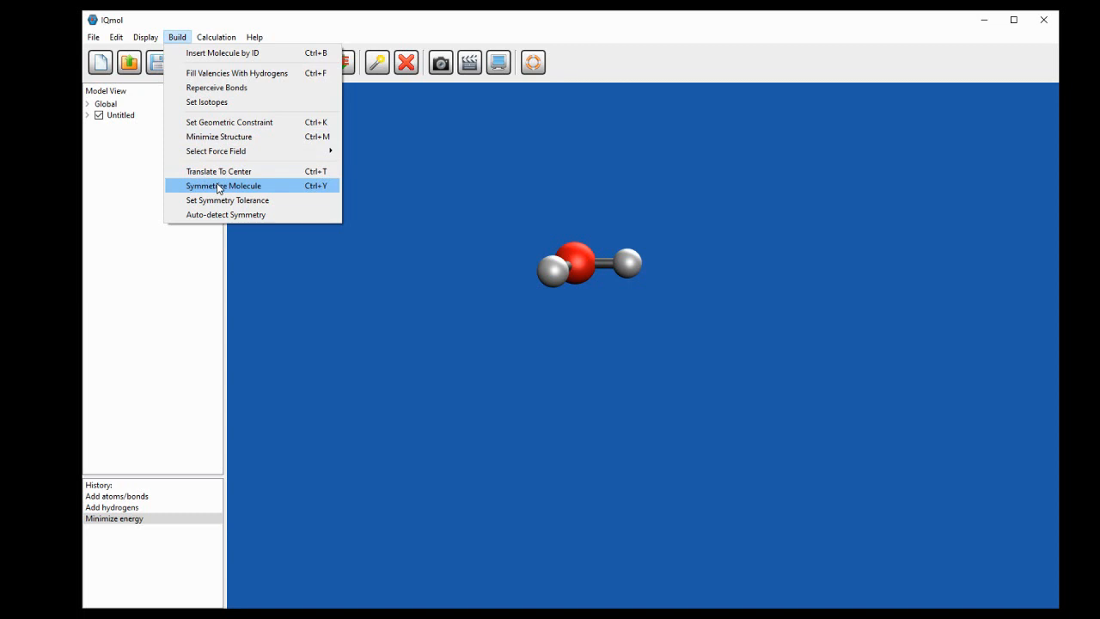
click(223, 186)
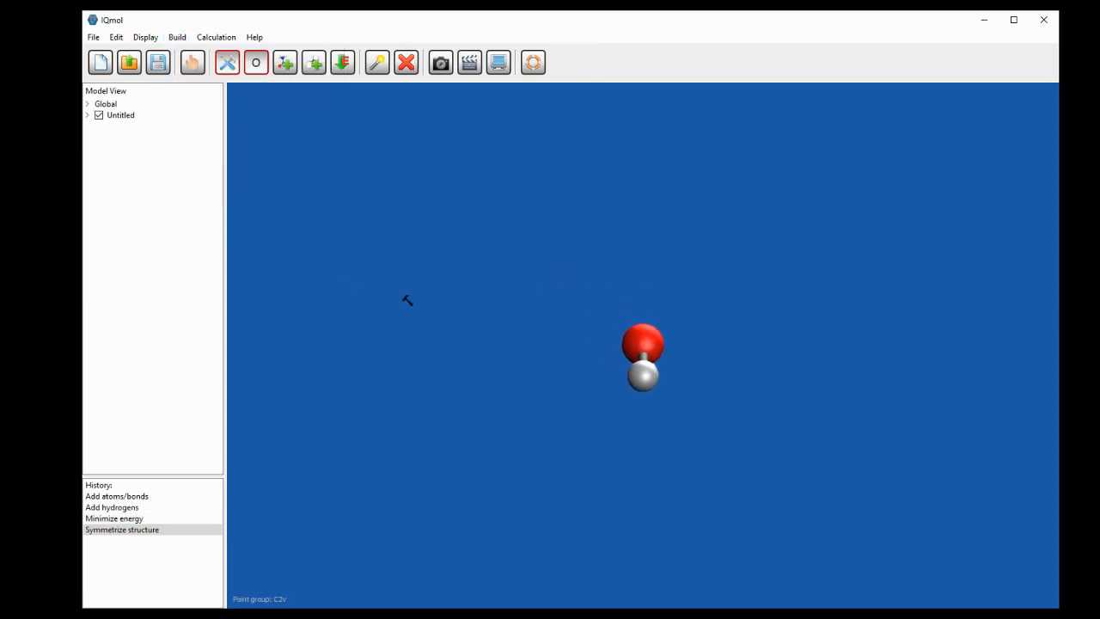
mouse_move(567, 447)
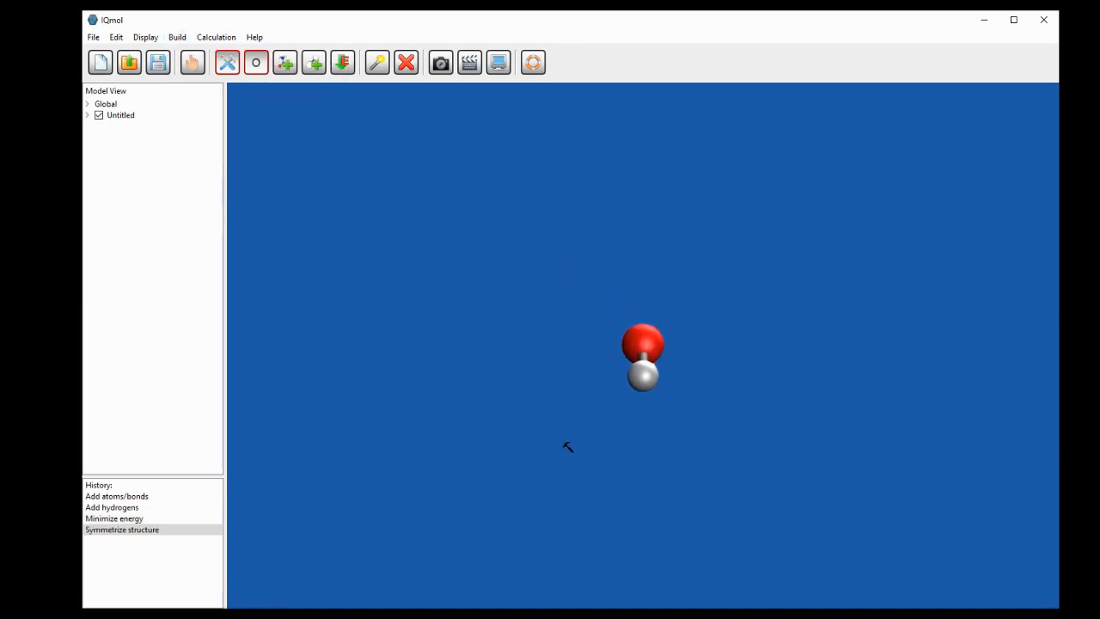
mouse_move(458, 208)
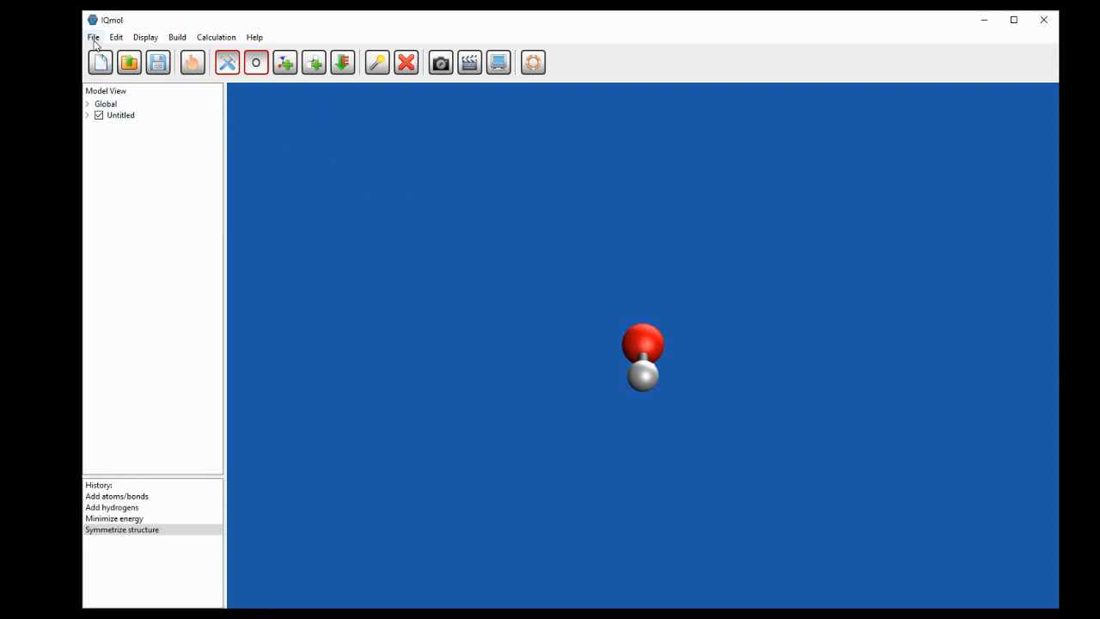
Save the IQmol molecule as water.xyz in the Water folder.
click(93, 37)
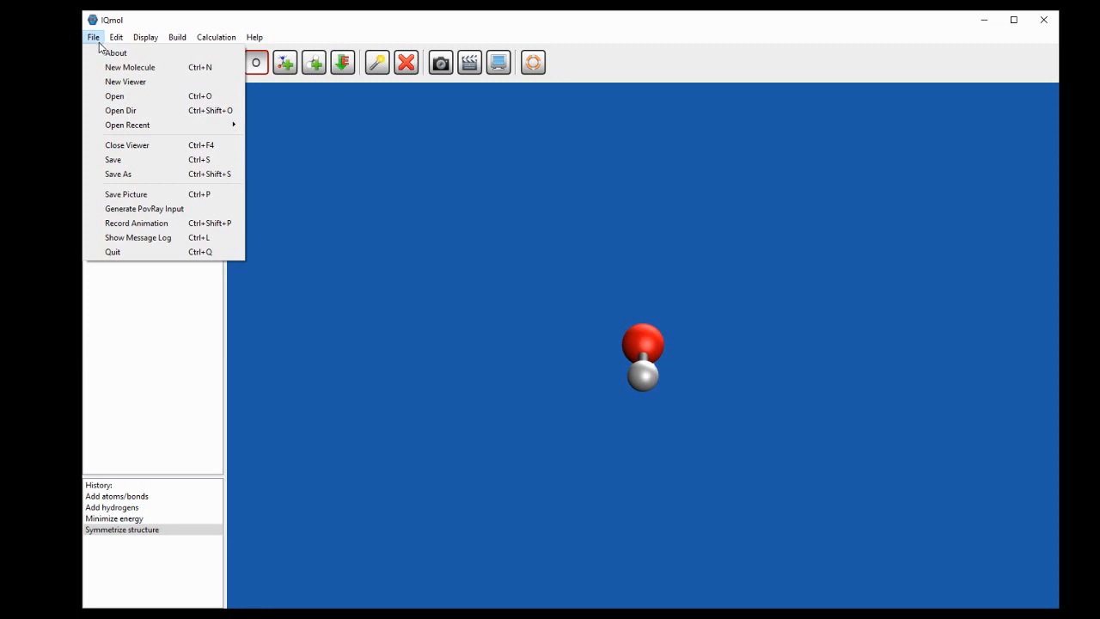
click(118, 173)
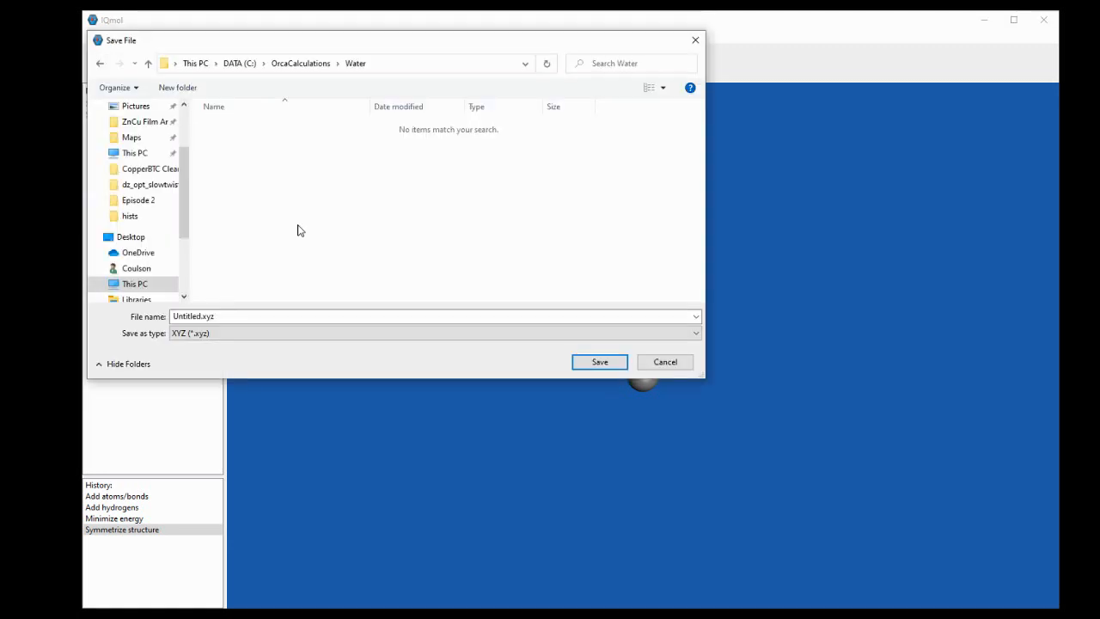
mouse_move(279, 263)
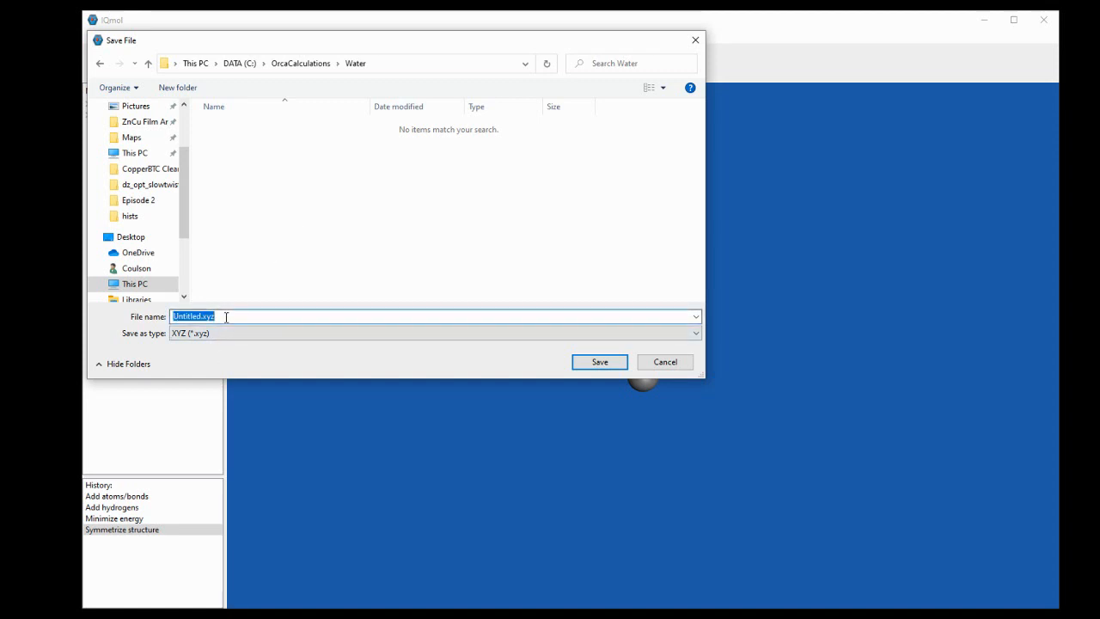
text(water)
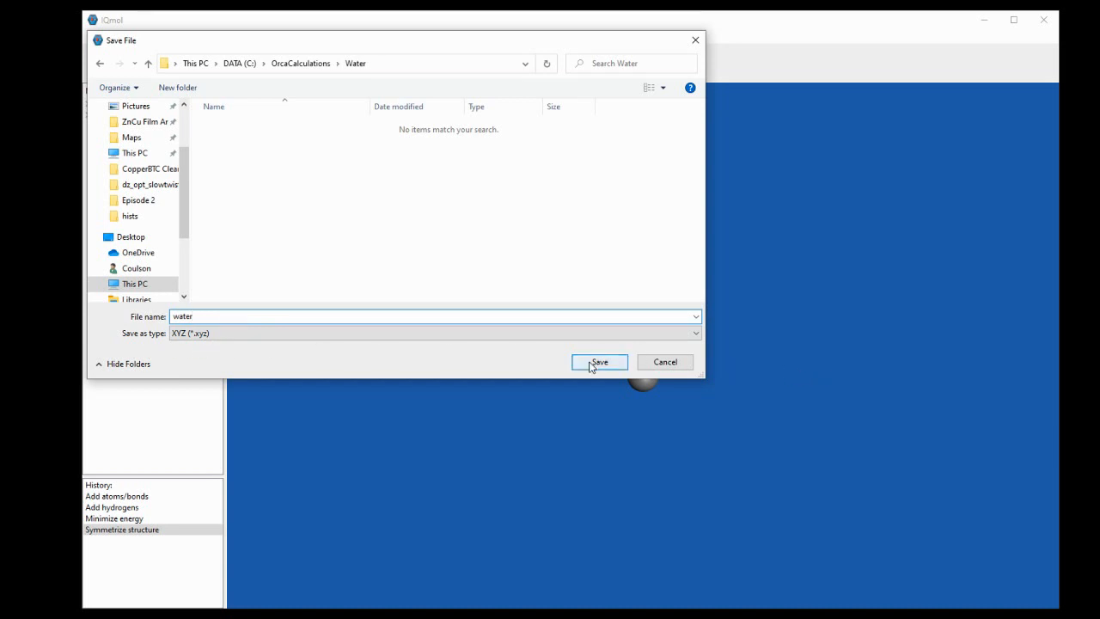
click(599, 362)
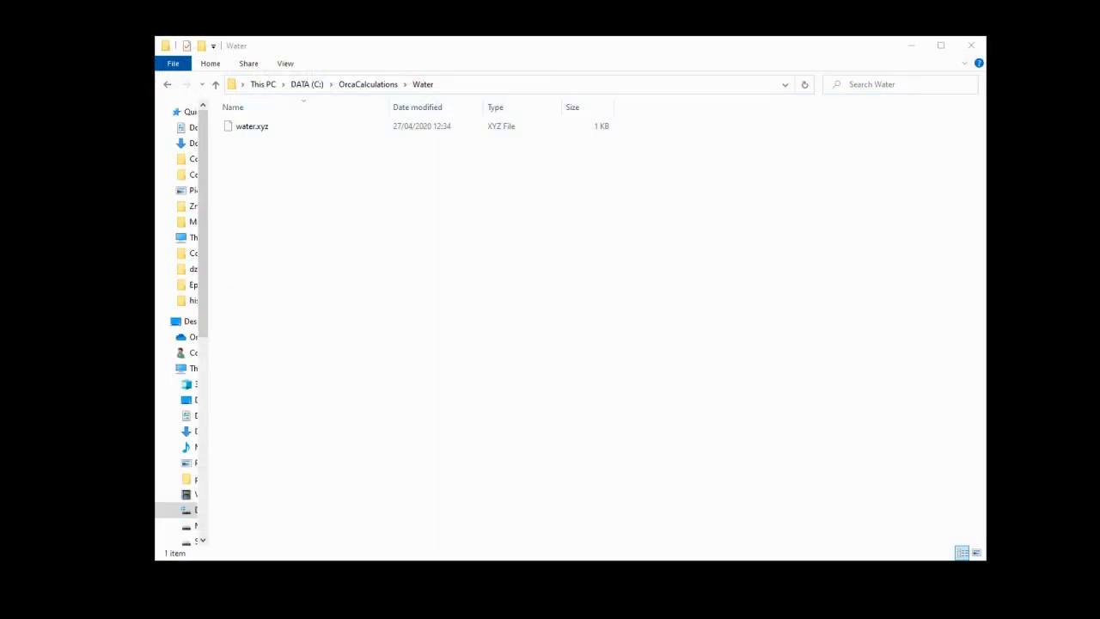
Open water.xyz with Notepad to review the oxygen and two hydrogen coordinates.
click(252, 126)
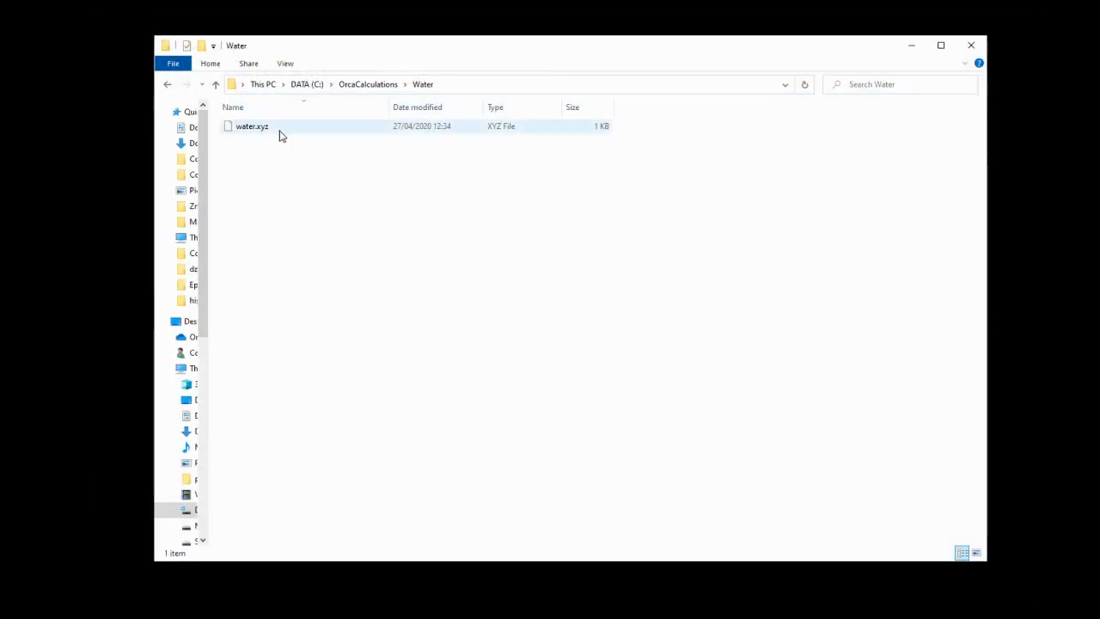
right_click(252, 126)
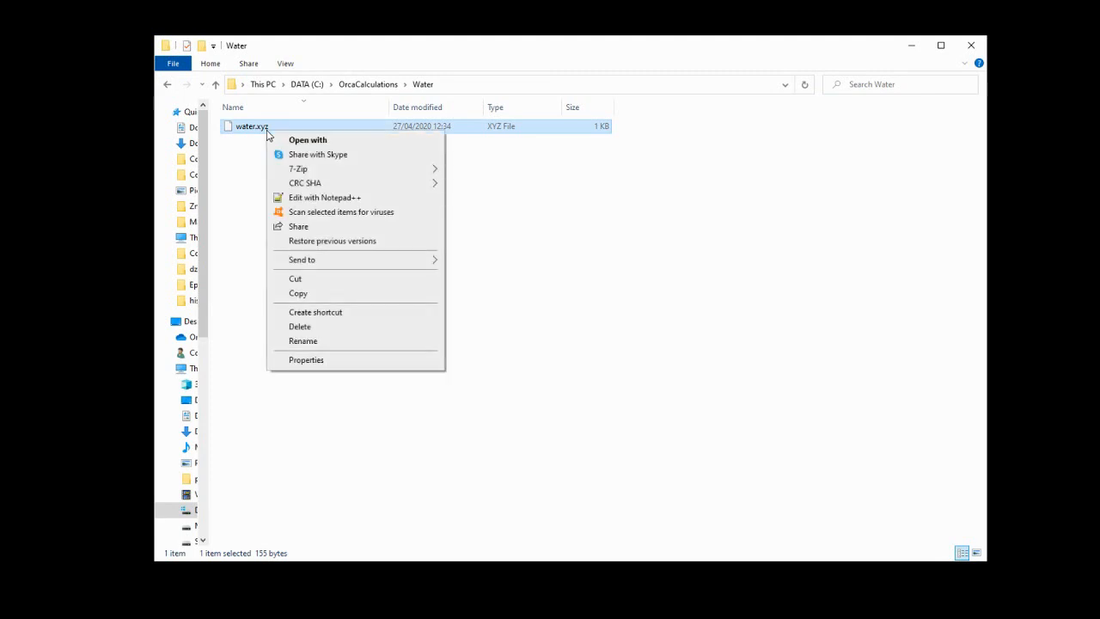
click(308, 139)
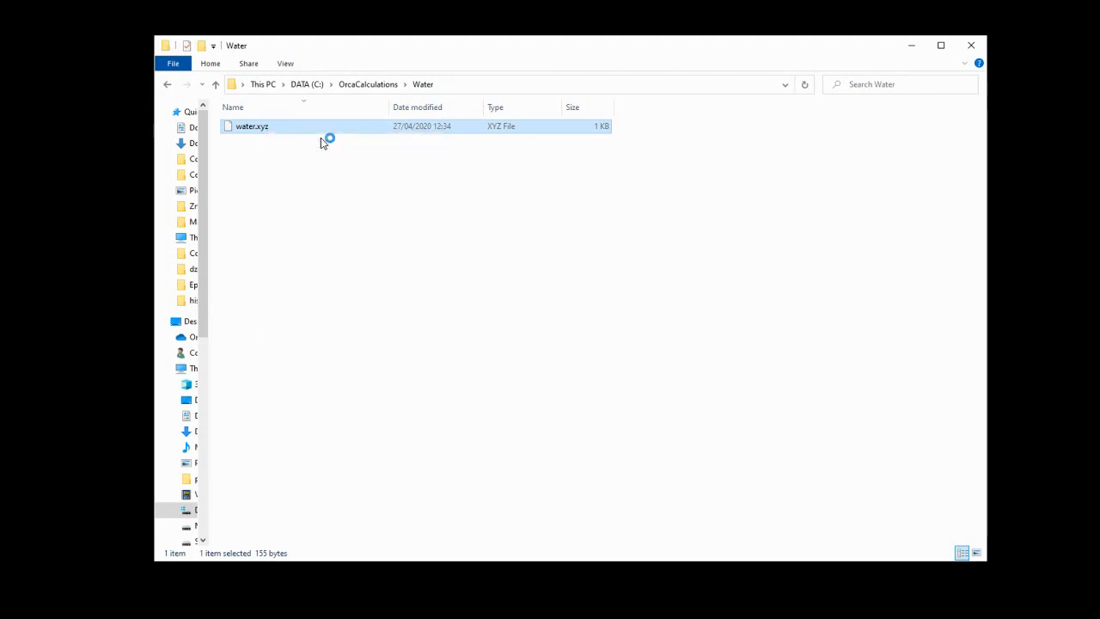
double_click(252, 125)
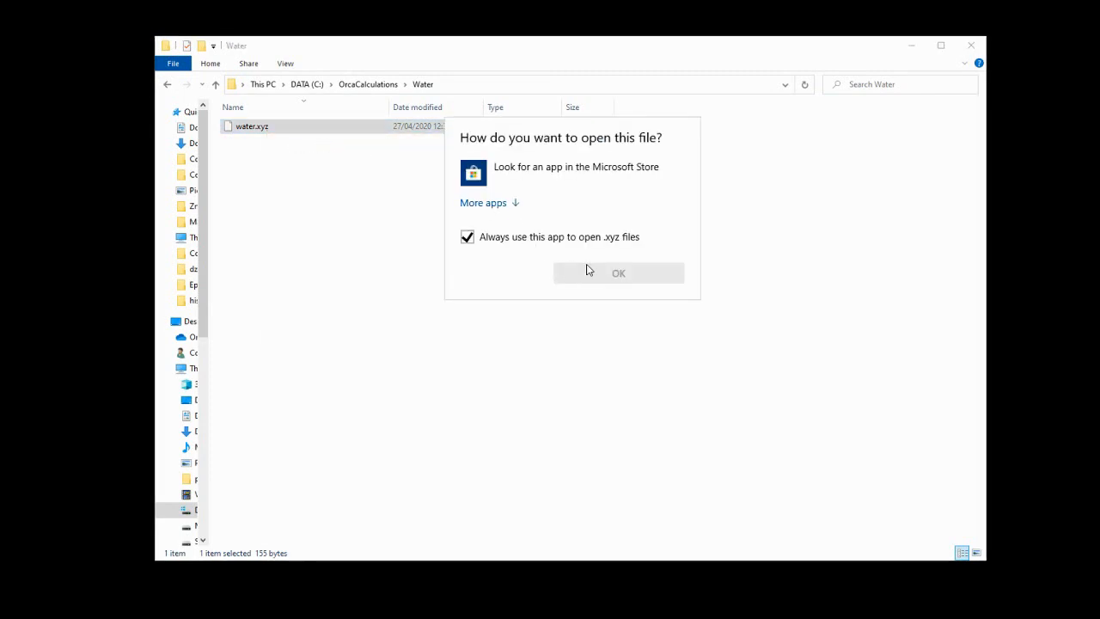
click(482, 202)
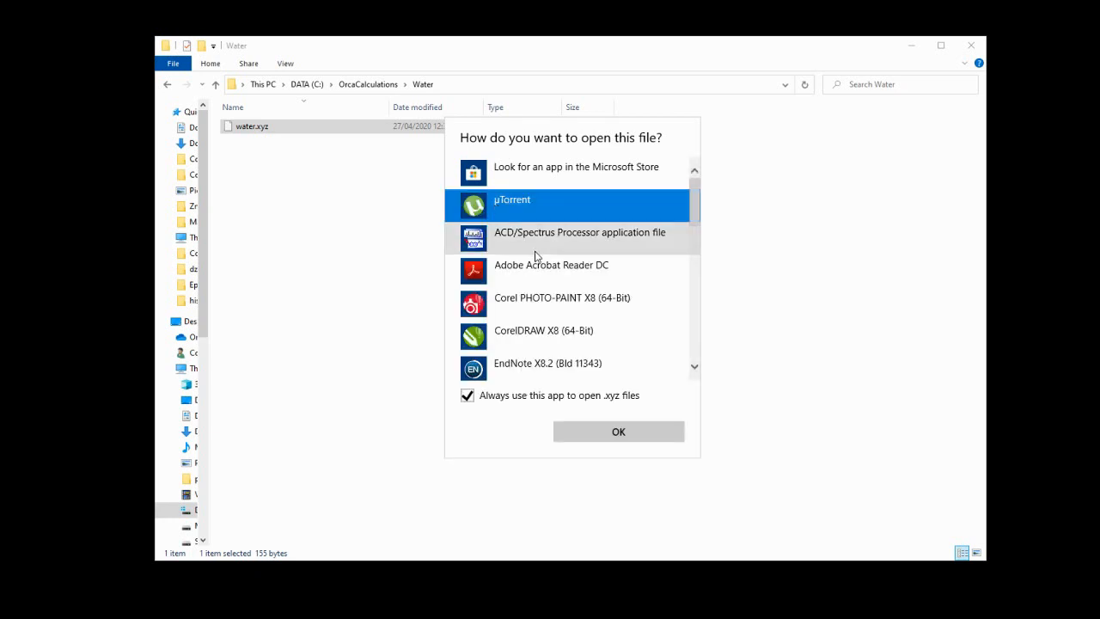
scroll(down, 3)
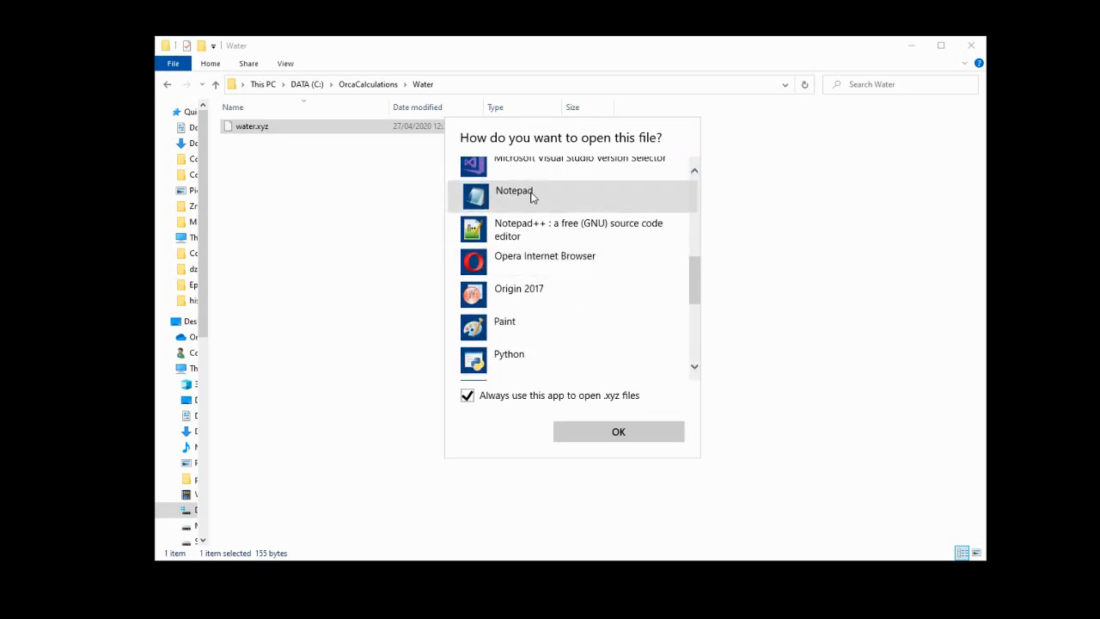
click(618, 431)
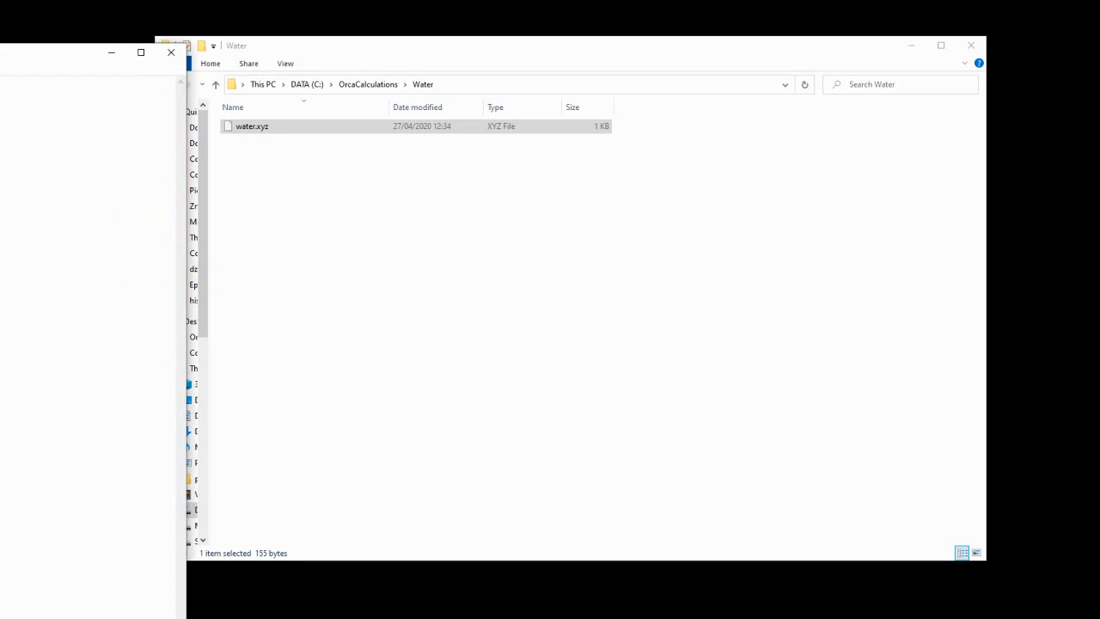
double_click(251, 125)
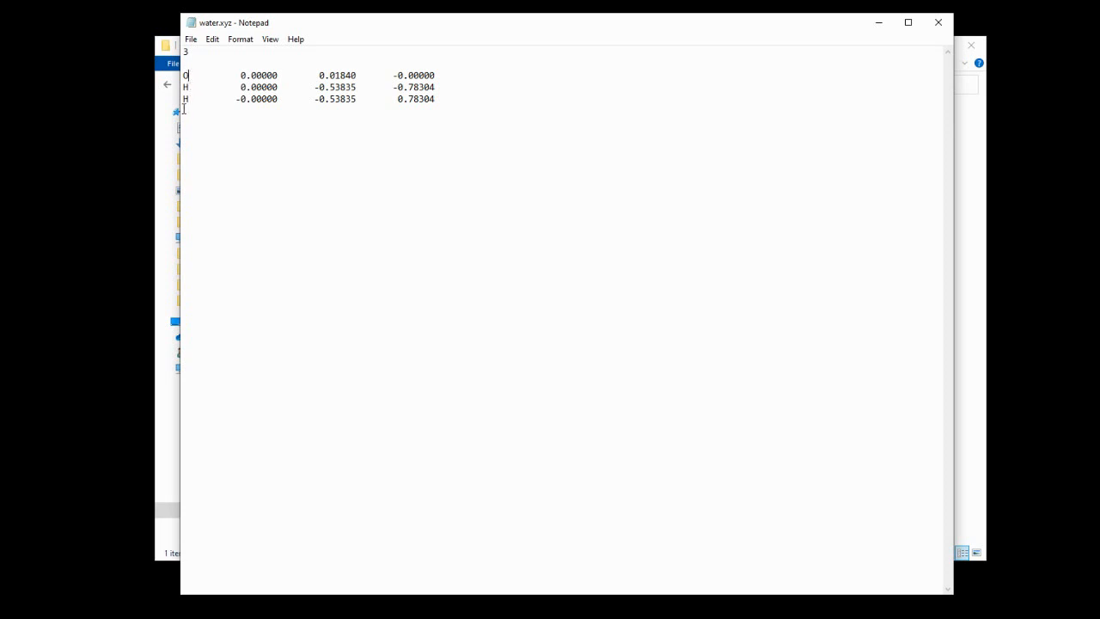
mouse_move(304, 111)
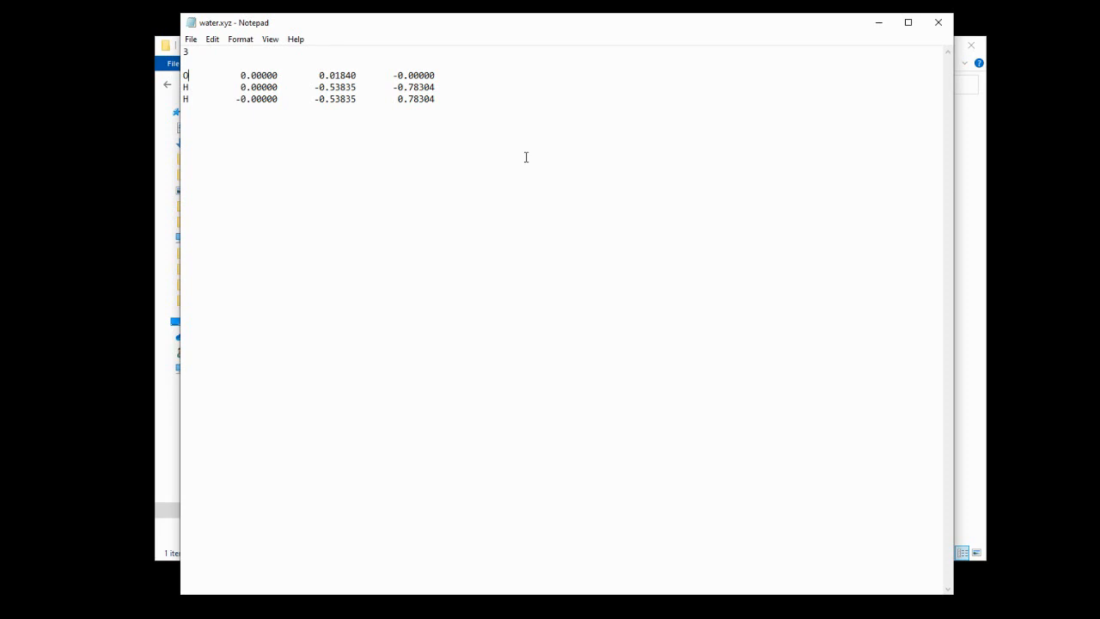
mouse_move(537, 147)
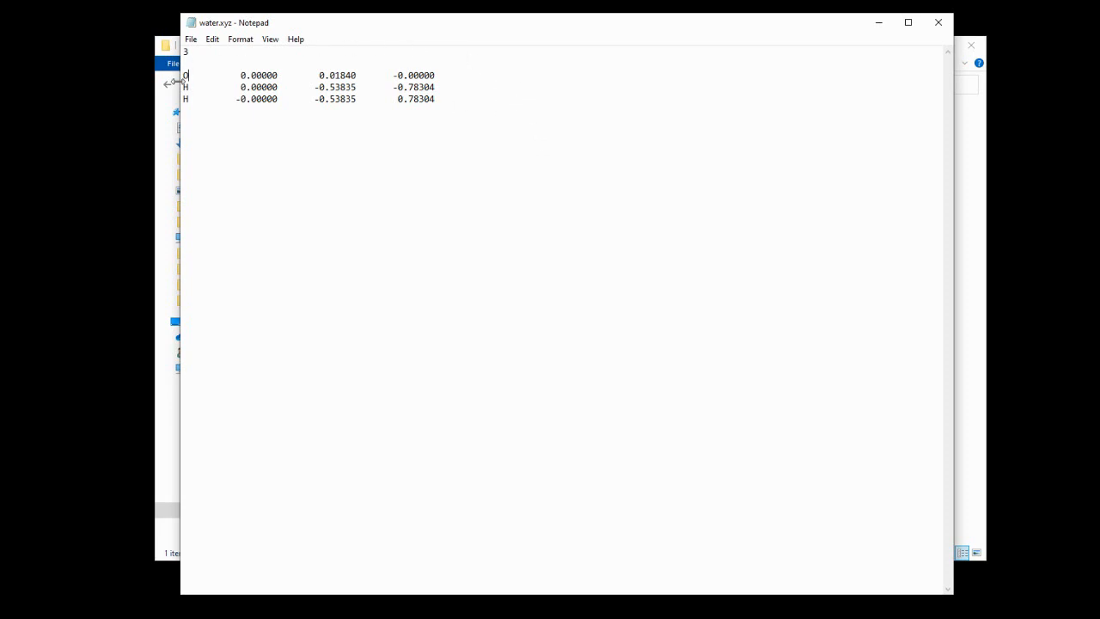
mouse_move(223, 67)
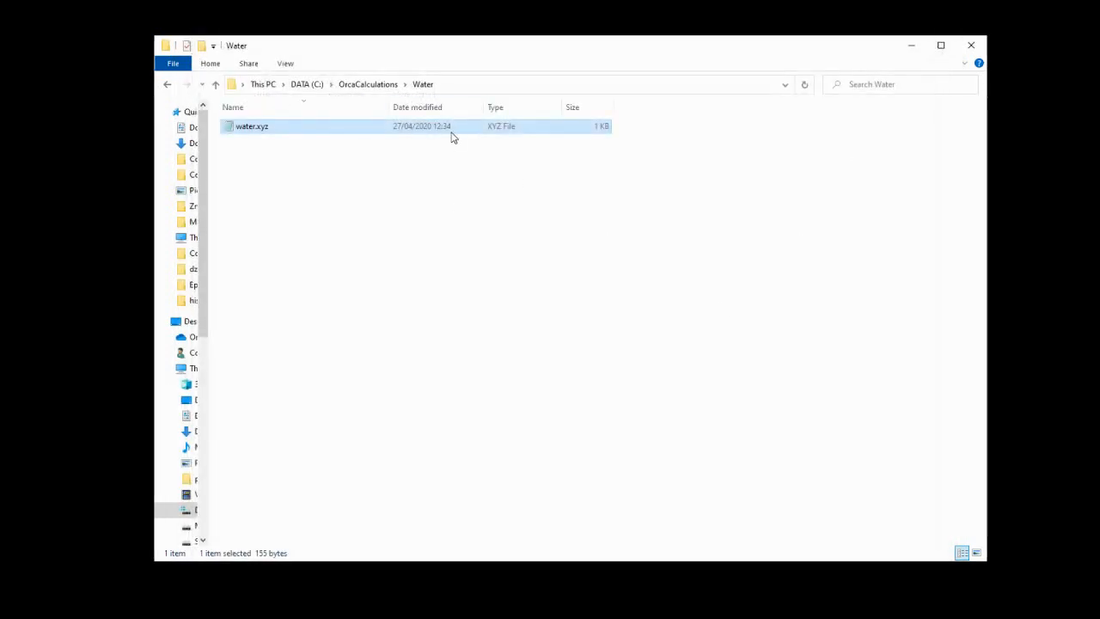
Start a new Notepad document with keyword lines '! PBE0' and '! opt anfreq'.
click(443, 186)
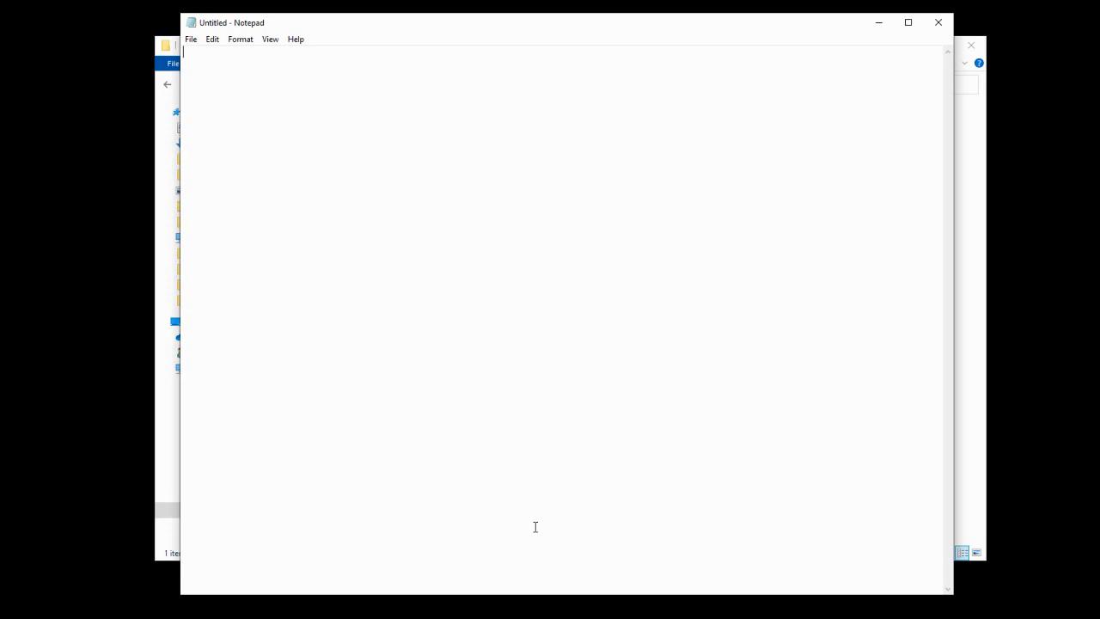
text(!)
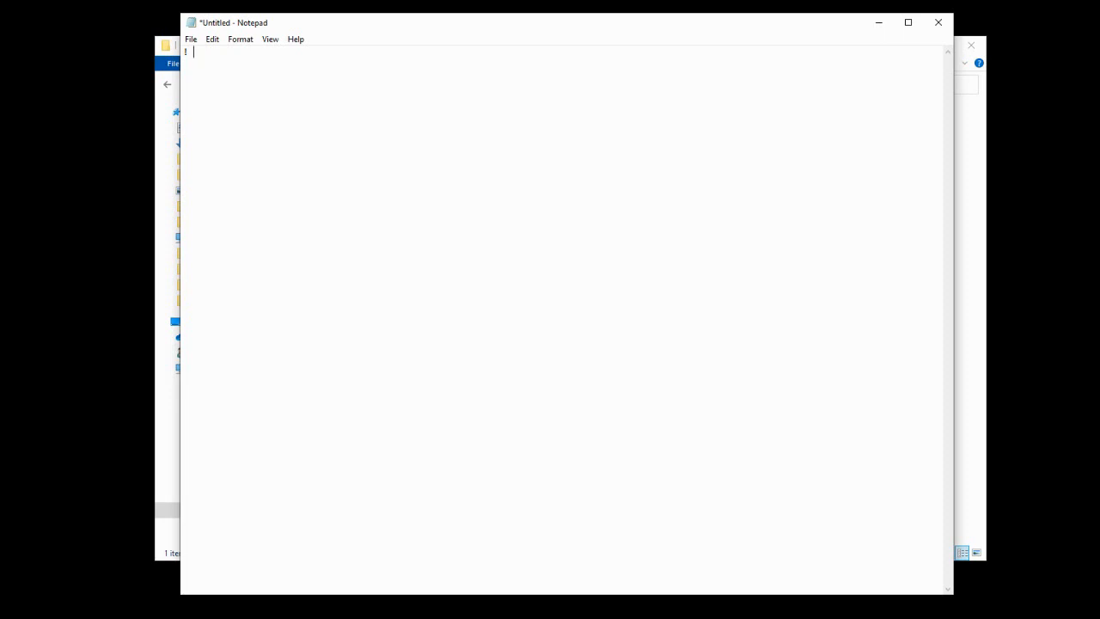
text(PBE0)
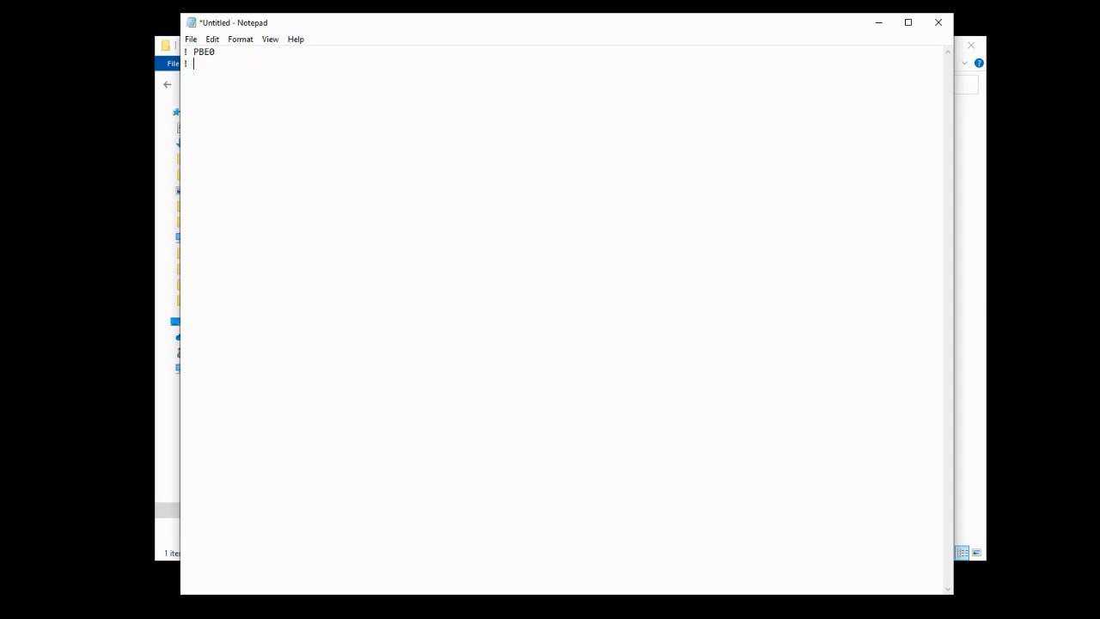
text(opt)
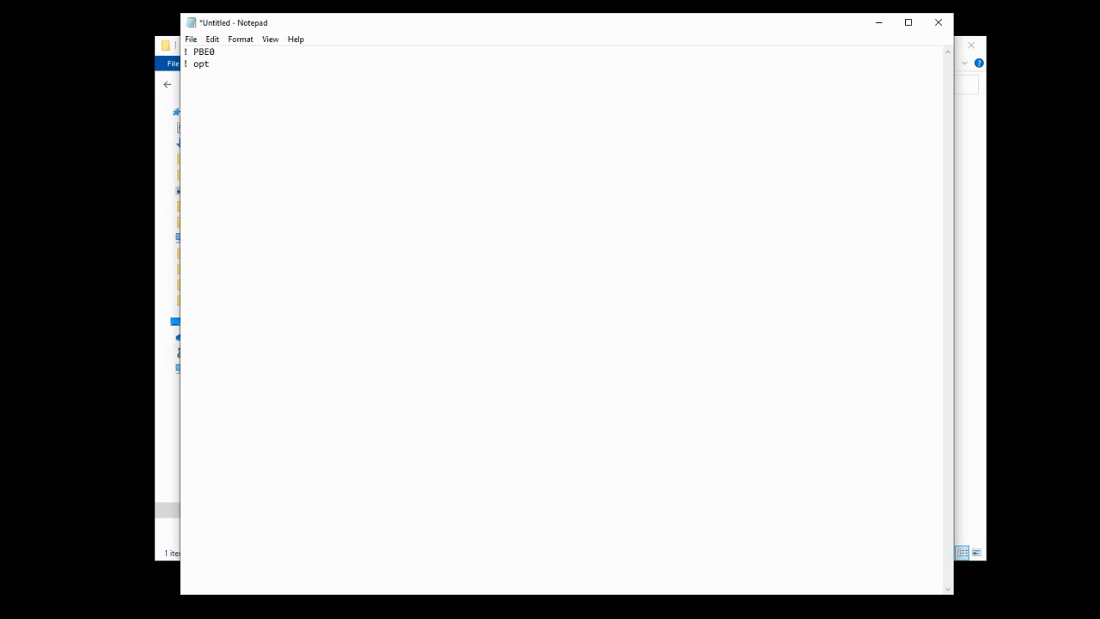
text(anfreq)
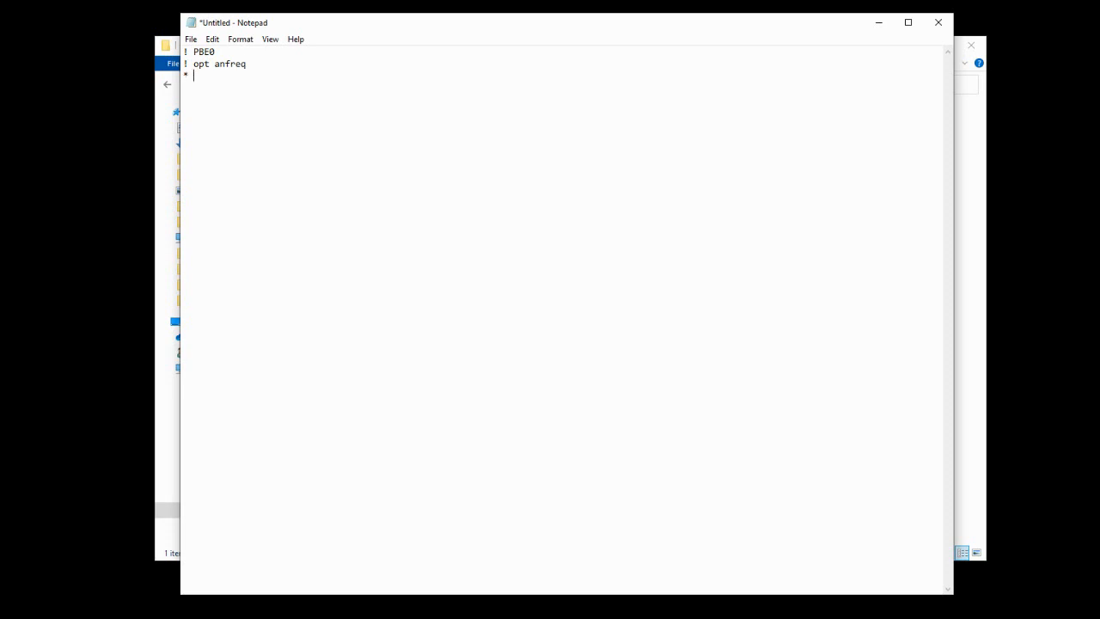
Add the coordinate line '* xyzfile 0 1 water.xyz *'.
text(xyzfile)
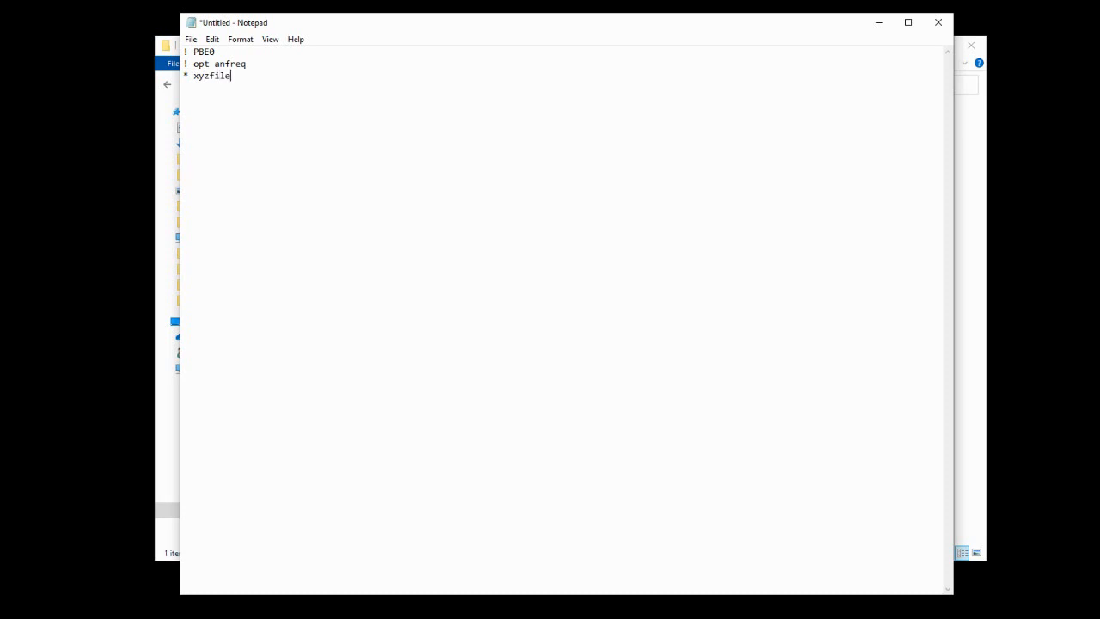
text(0)
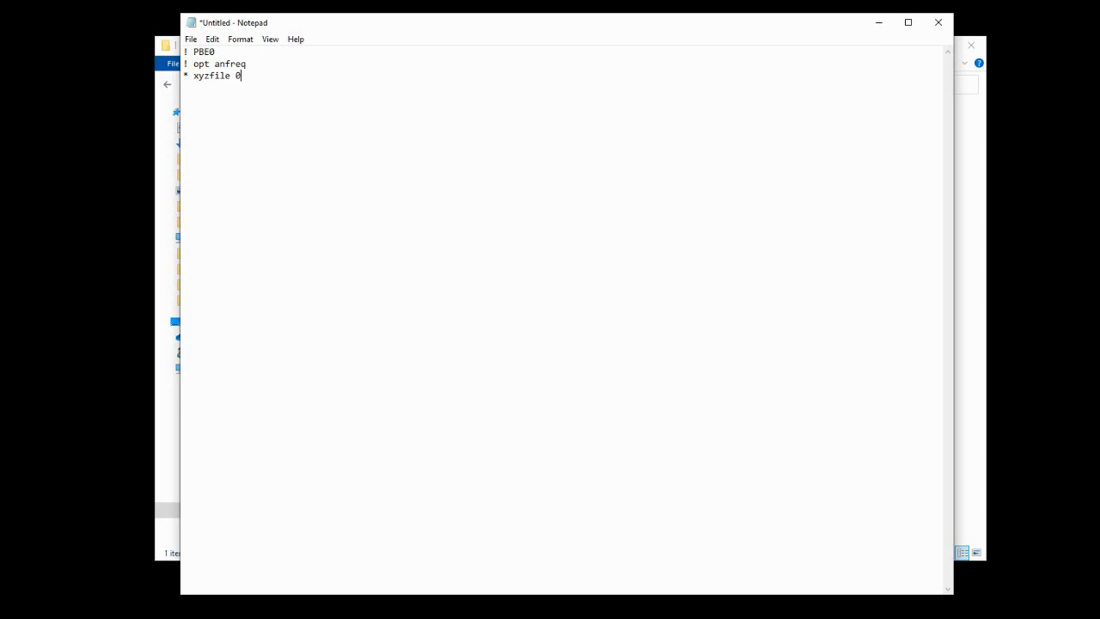
text(1)
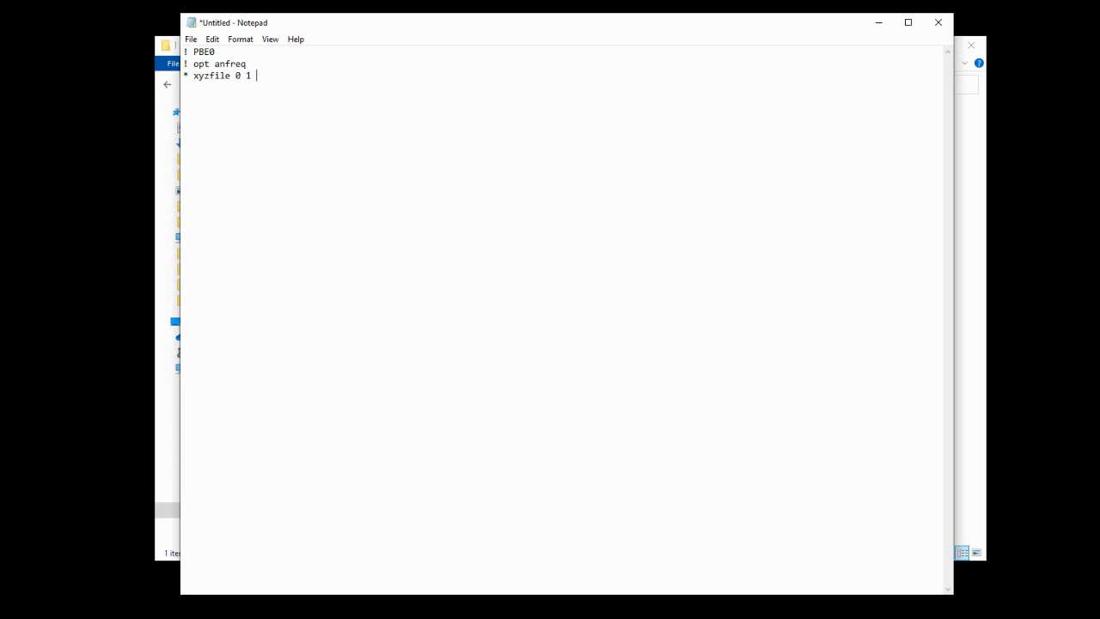
text(wat)
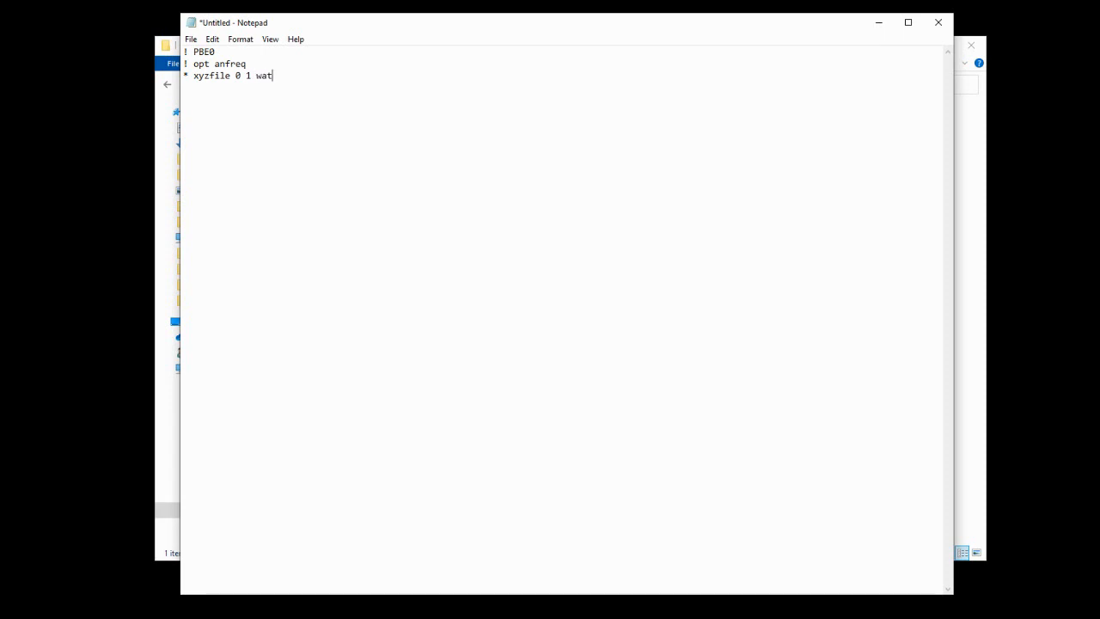
text(r)
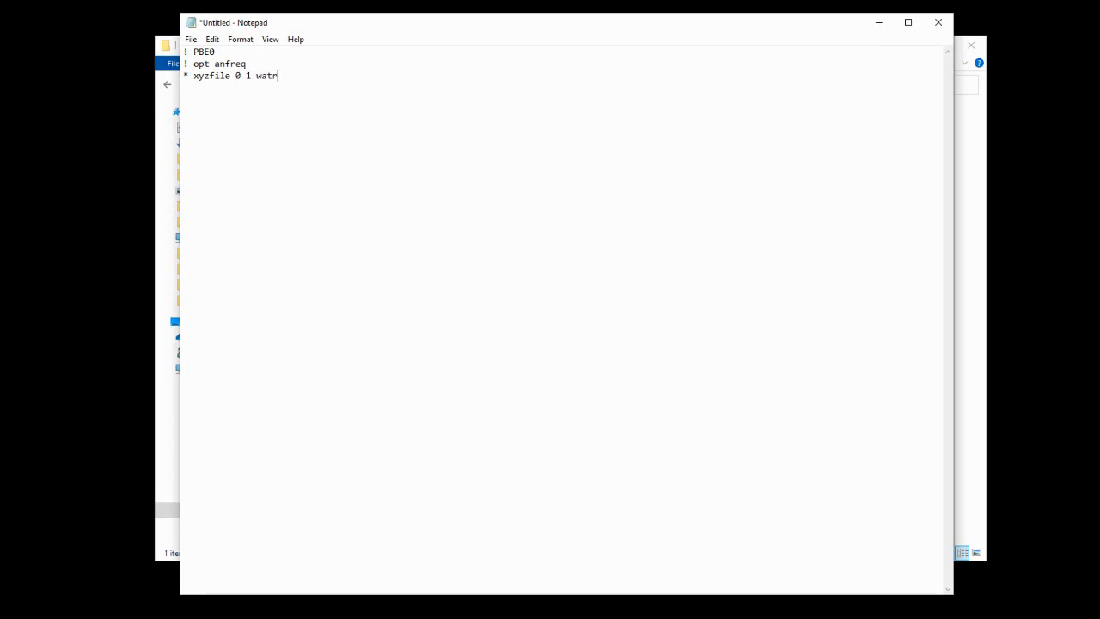
text(er.)
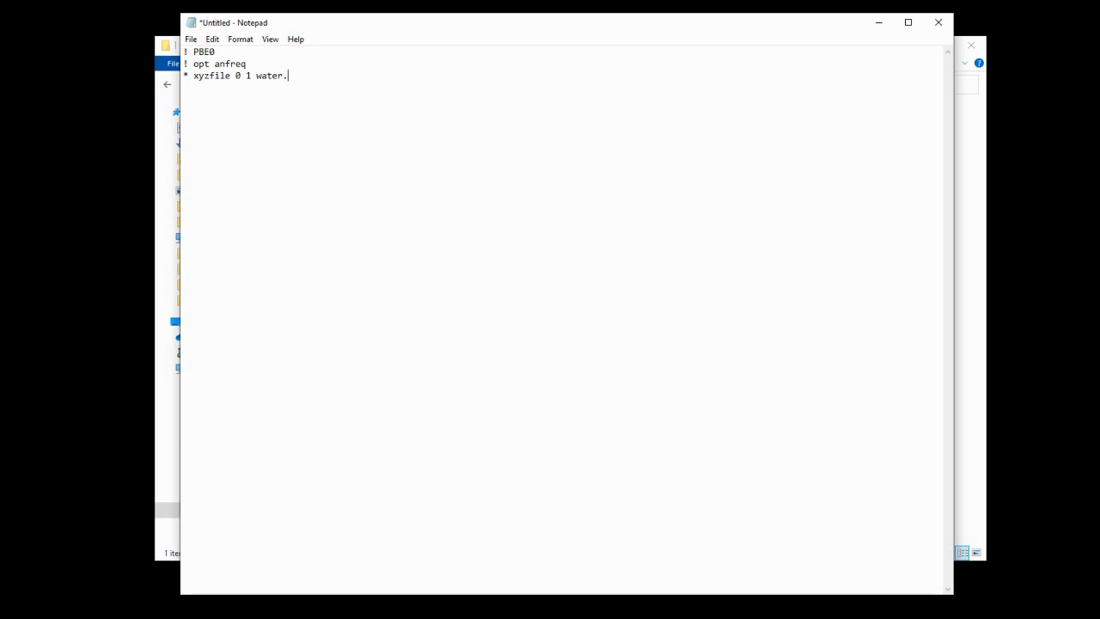
text(xyz *)
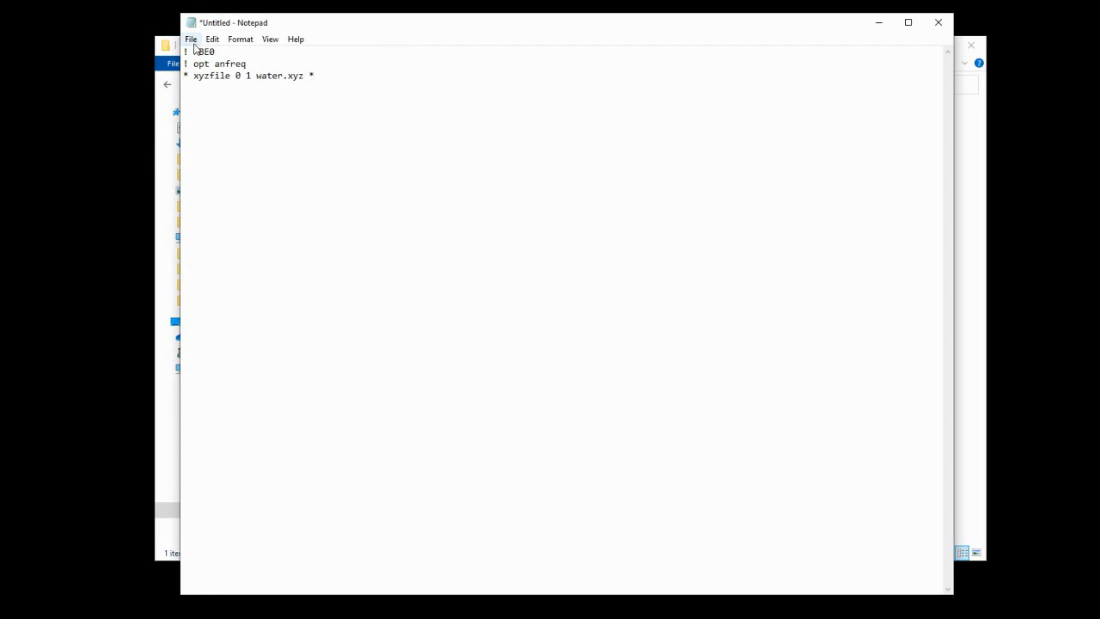
Save the input as water.inp with the type set to All Files (*.*).
click(191, 39)
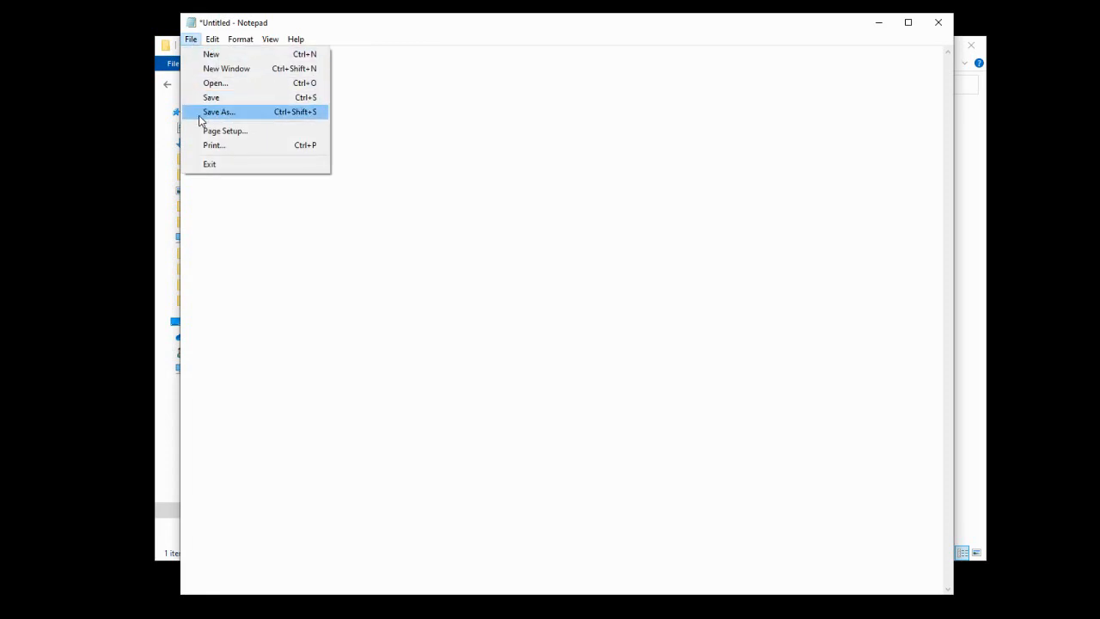
click(217, 112)
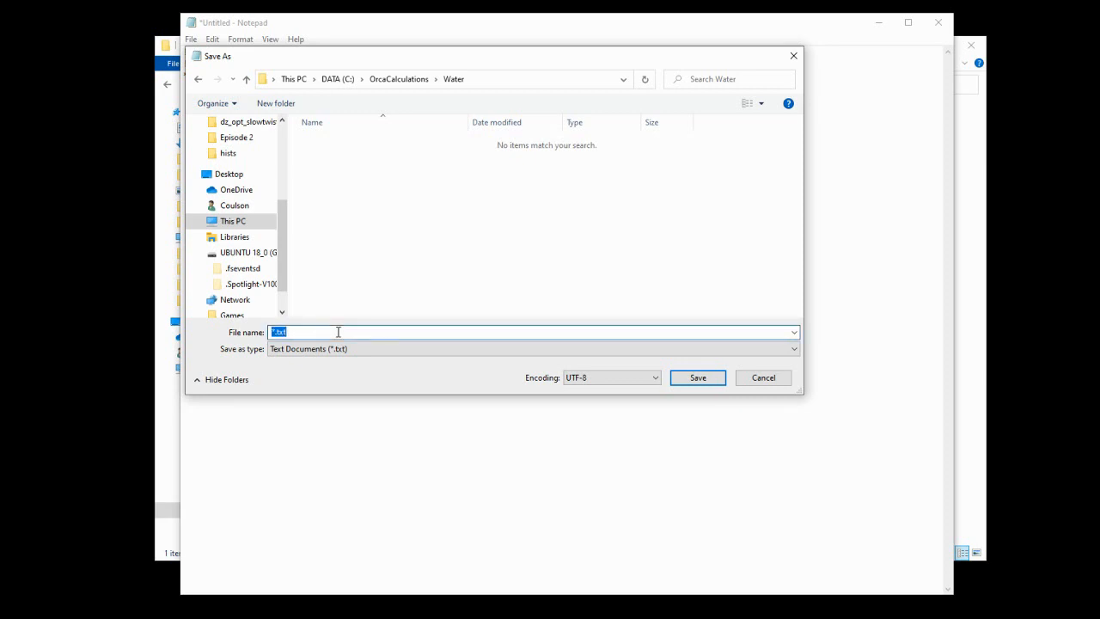
text(w)
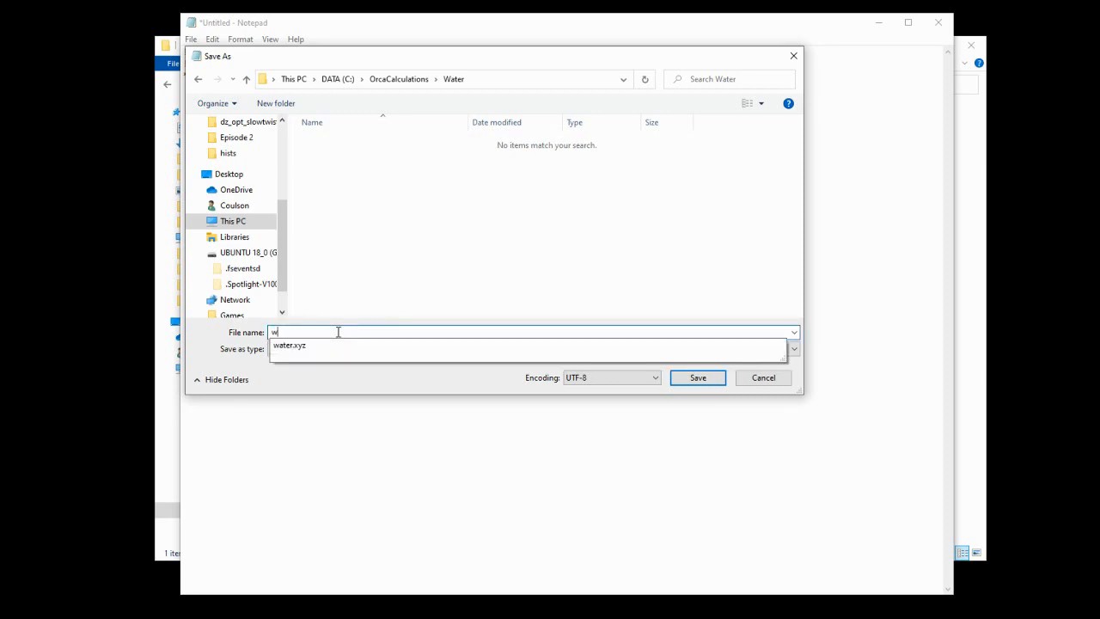
text(ater.inp)
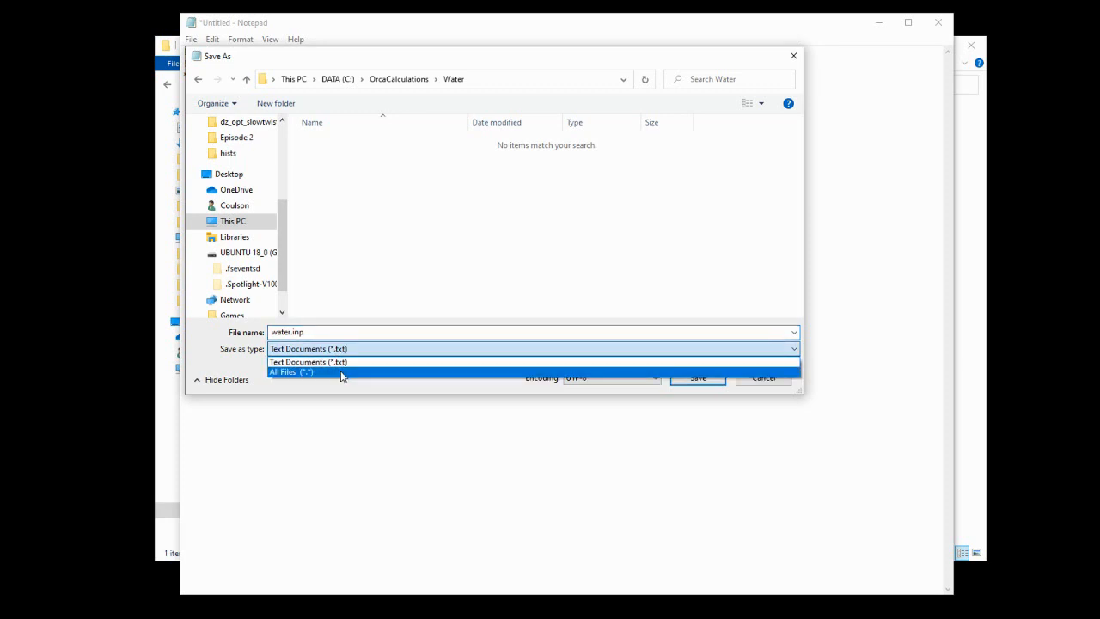
click(290, 371)
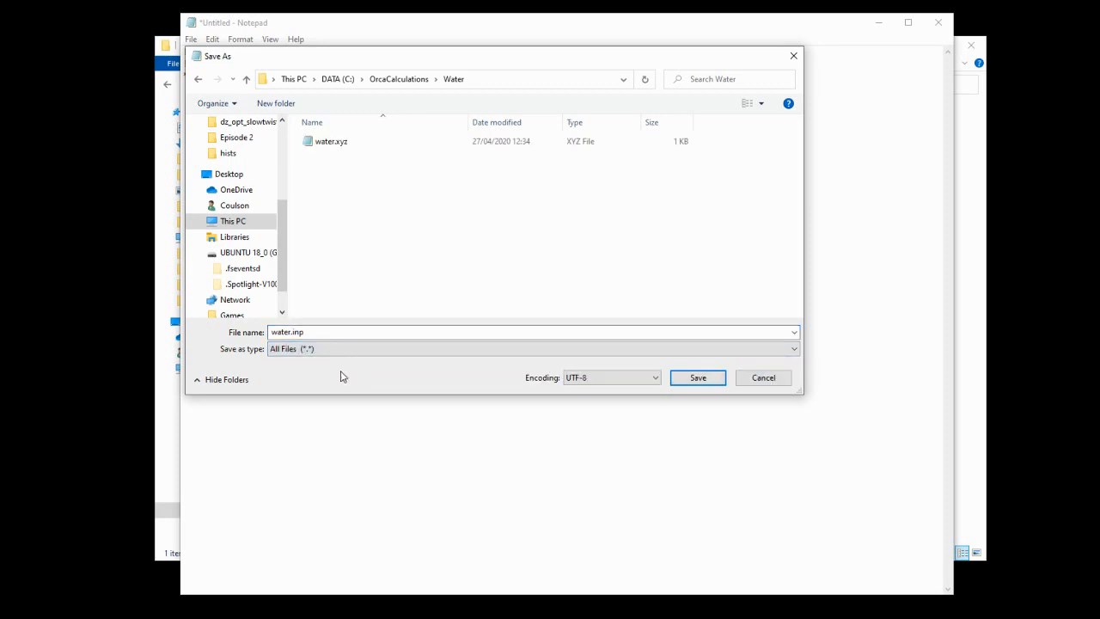
mouse_move(383, 376)
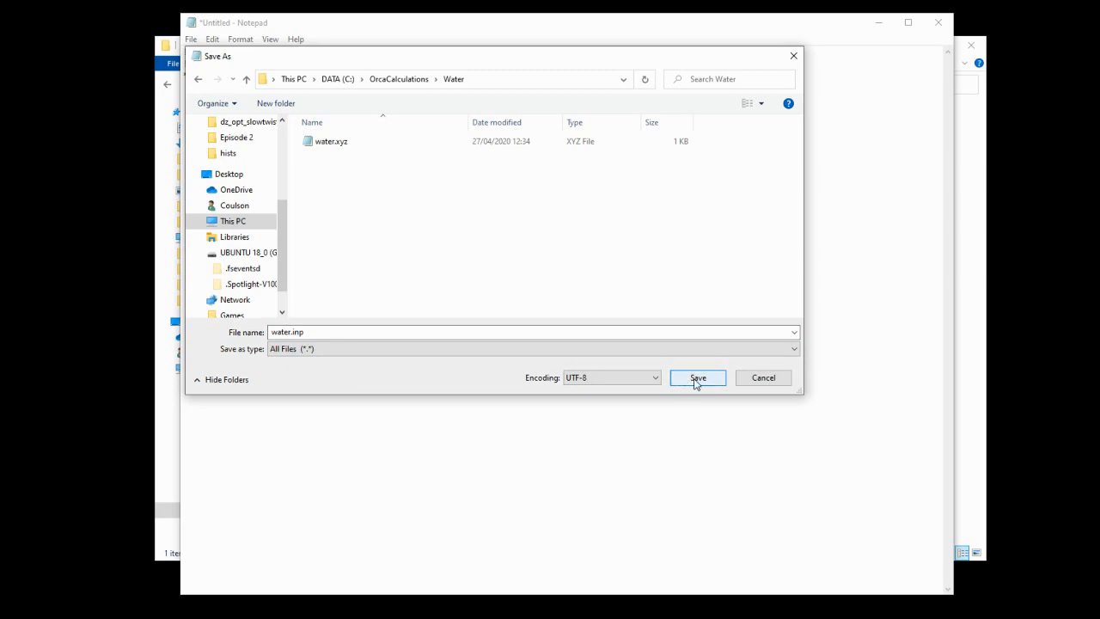
click(697, 377)
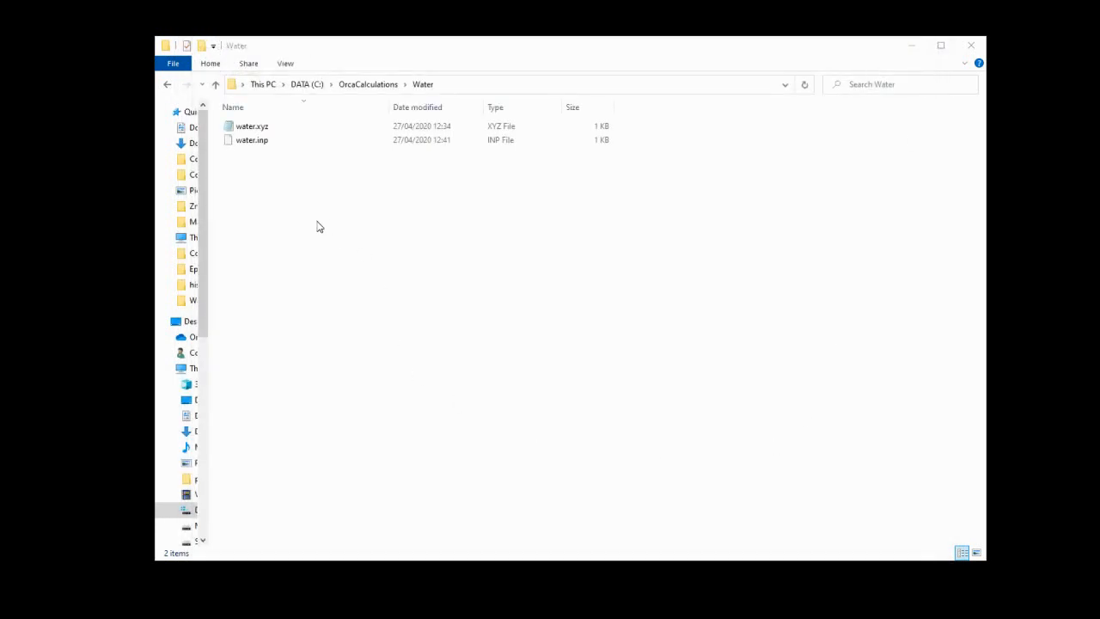
mouse_move(420, 212)
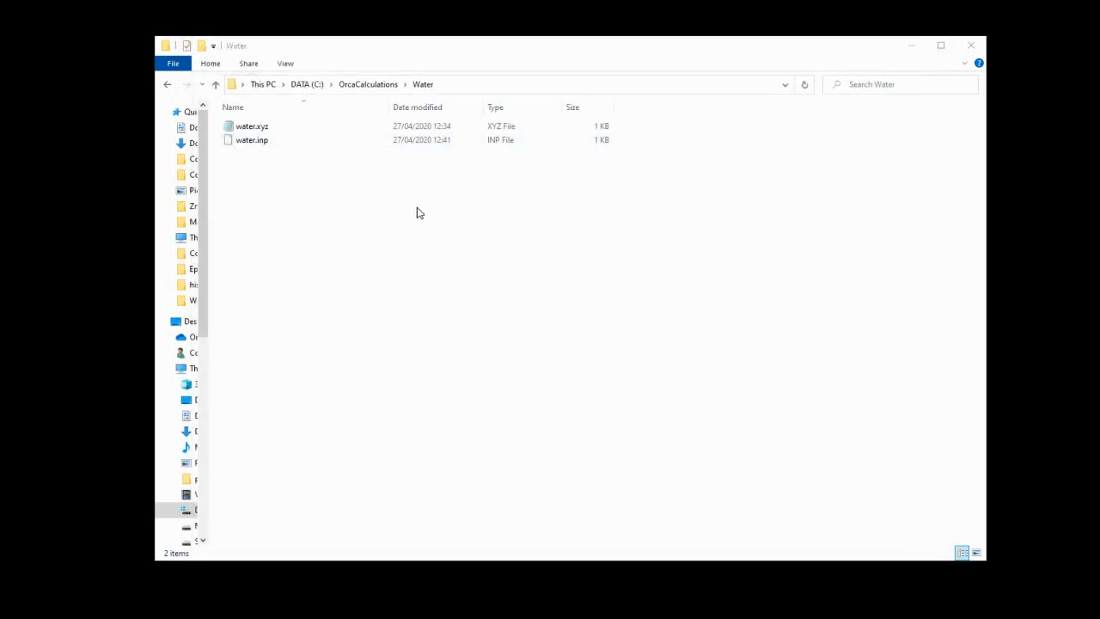
Select a file in the Water folder and start a Windows search for cmd.
click(252, 139)
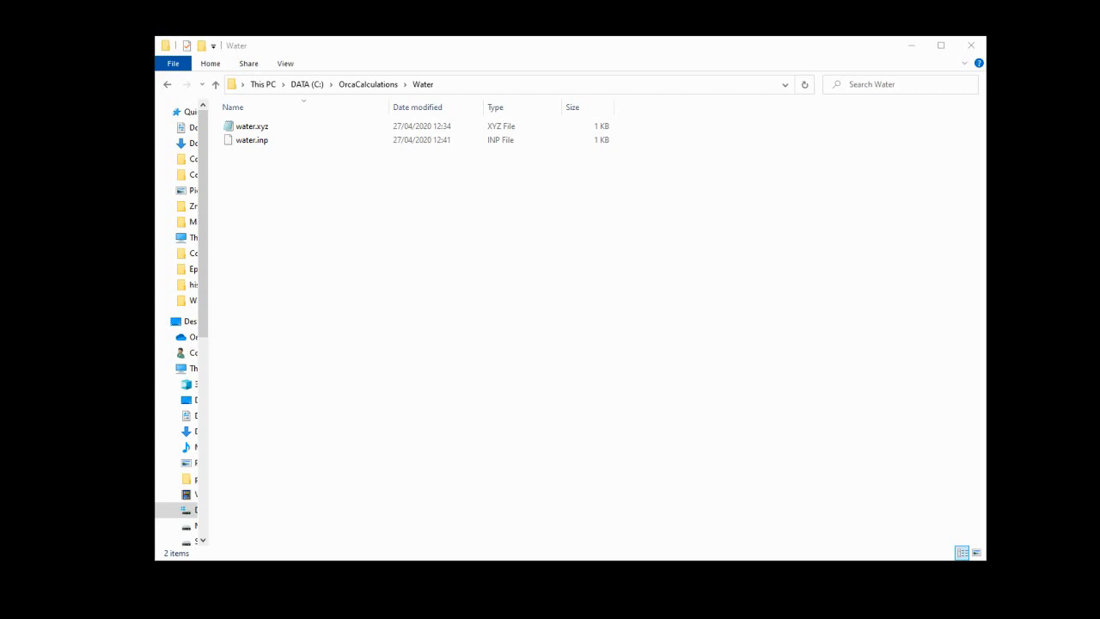
click(0, 610)
text(cmd)
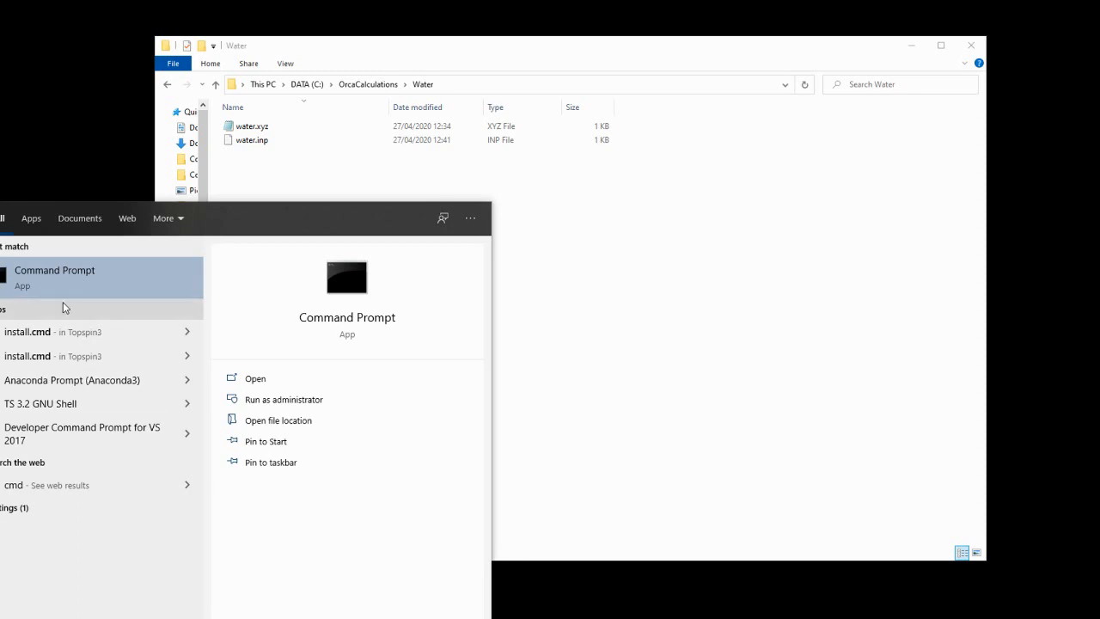
mouse_move(73, 283)
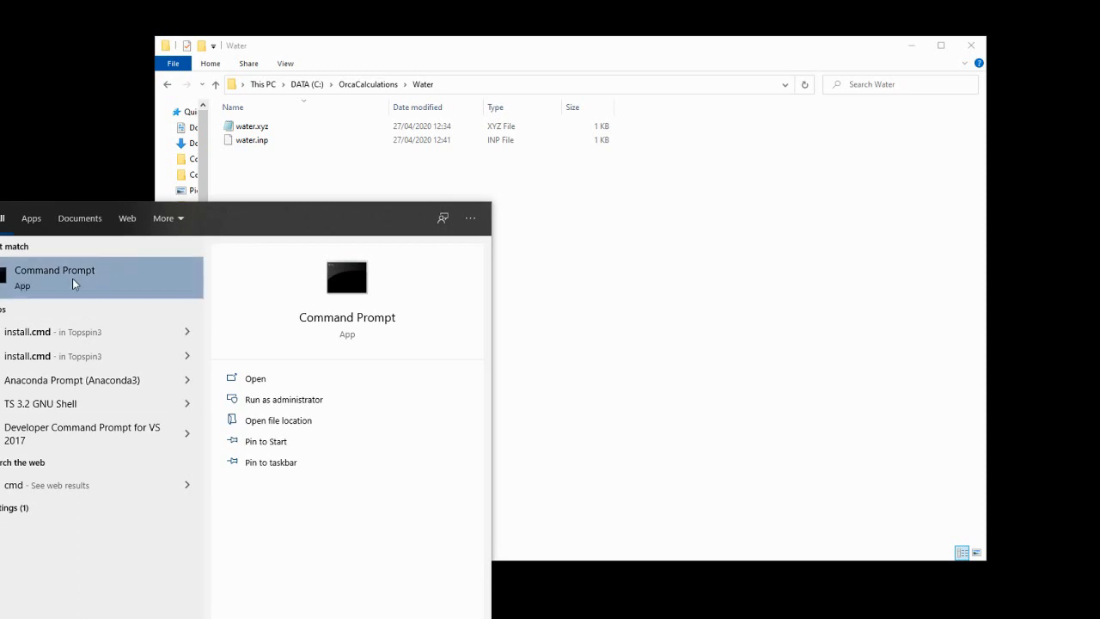
click(255, 379)
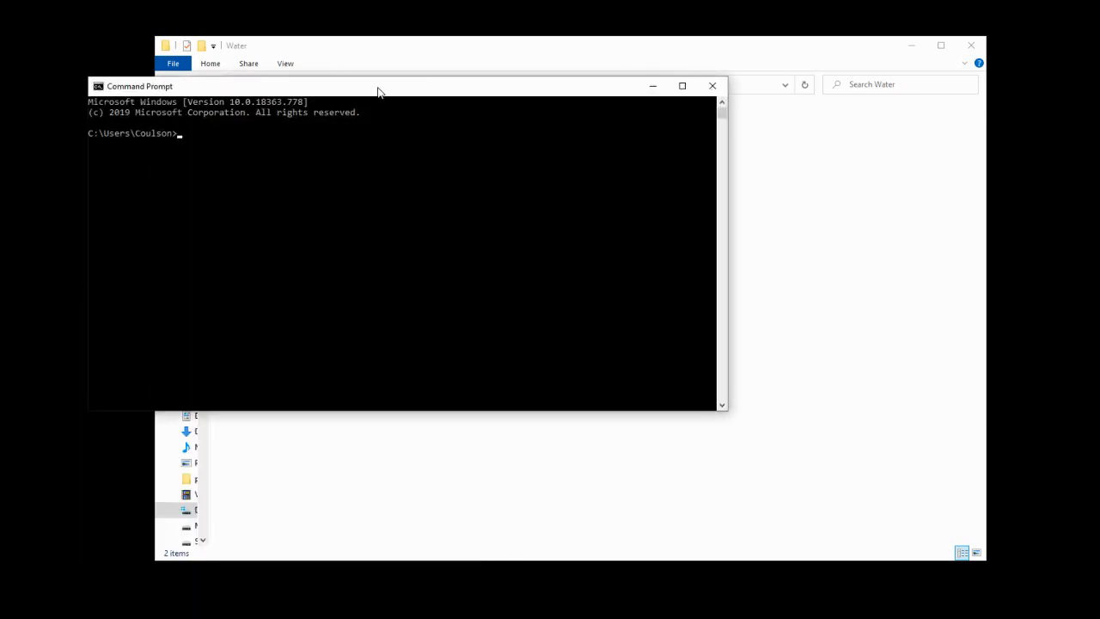
drag(378, 86, 554, 191)
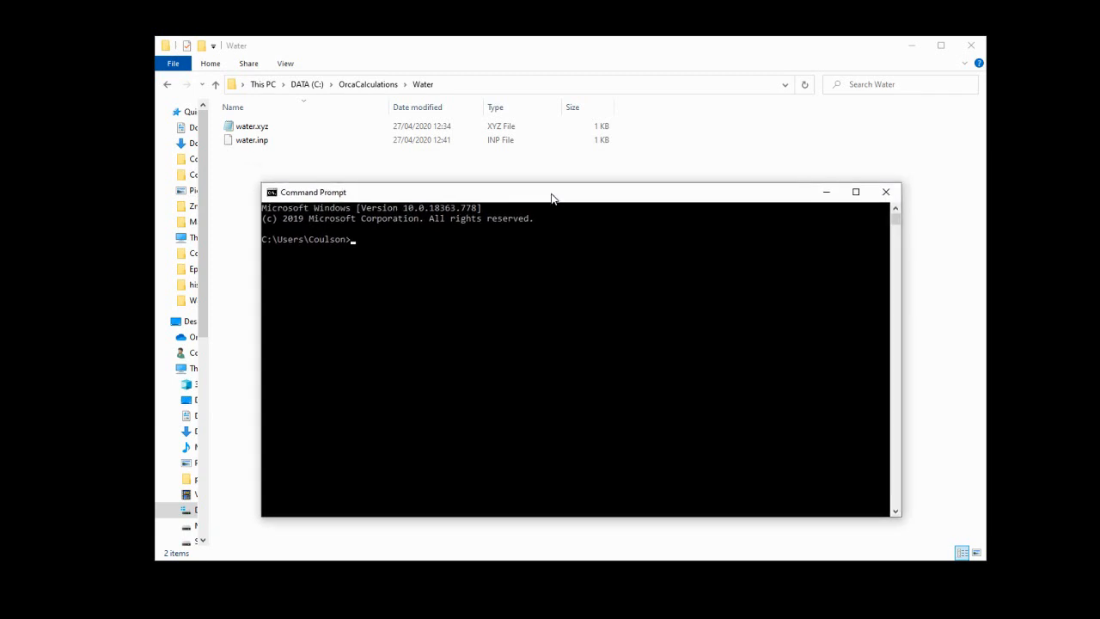
mouse_move(406, 277)
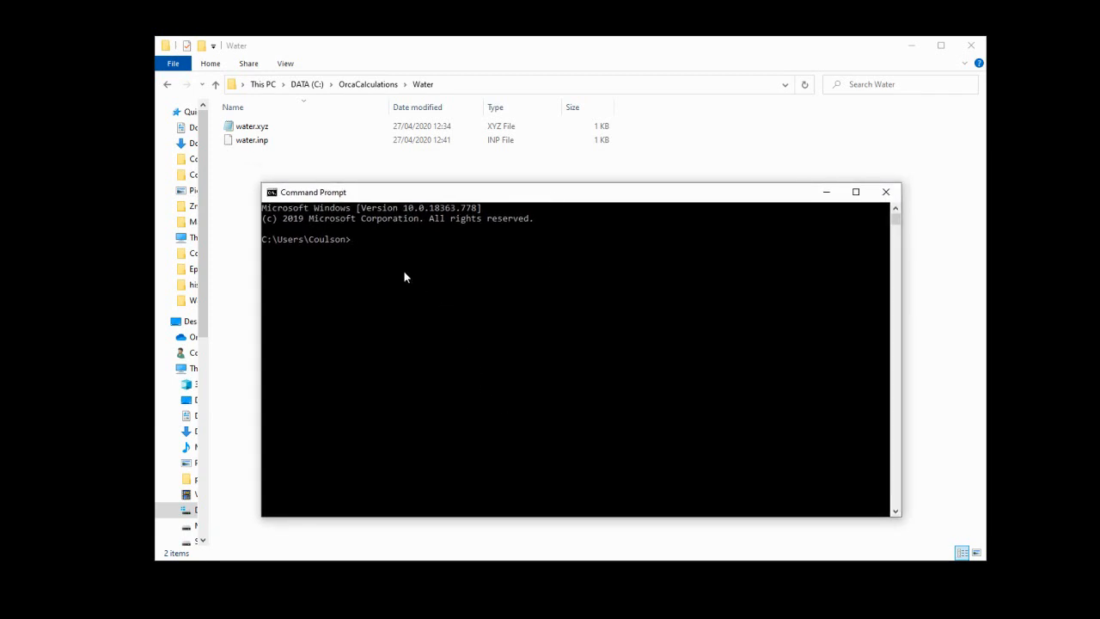
mouse_move(252, 243)
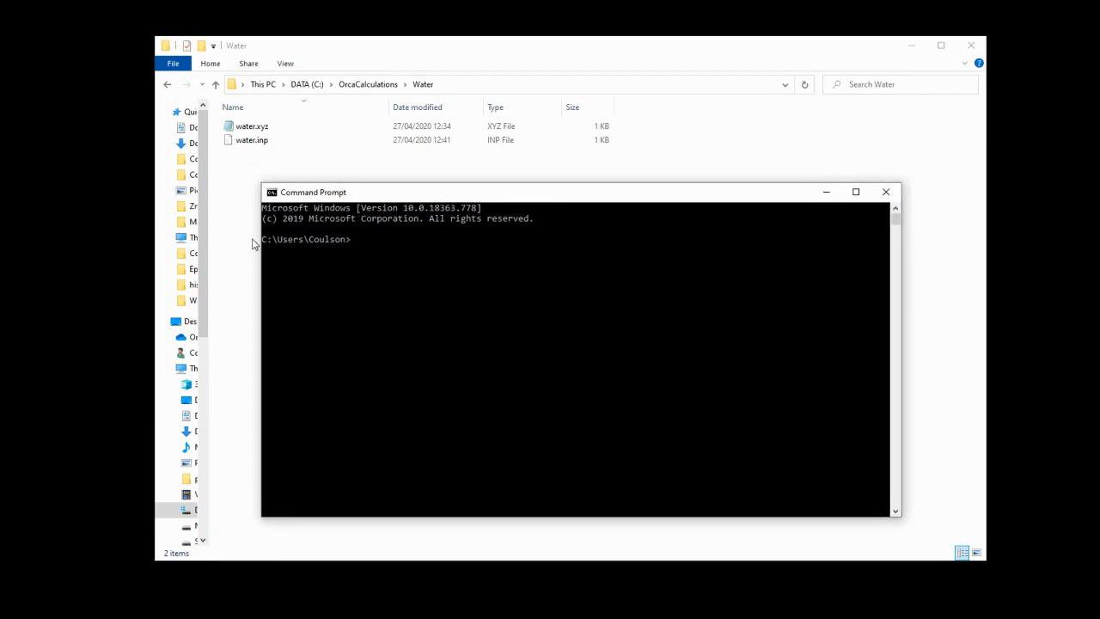
mouse_move(300, 257)
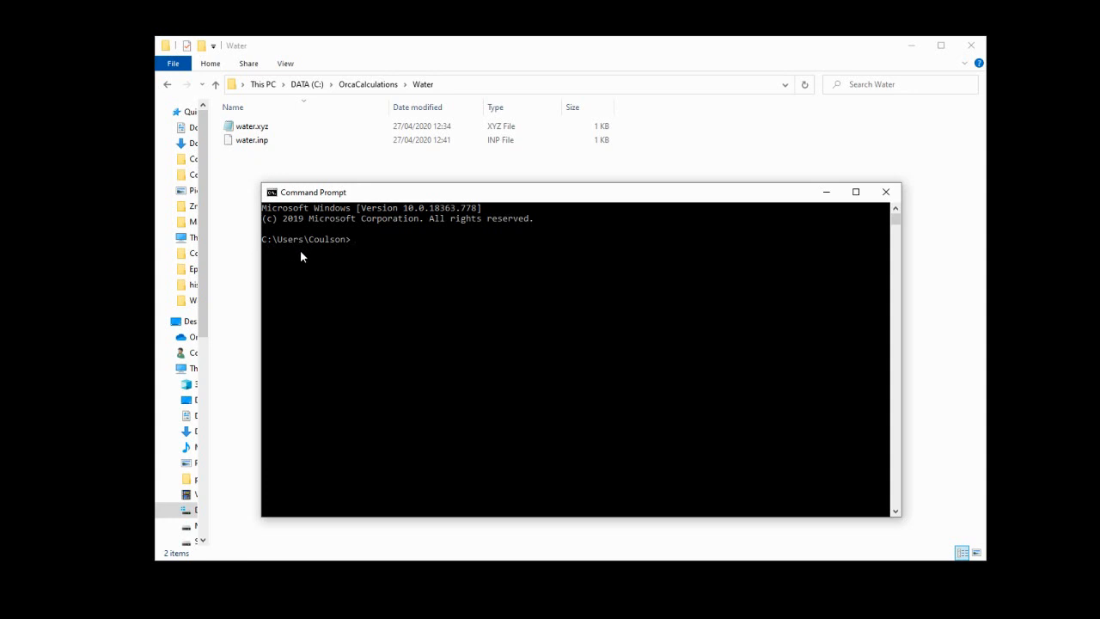
click(252, 126)
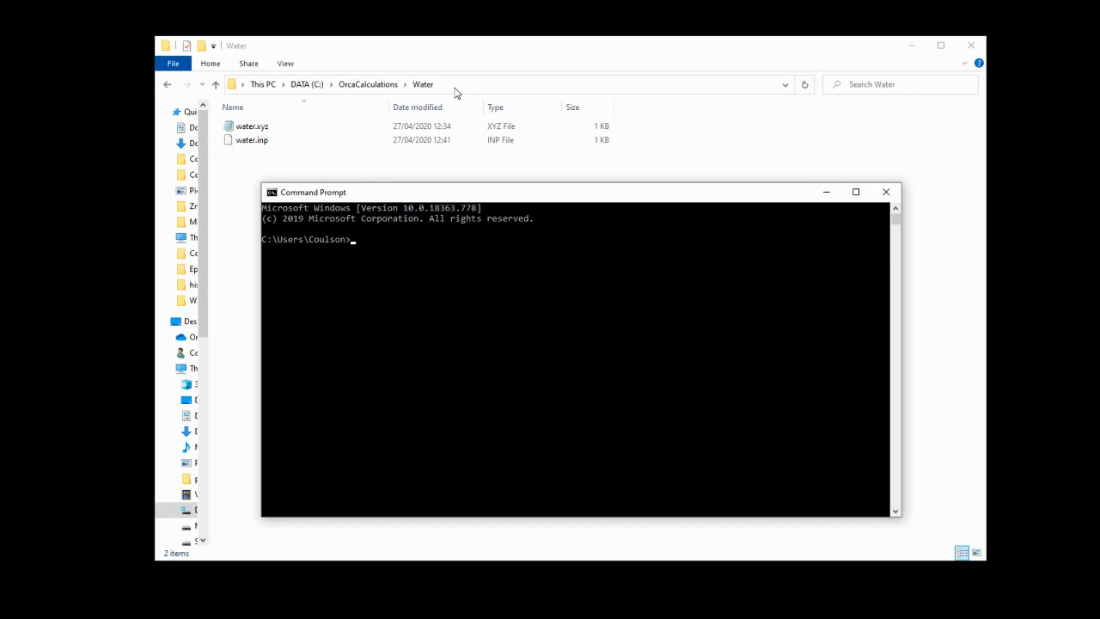
mouse_move(477, 57)
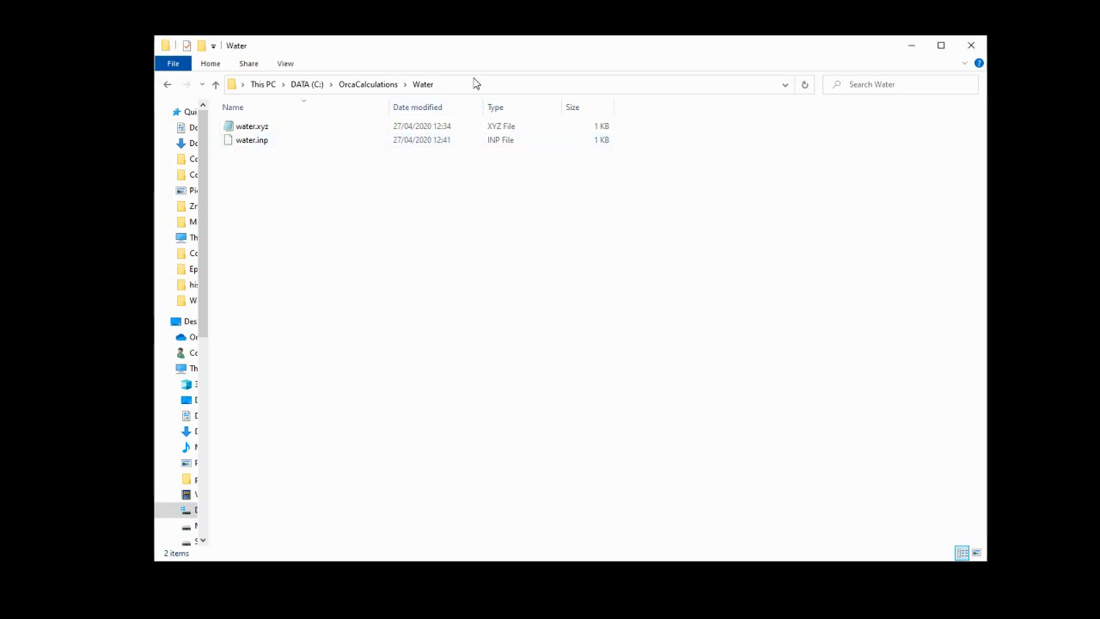
mouse_move(475, 89)
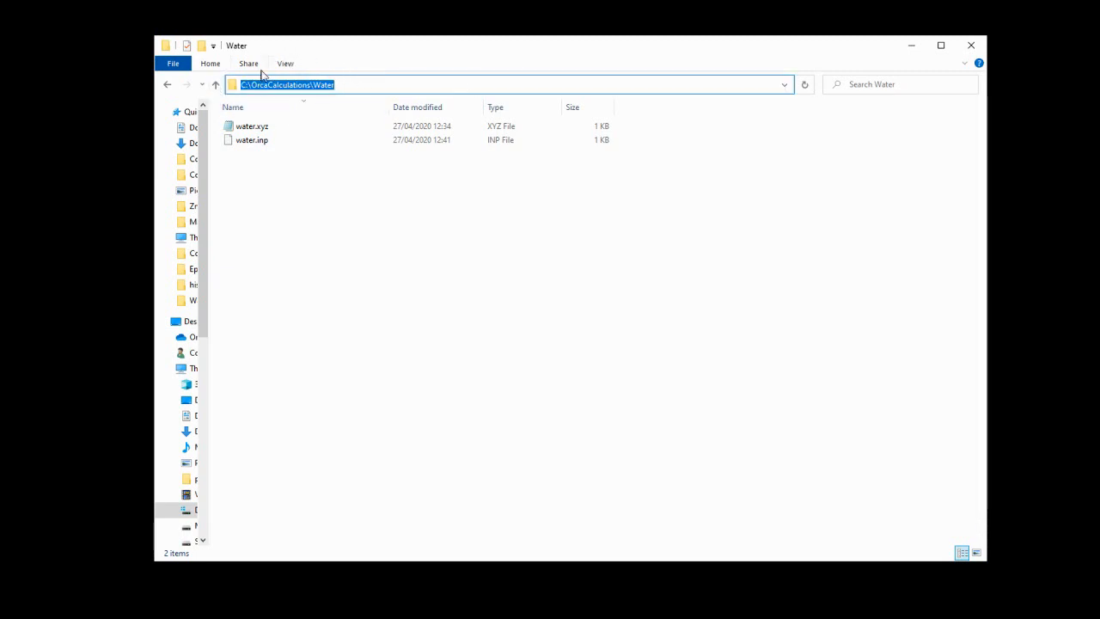
Copy the Water folder path and cd into C:\OrcaCalculations\Water in Command Prompt.
right_click(283, 84)
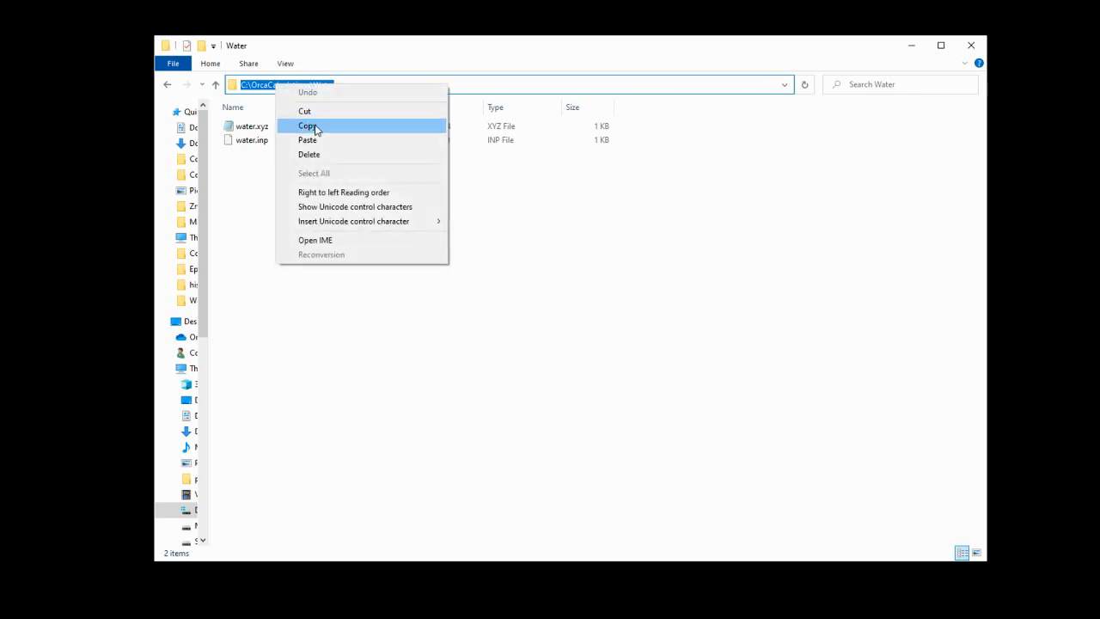
click(307, 126)
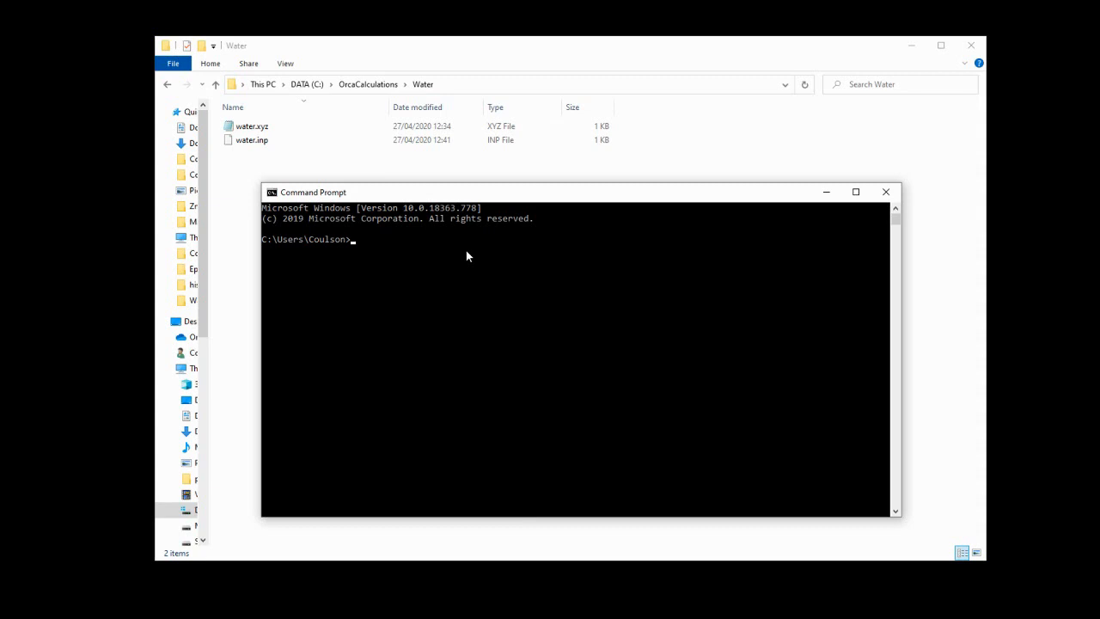
text(cd)
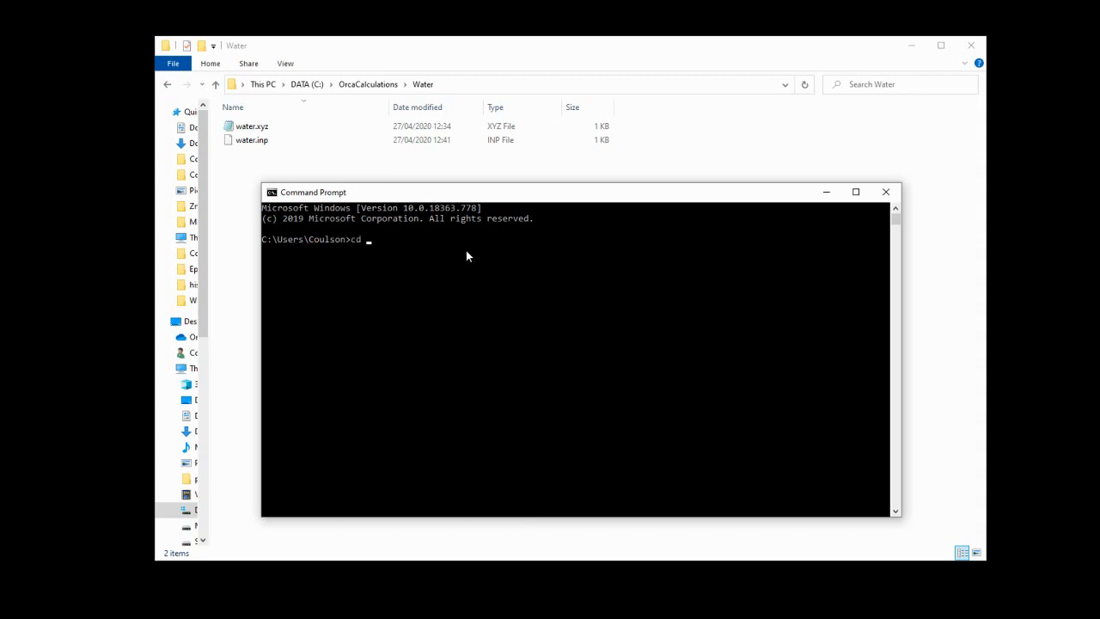
text(C:\OrcaCalculations\Water)
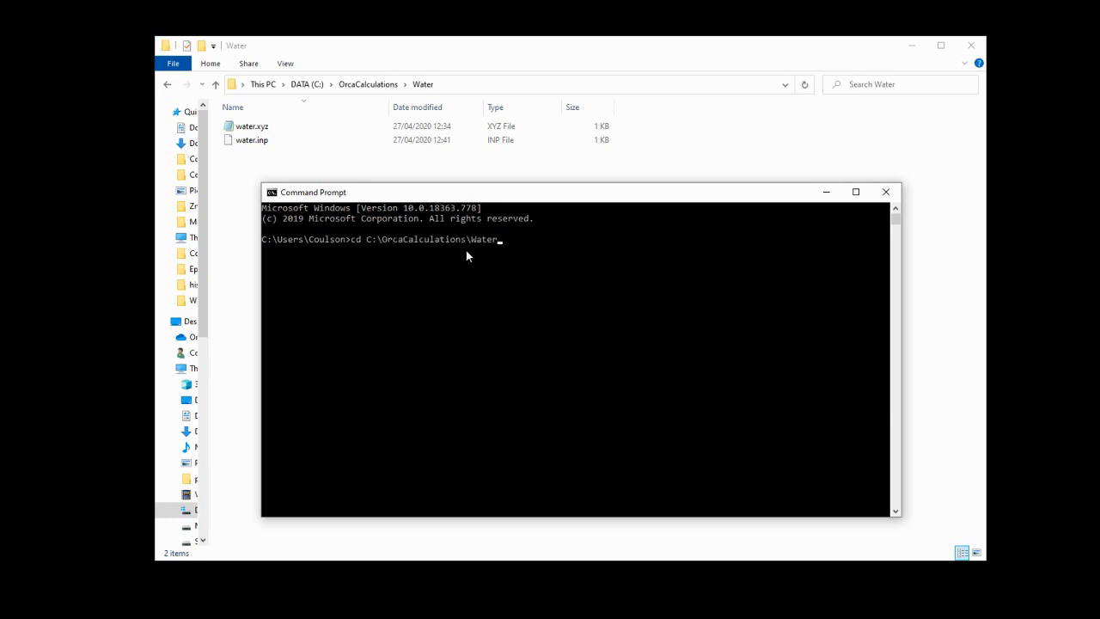
key(Return)
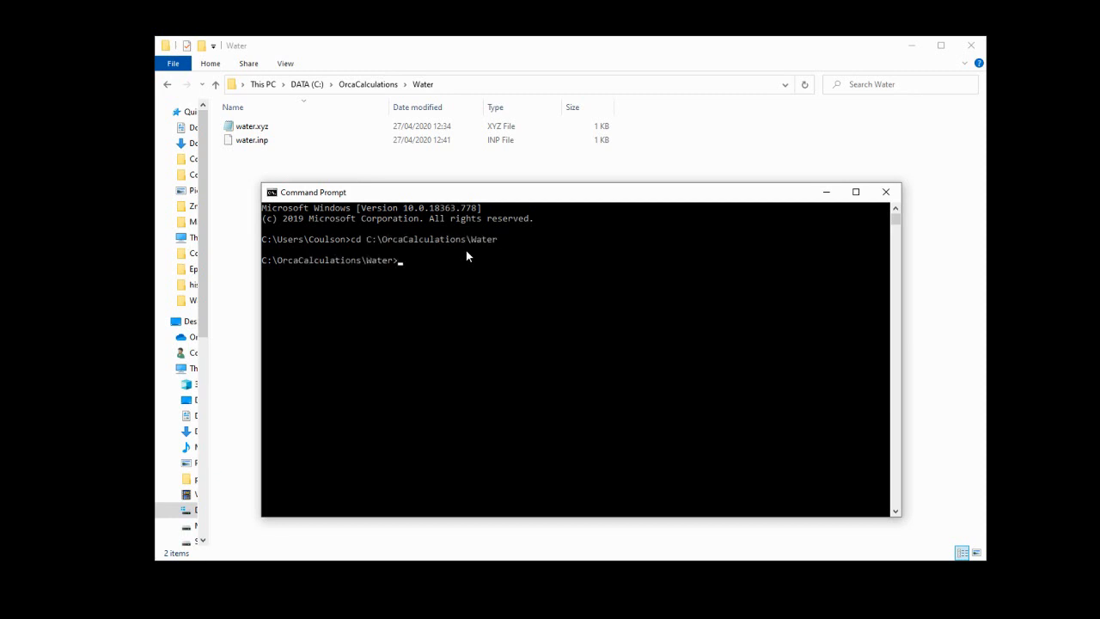
mouse_move(391, 279)
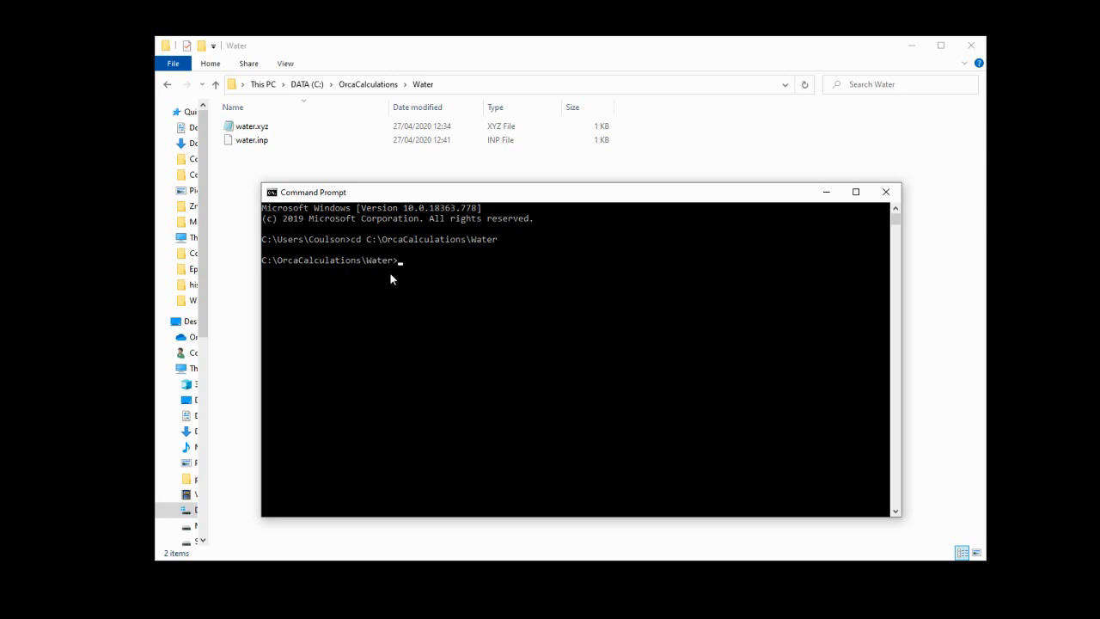
mouse_move(382, 275)
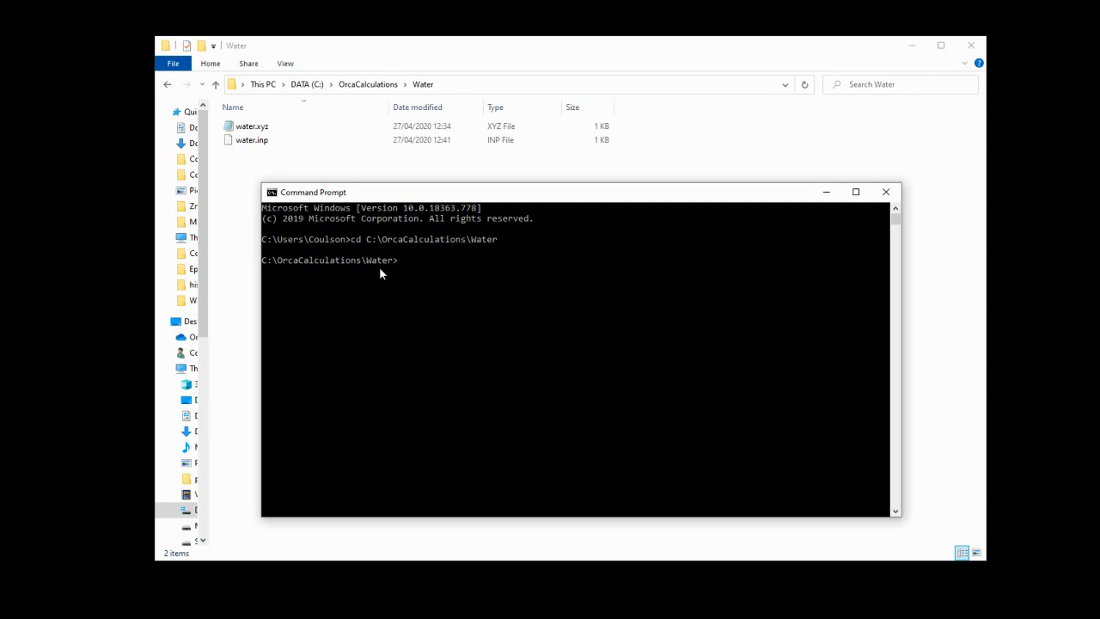
Run 'orca water.inp>water.out' and, once finished, bring up options for water.out.
text(orca)
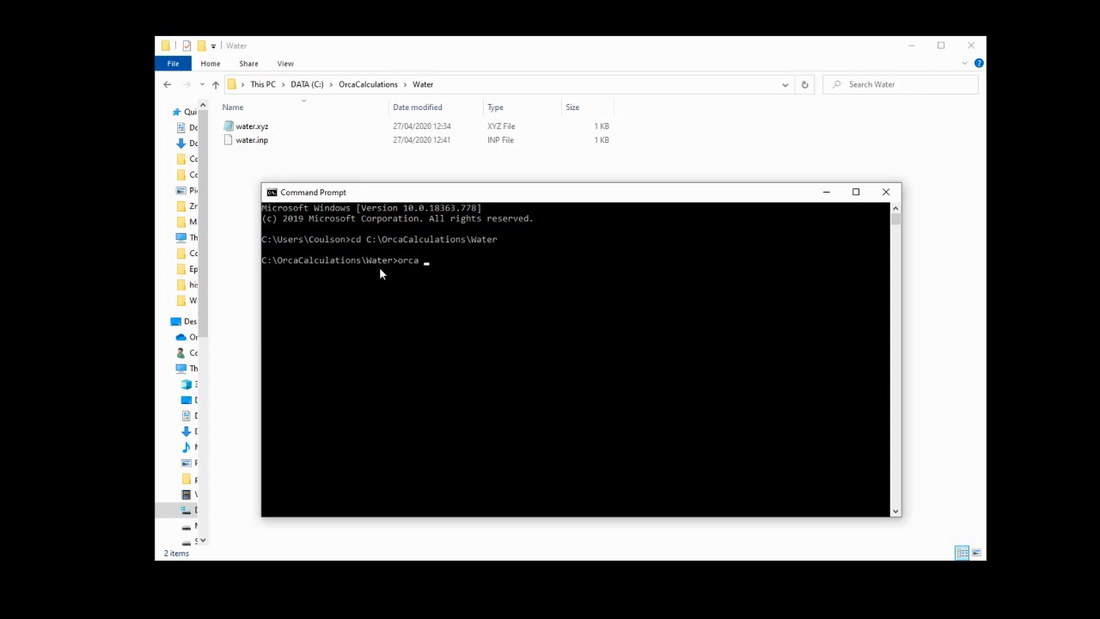
text(wat)
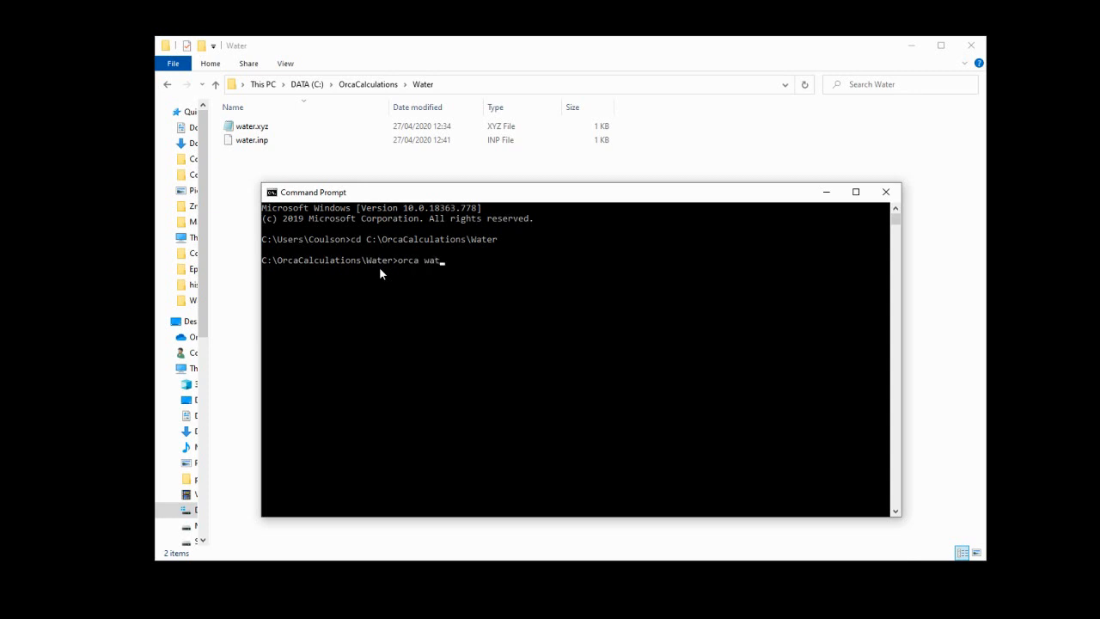
text(er.inp>)
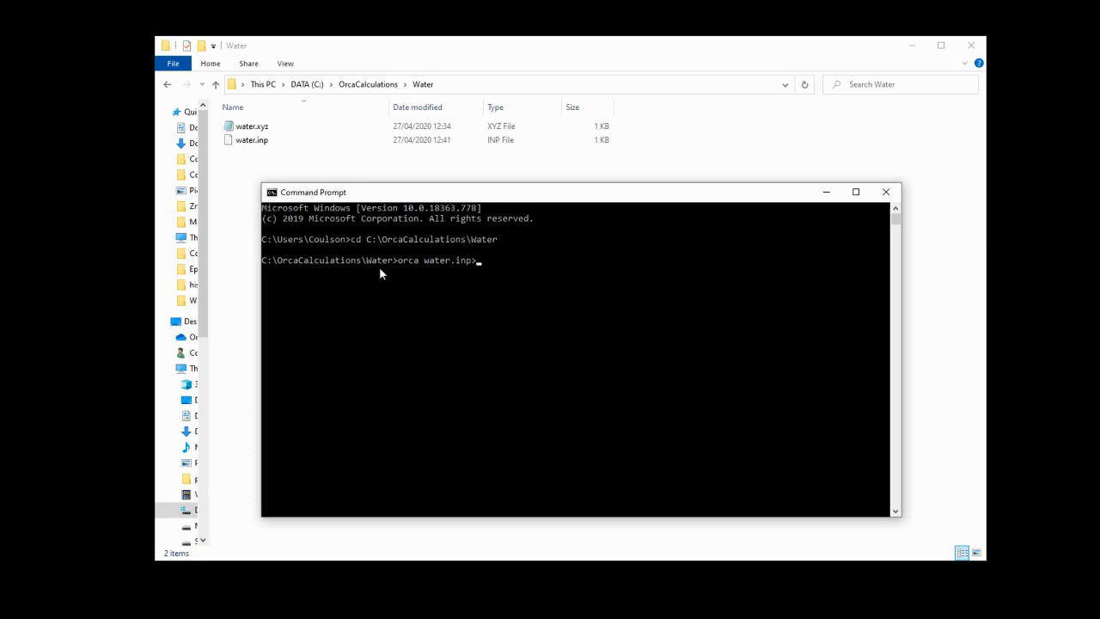
text(wate)
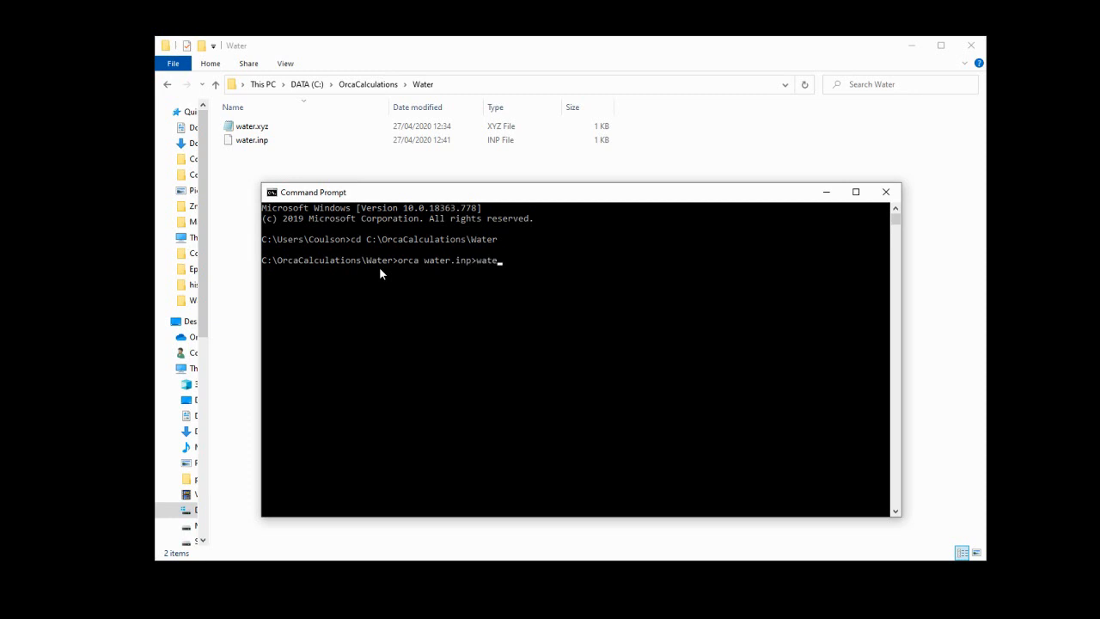
text(r.out)
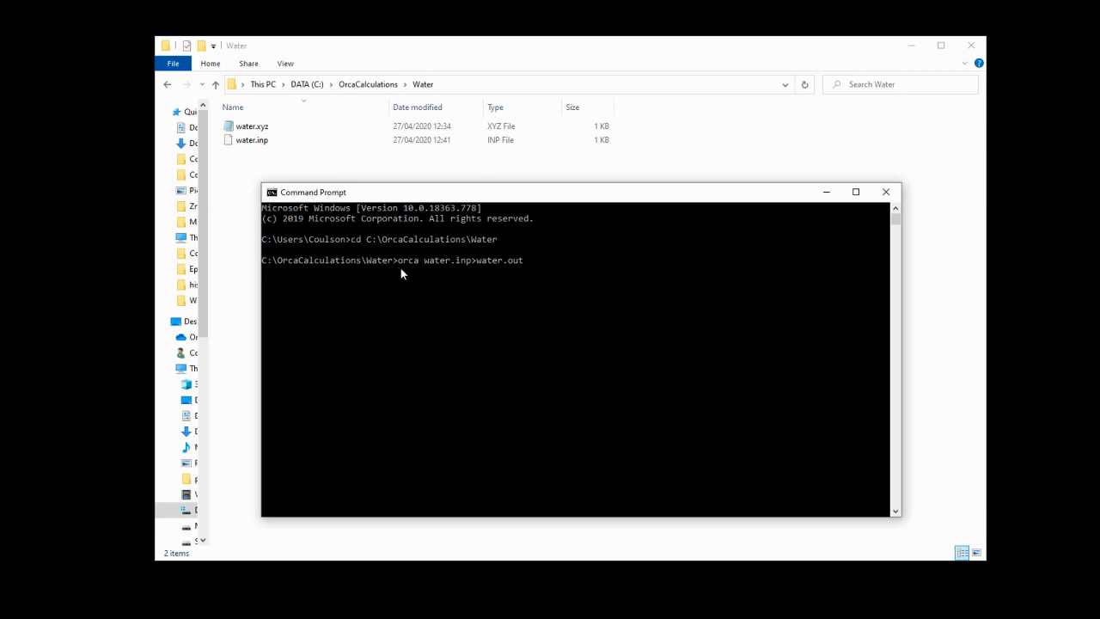
mouse_move(426, 282)
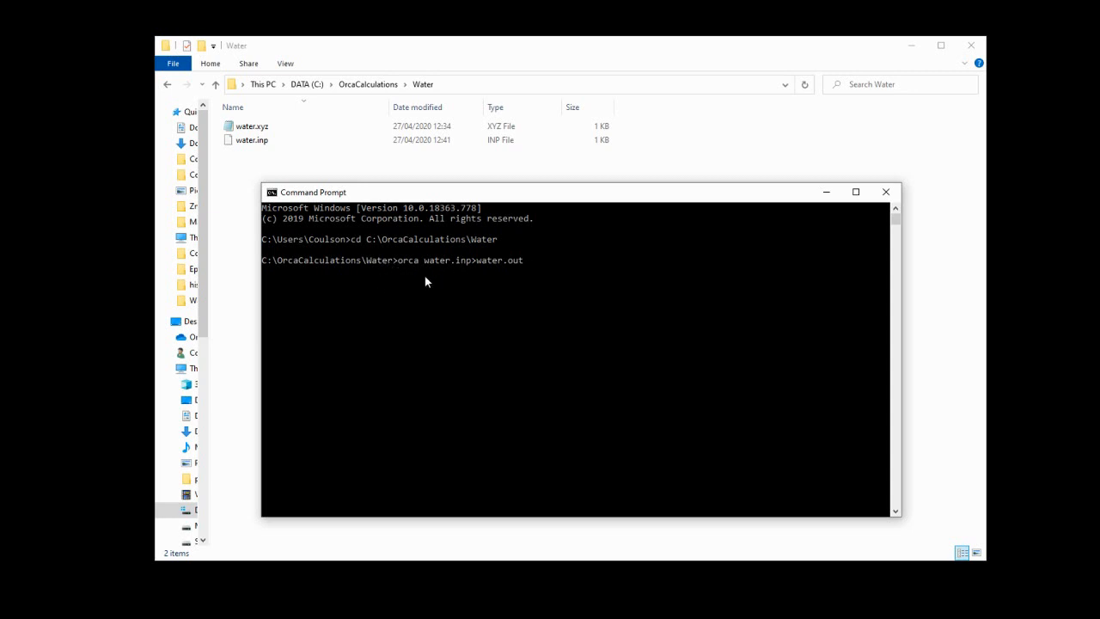
mouse_move(490, 275)
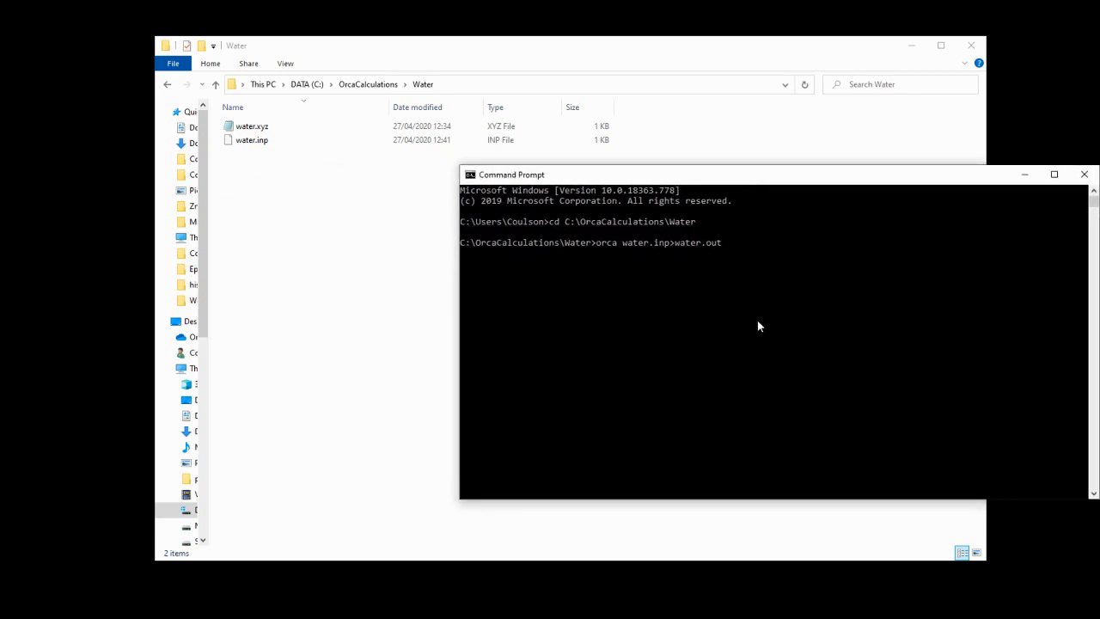
key(Return)
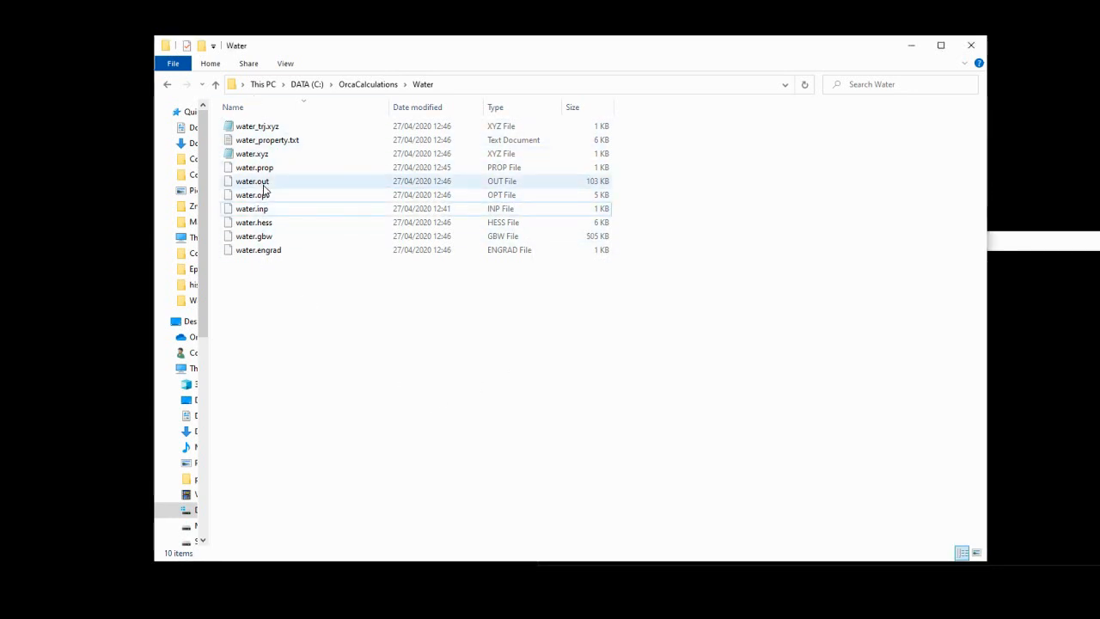
right_click(252, 180)
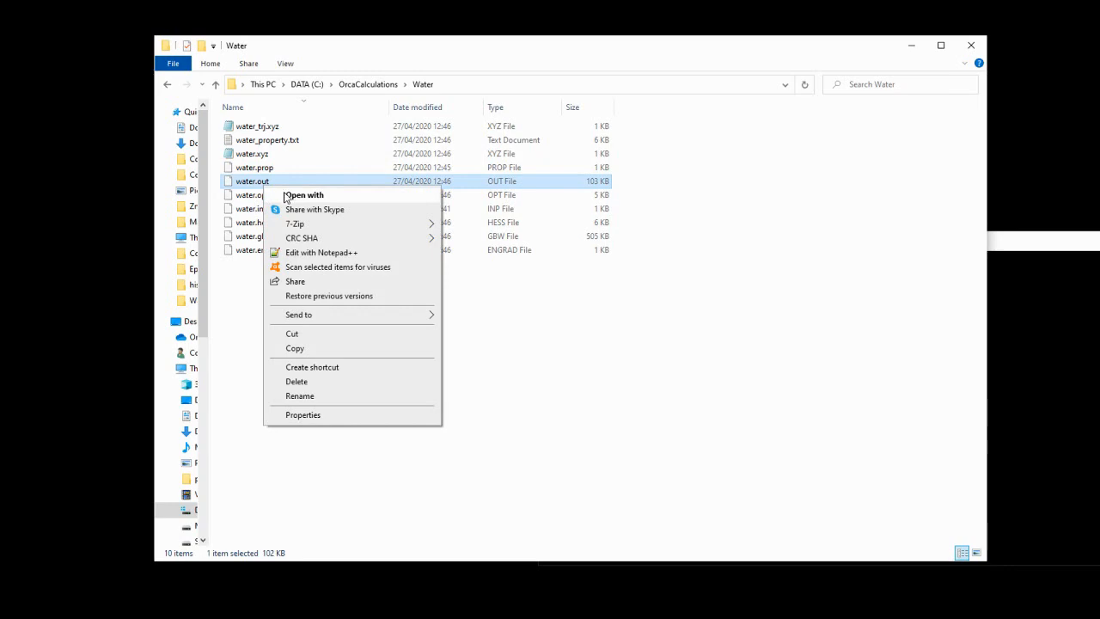
Open water.out in Notepad and scroll back to the ORCA 4.2.1 header.
click(321, 252)
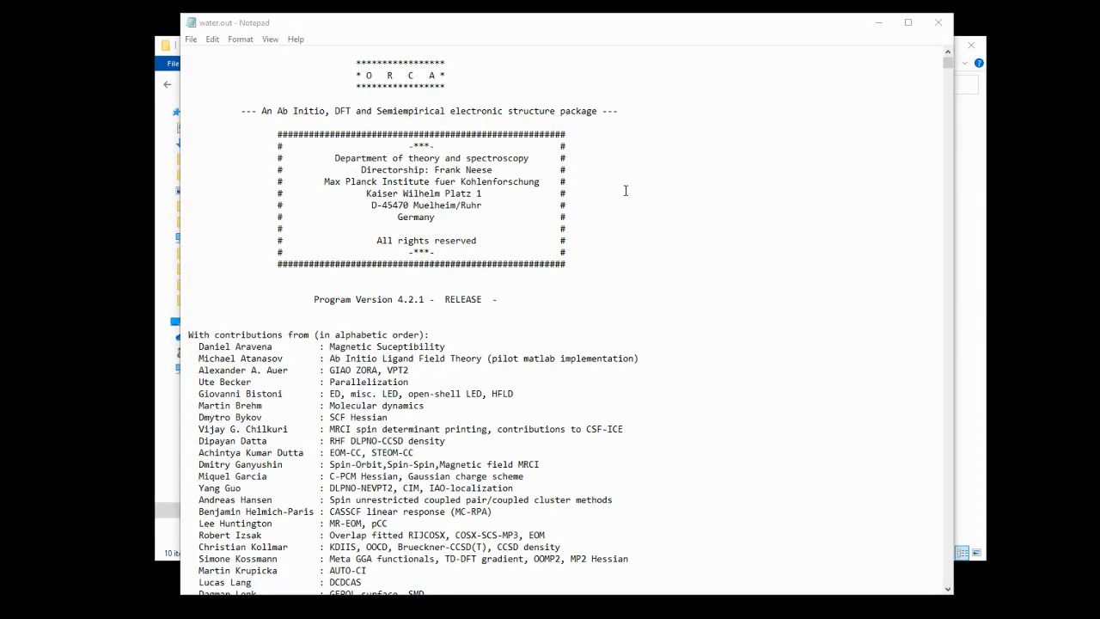
mouse_move(705, 258)
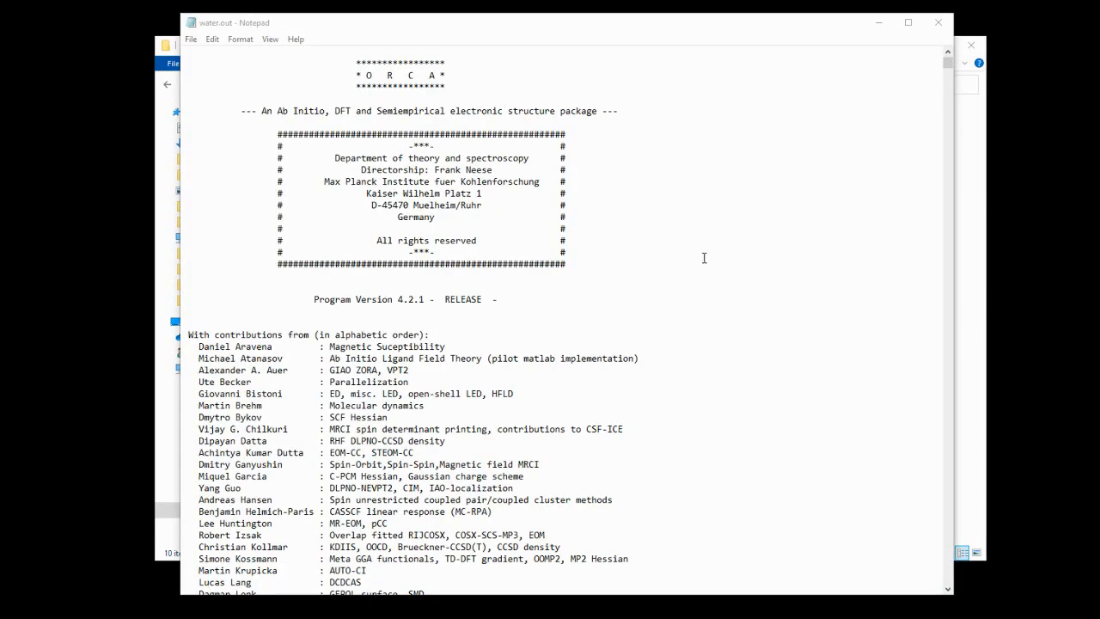
scroll(down, 3)
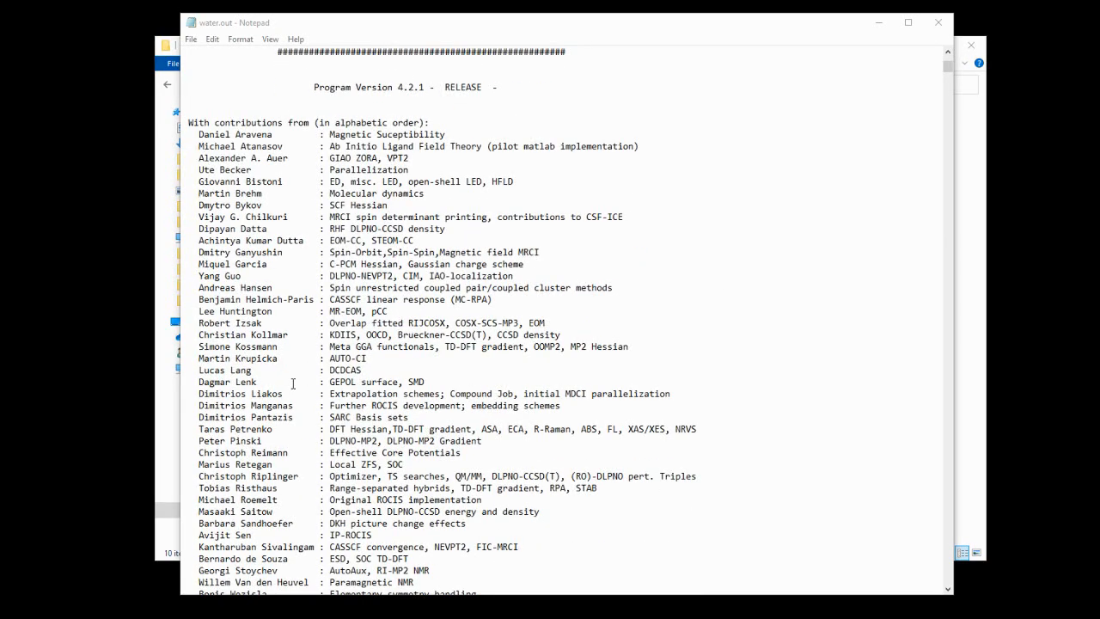
scroll(up, 3)
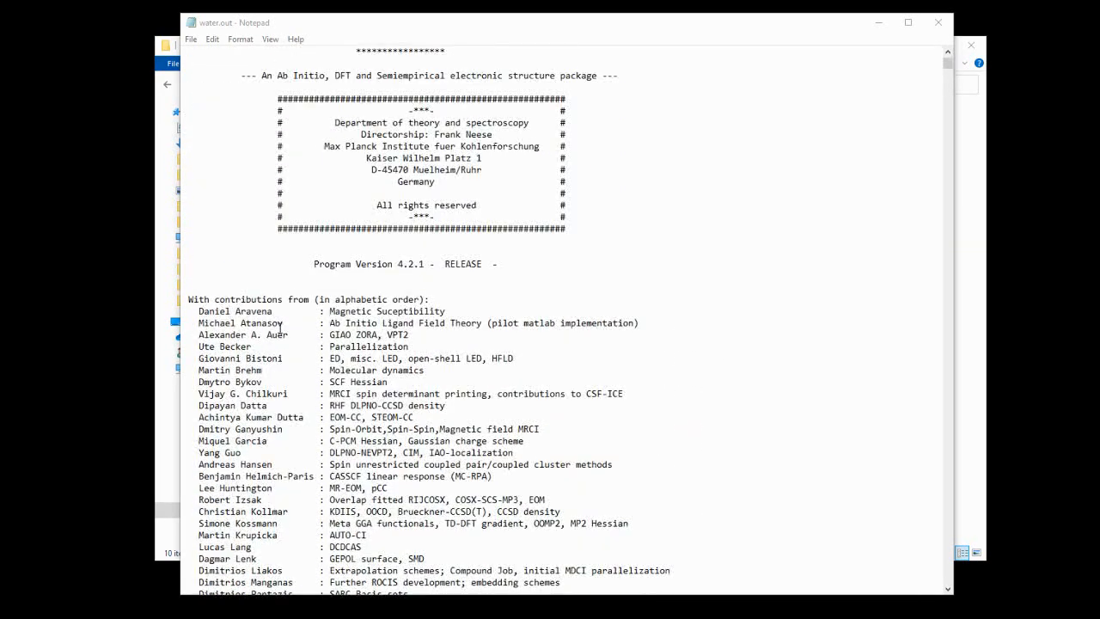
scroll(up, 3)
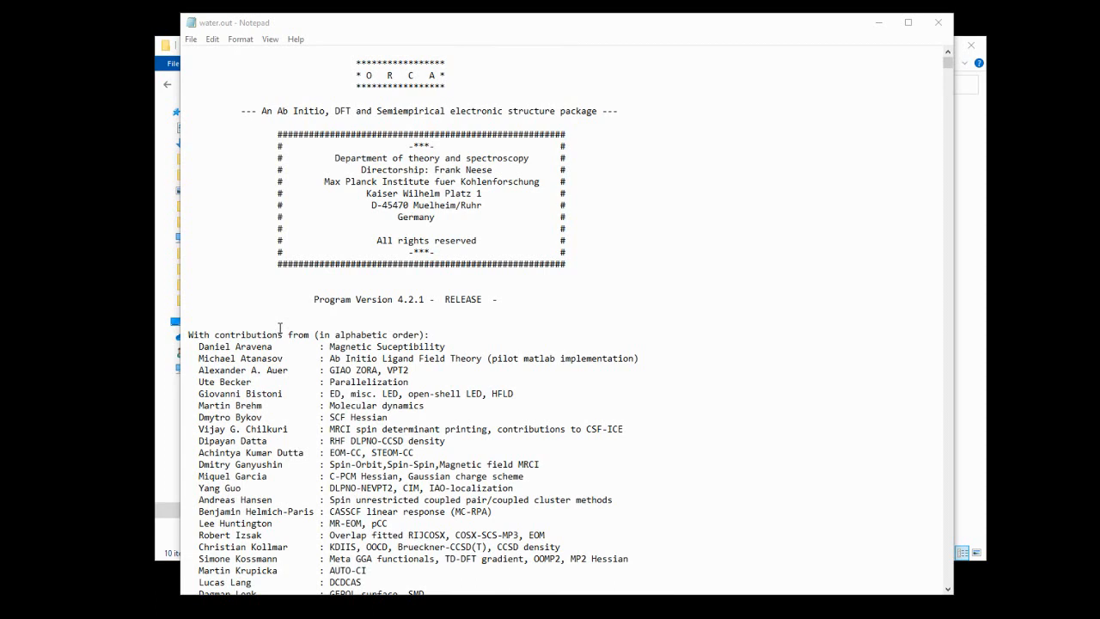
mouse_move(1037, 96)
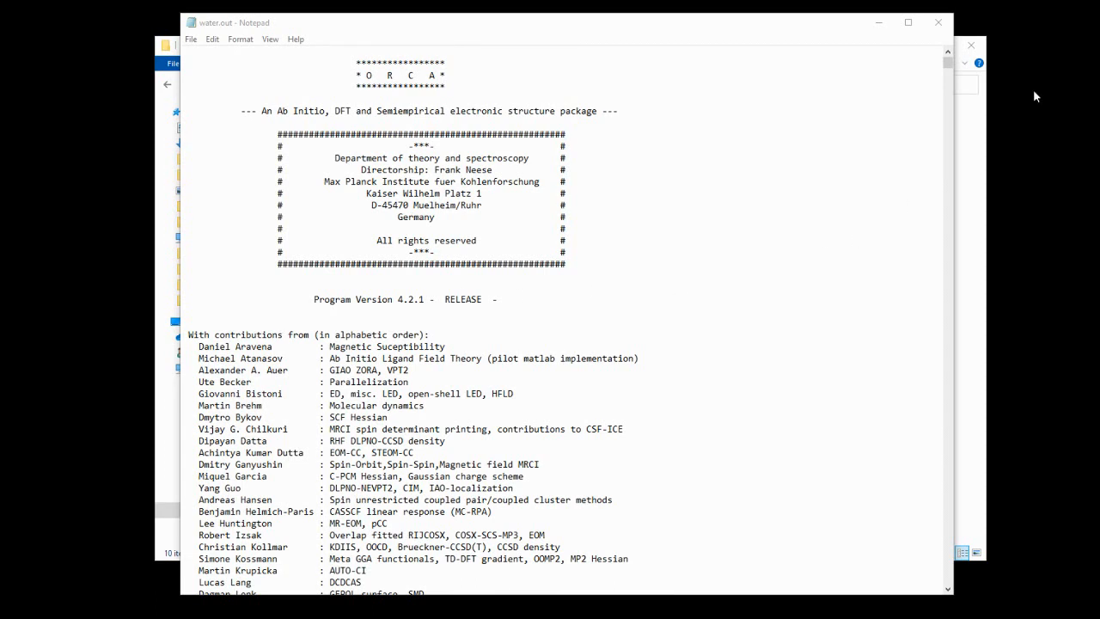
mouse_move(1031, 67)
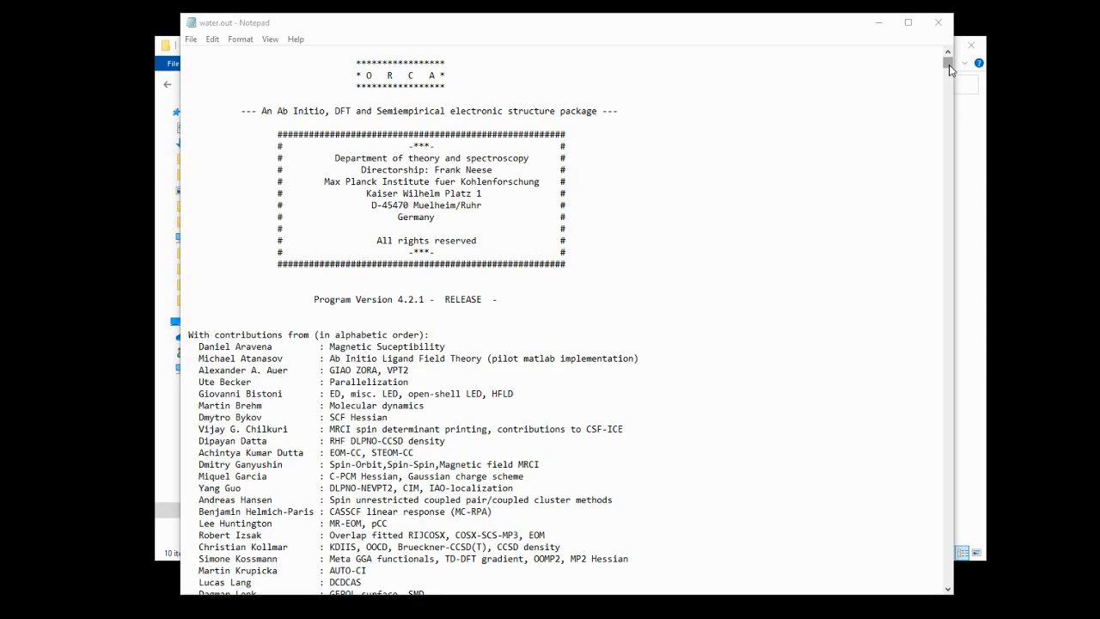
mouse_move(646, 140)
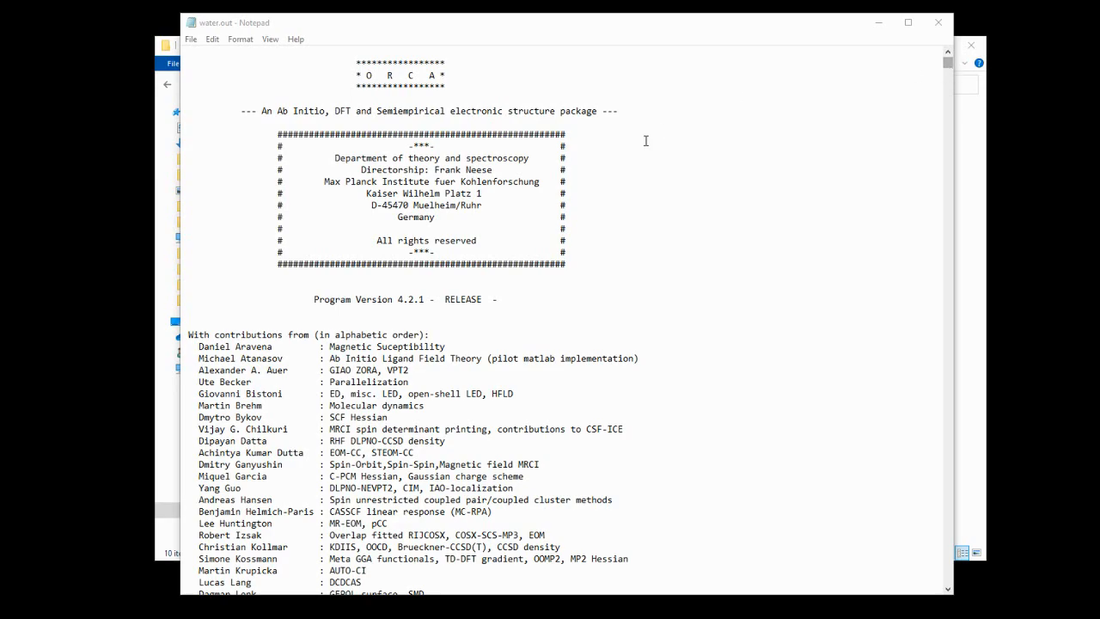
scroll(down, 3)
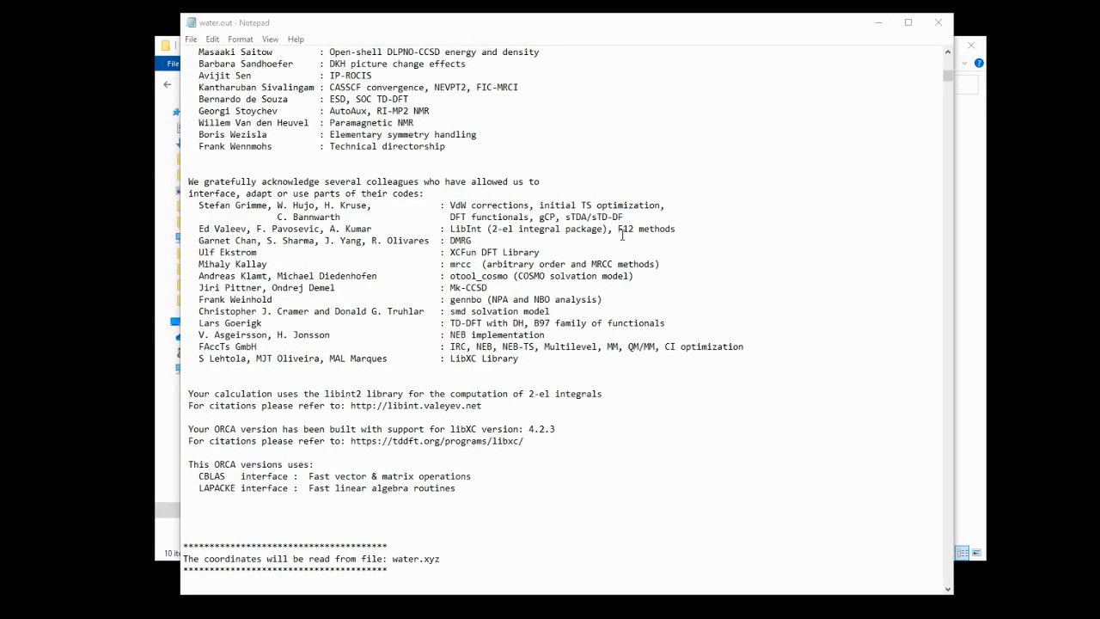
mouse_move(774, 192)
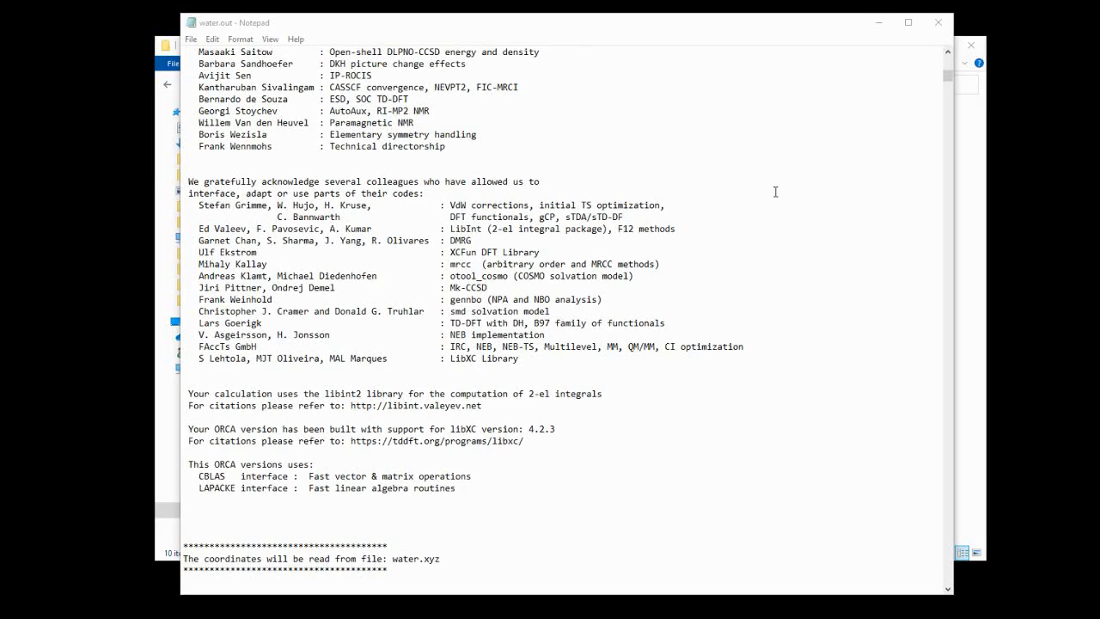
scroll(down, 3)
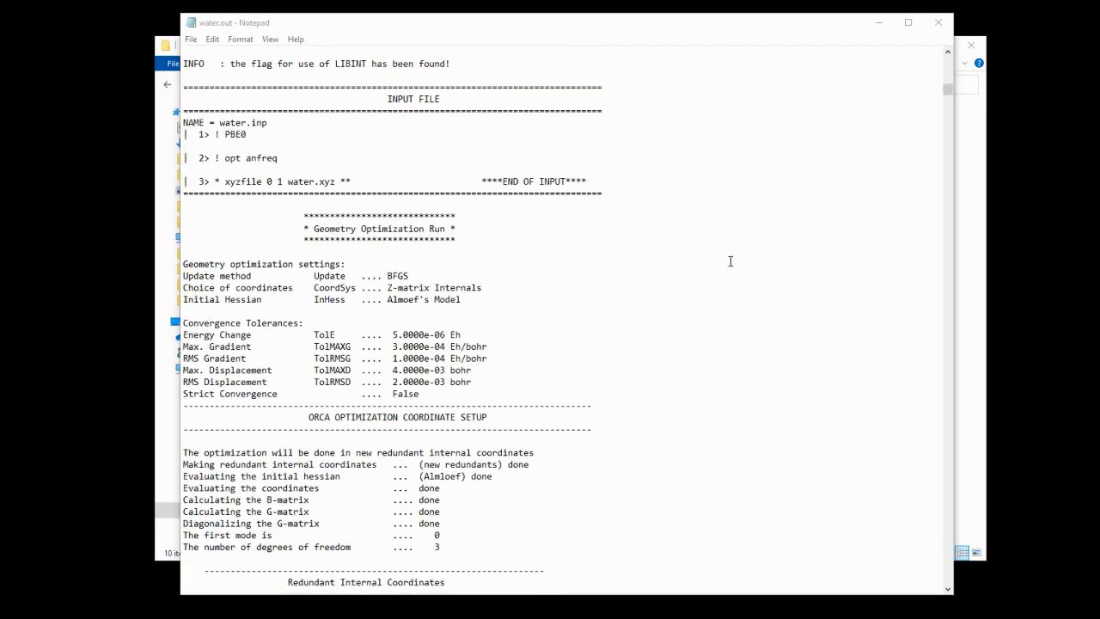
scroll(down, 3)
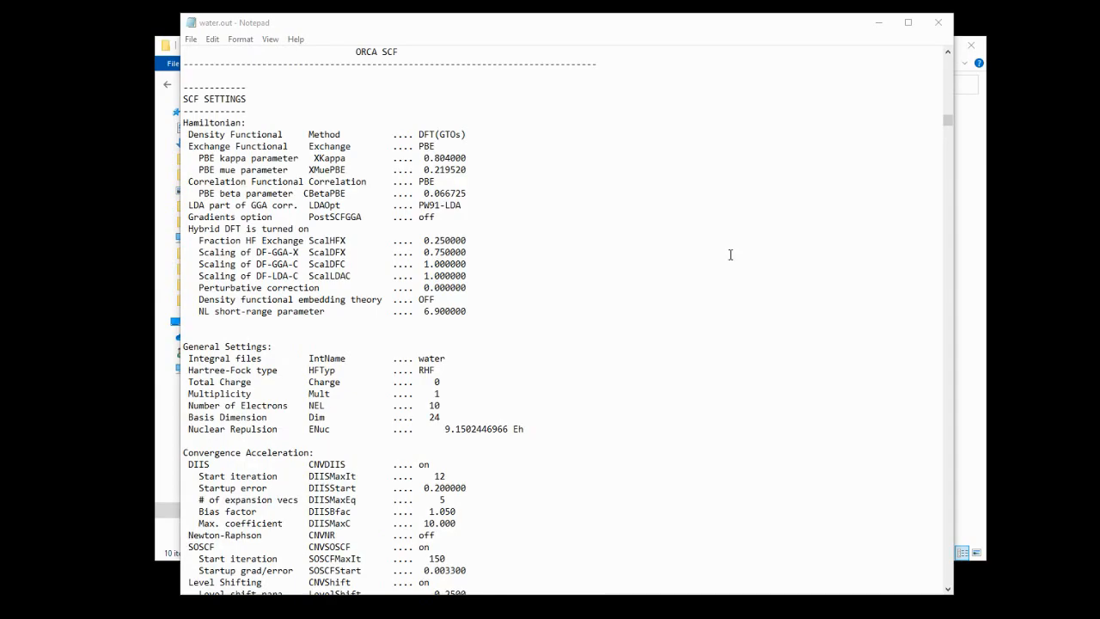
scroll(down, 3)
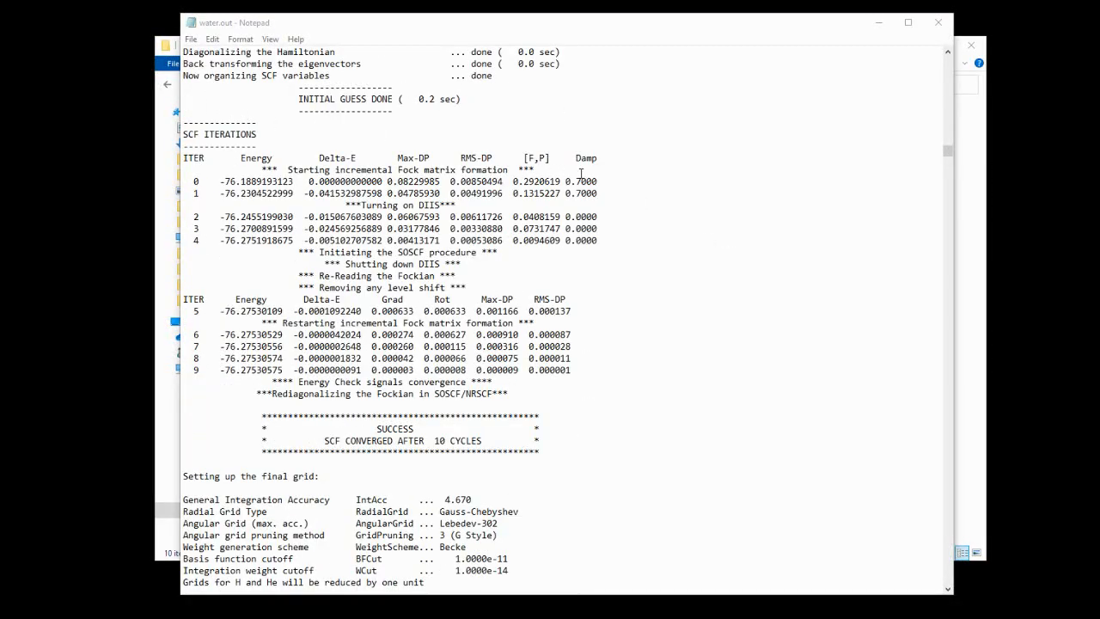
scroll(up, 3)
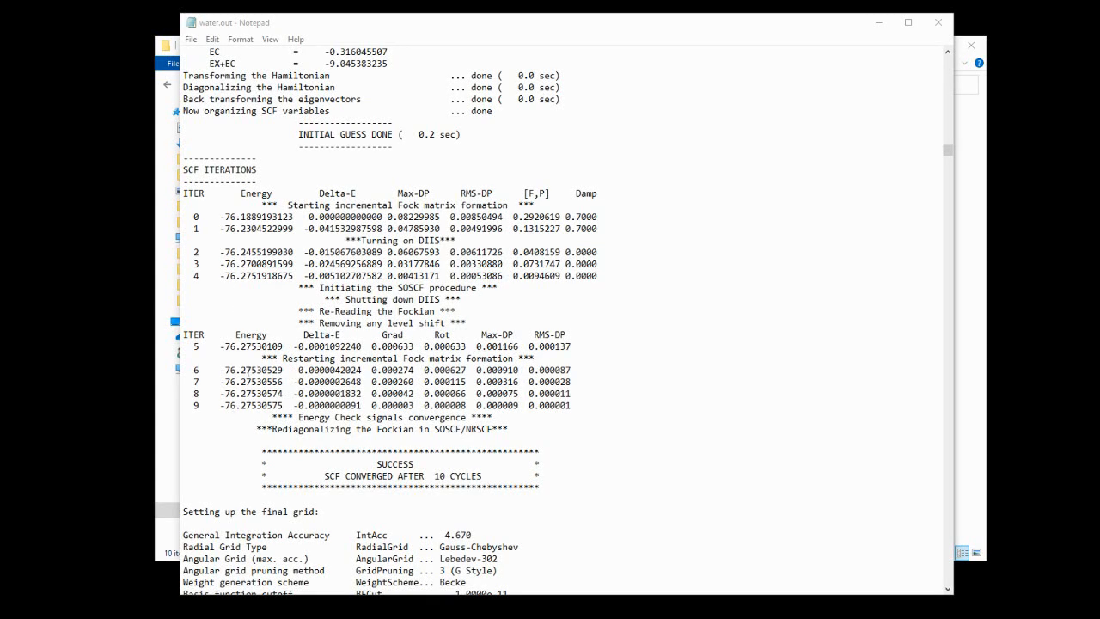
mouse_move(874, 147)
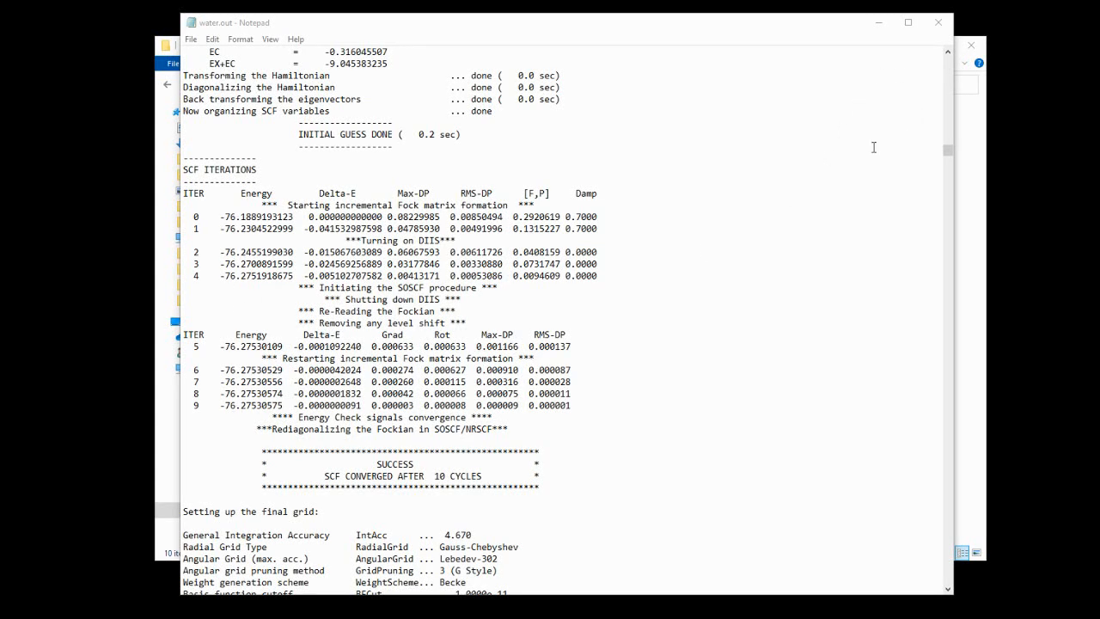
scroll(down, 3)
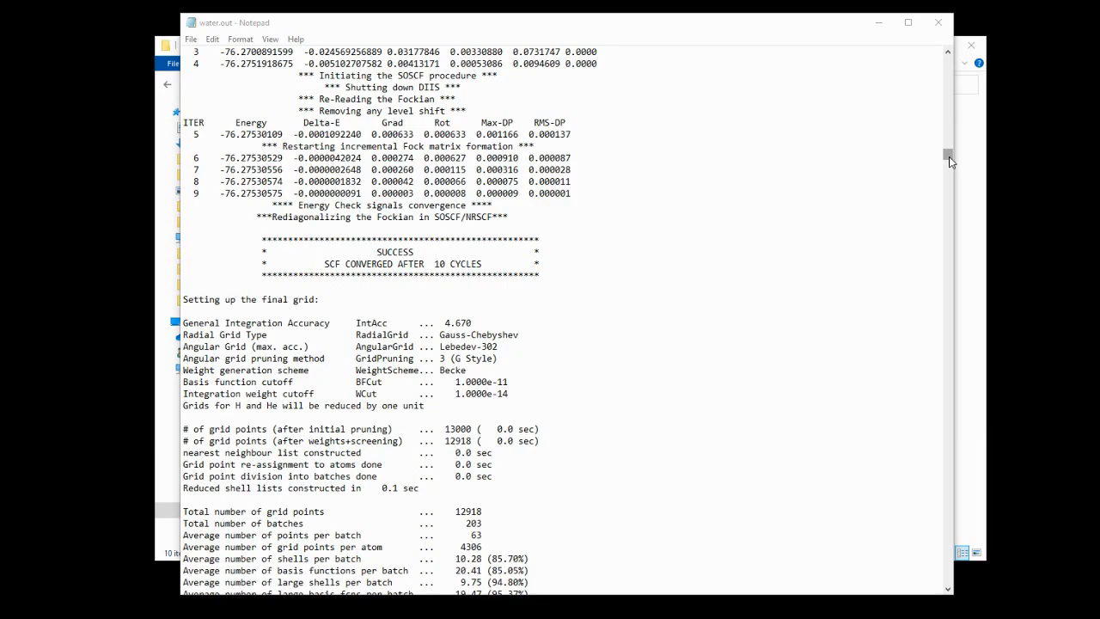
scroll(down, 3)
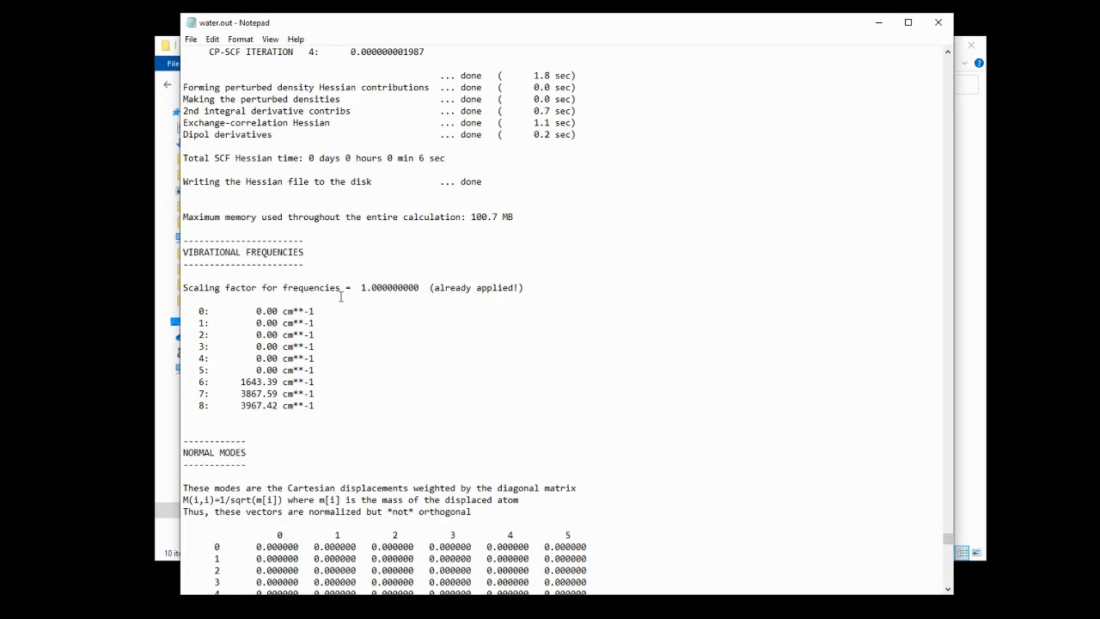
mouse_move(373, 326)
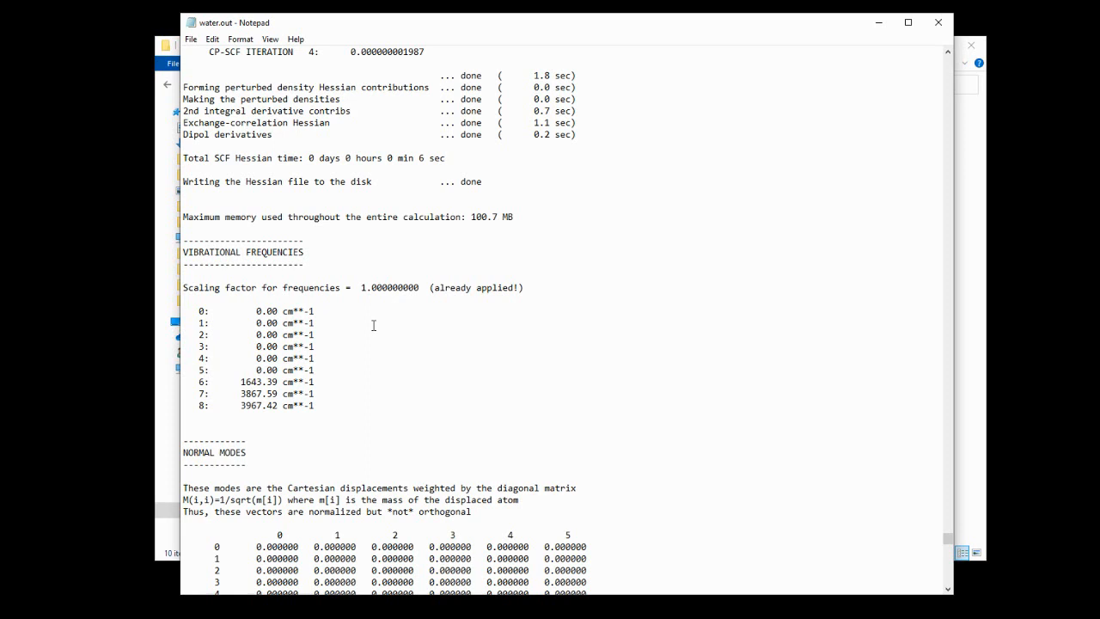
mouse_move(246, 339)
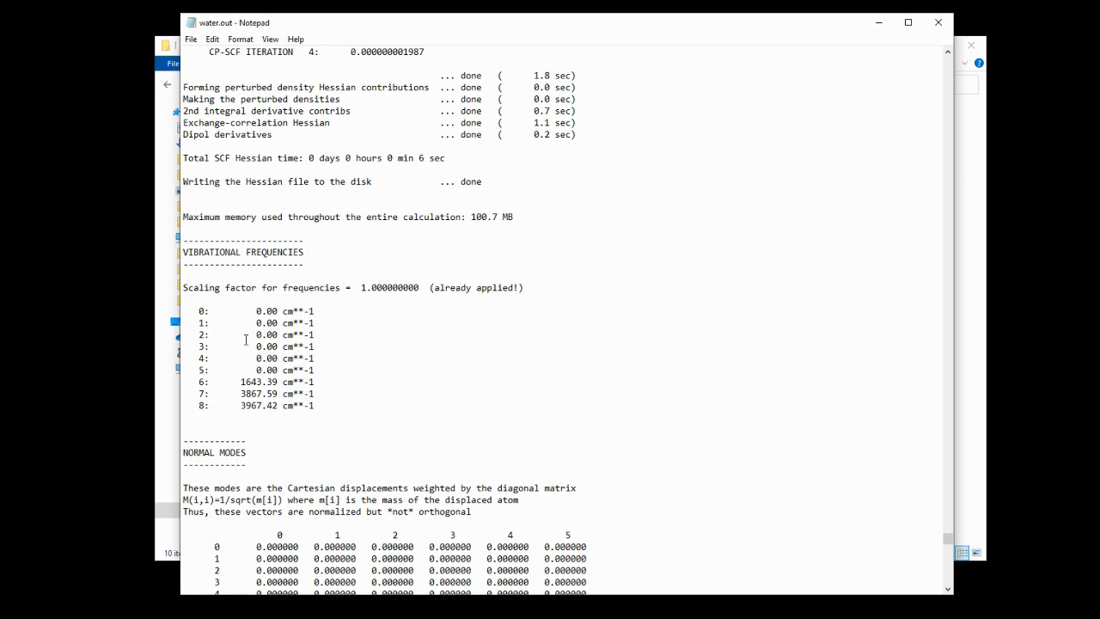
mouse_move(554, 339)
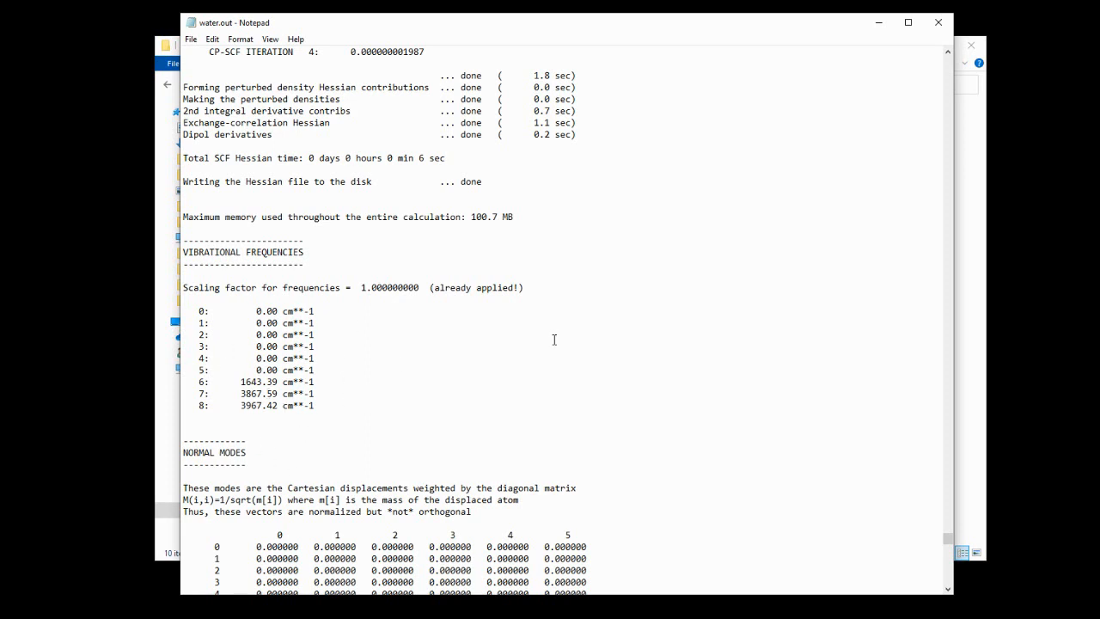
scroll(down, 3)
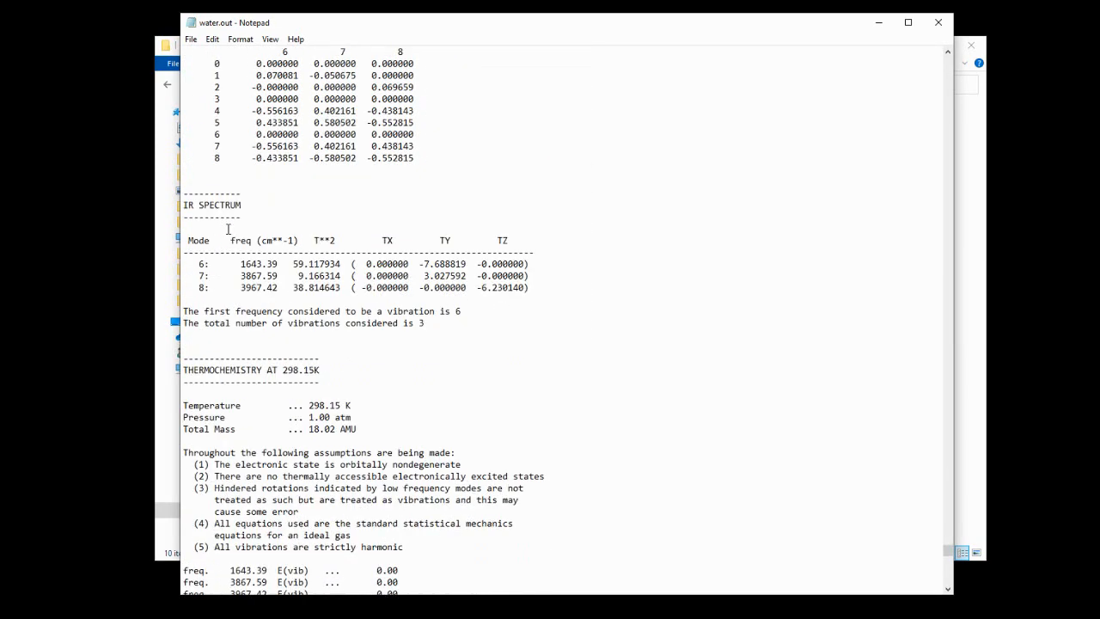
mouse_move(341, 271)
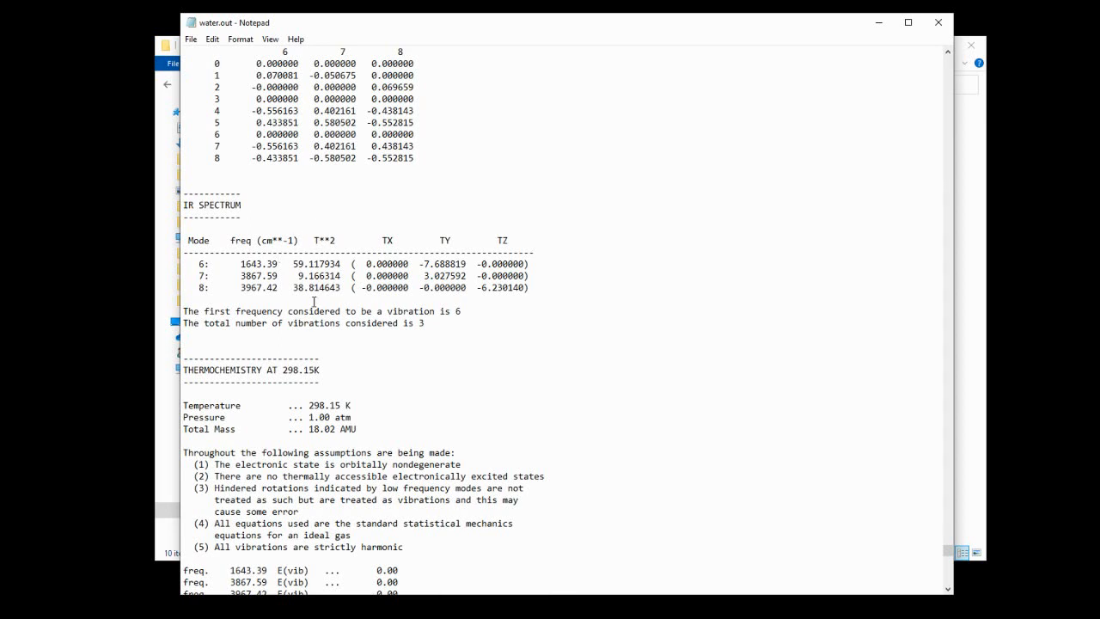
mouse_move(320, 287)
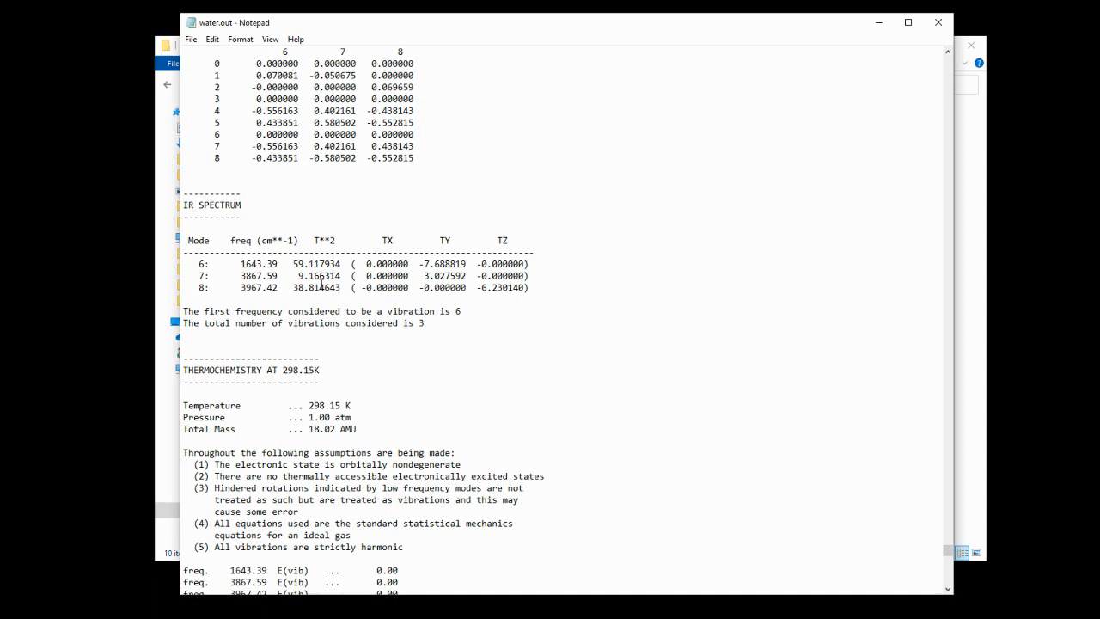
mouse_move(319, 292)
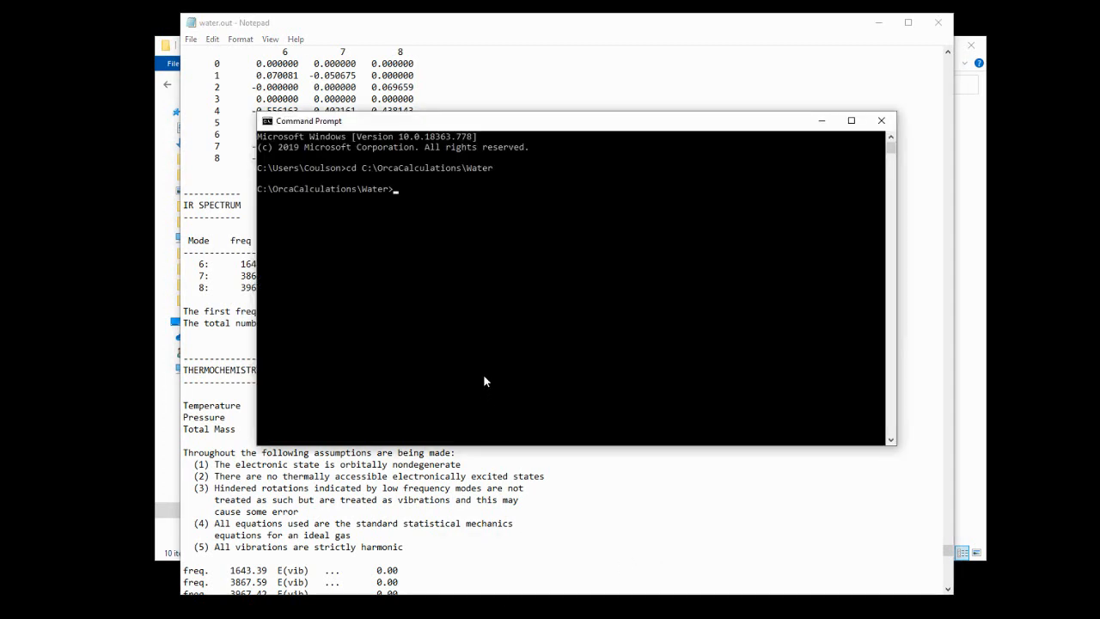
Run 'orca_mapspc water.out IR -x0400 -x14500' to map the IR spectrum over 400–4500 cm-1.
text(orca)
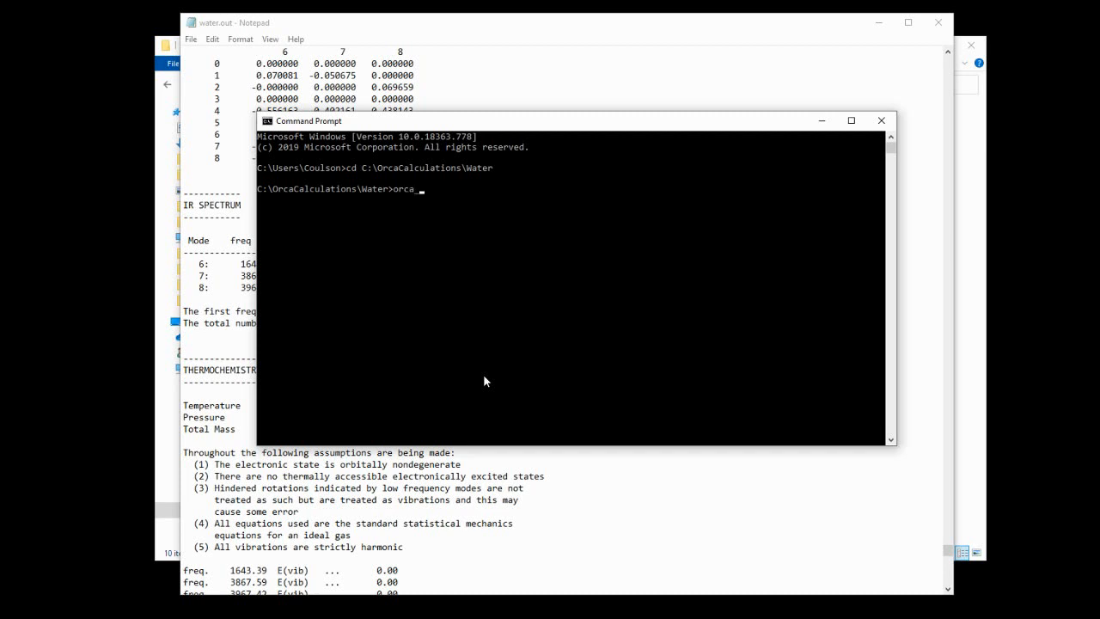
text(_mapspc)
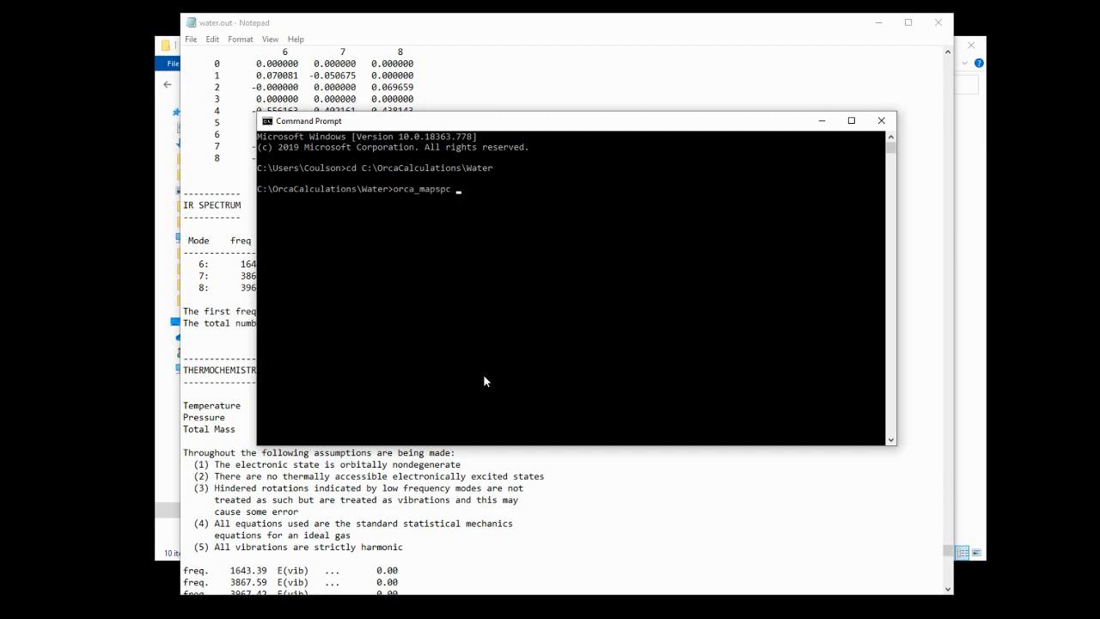
text(wate)
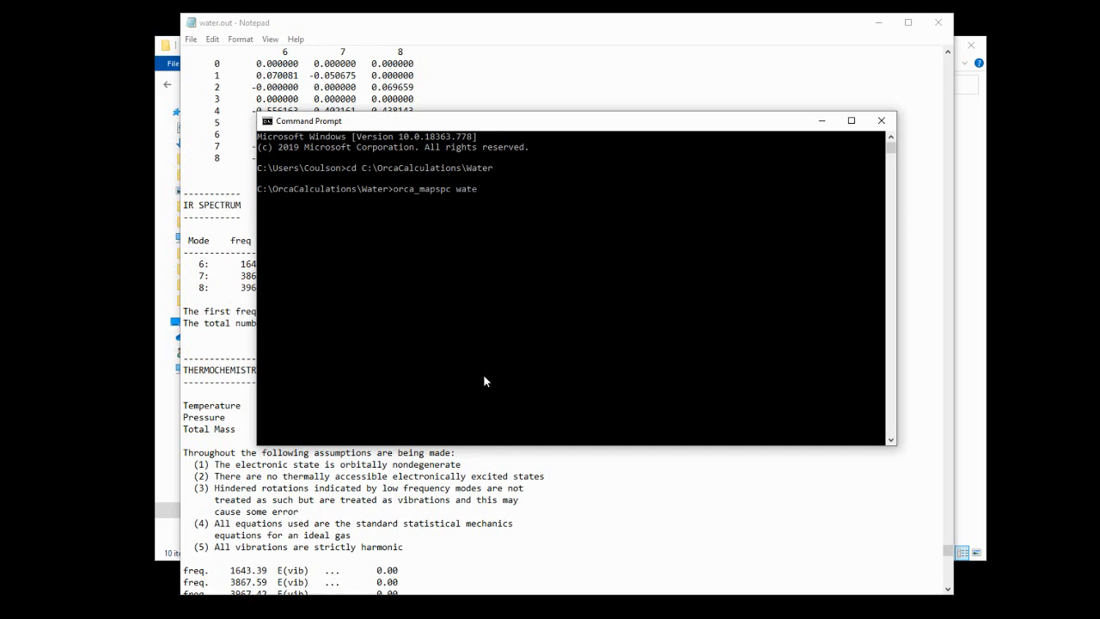
text(.out)
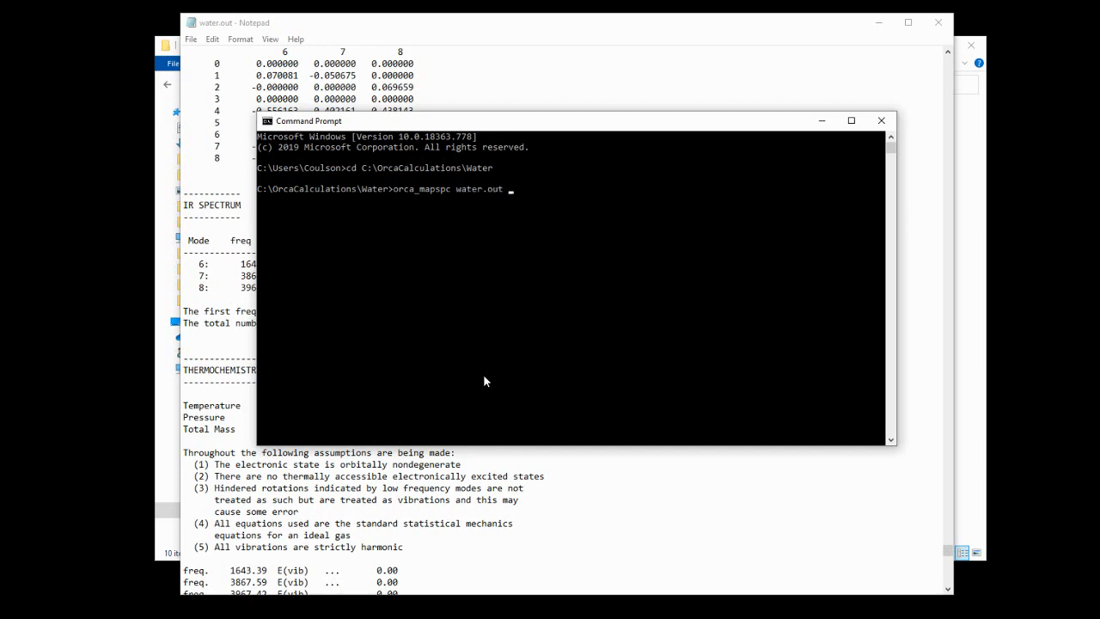
text(IR)
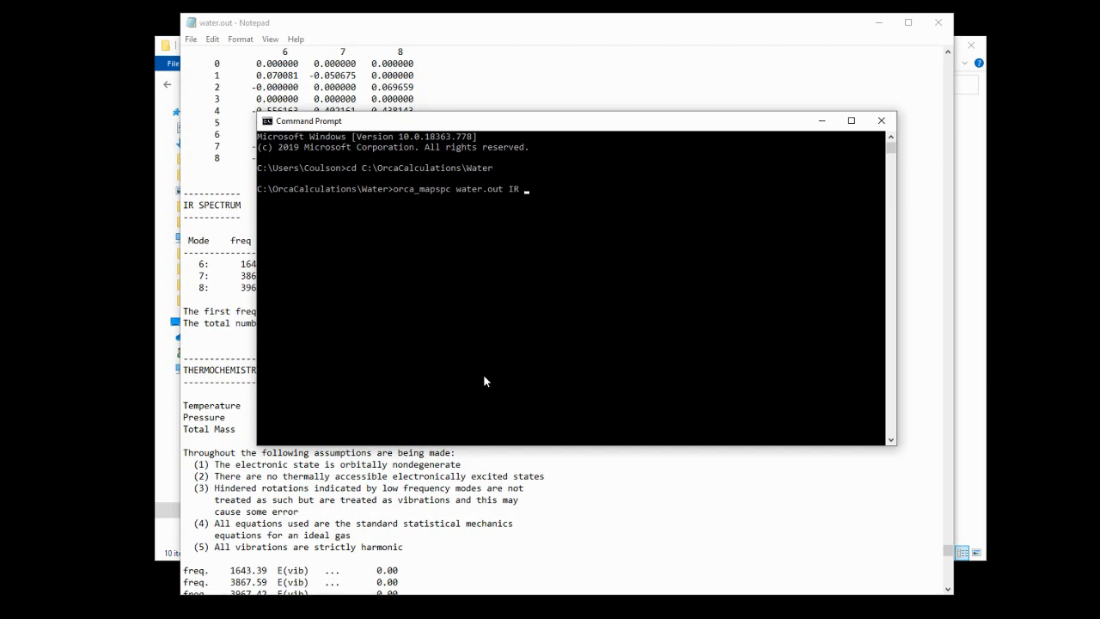
text(-x)
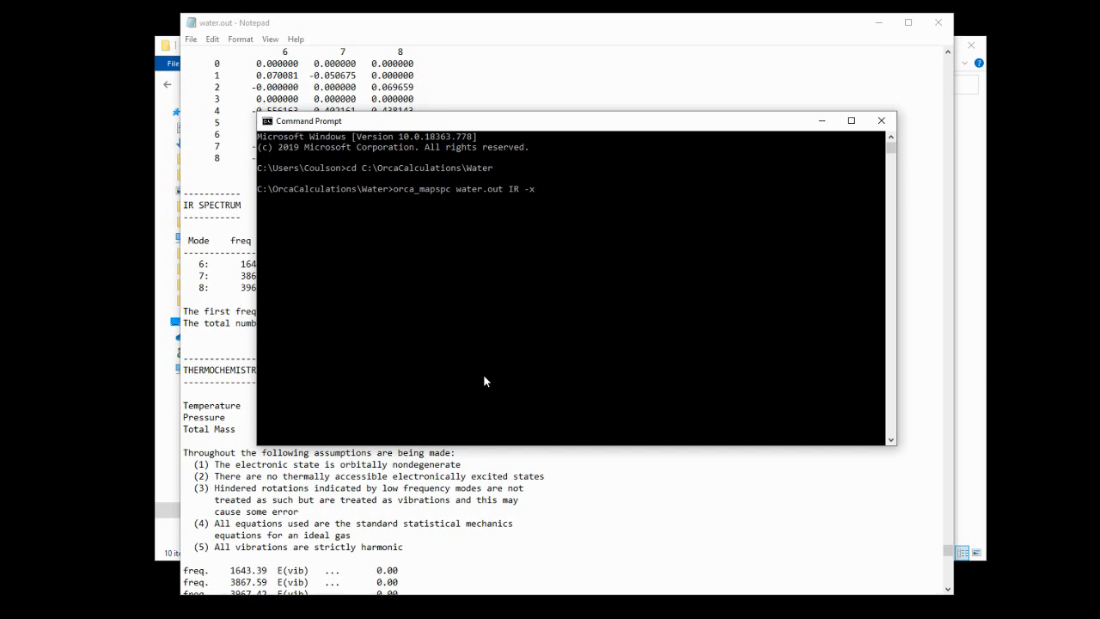
text(40)
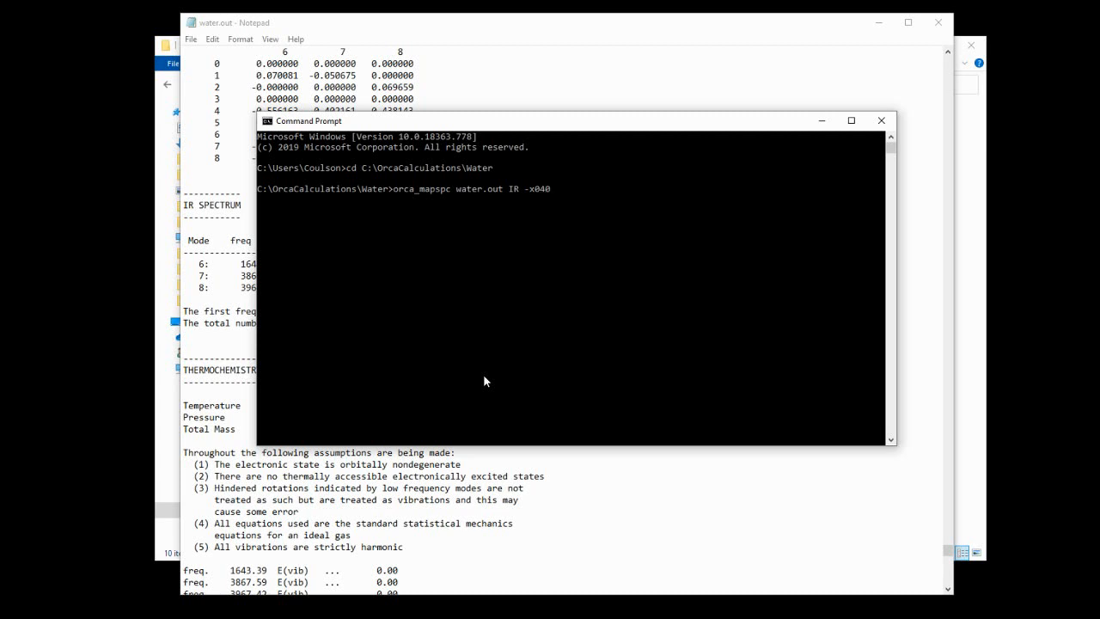
text(0)
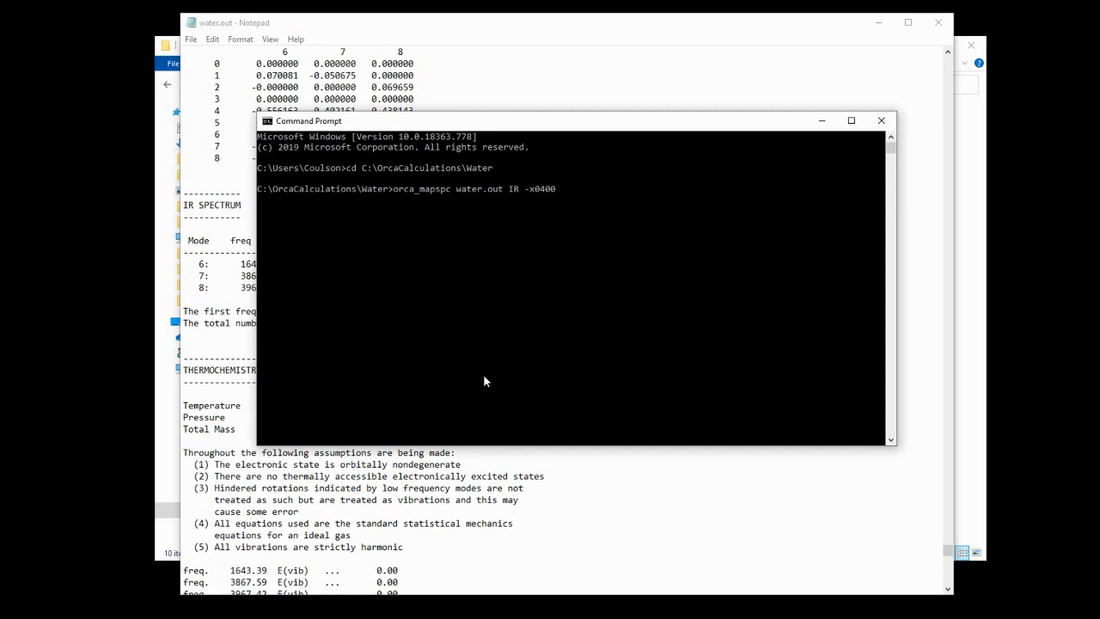
text(-x1)
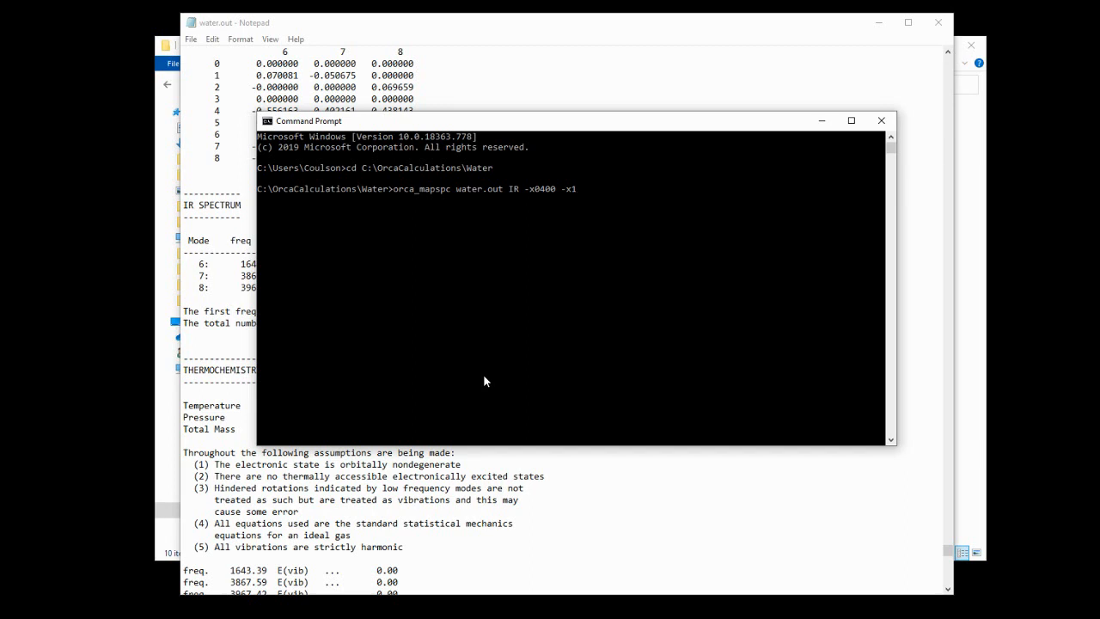
text(4500)
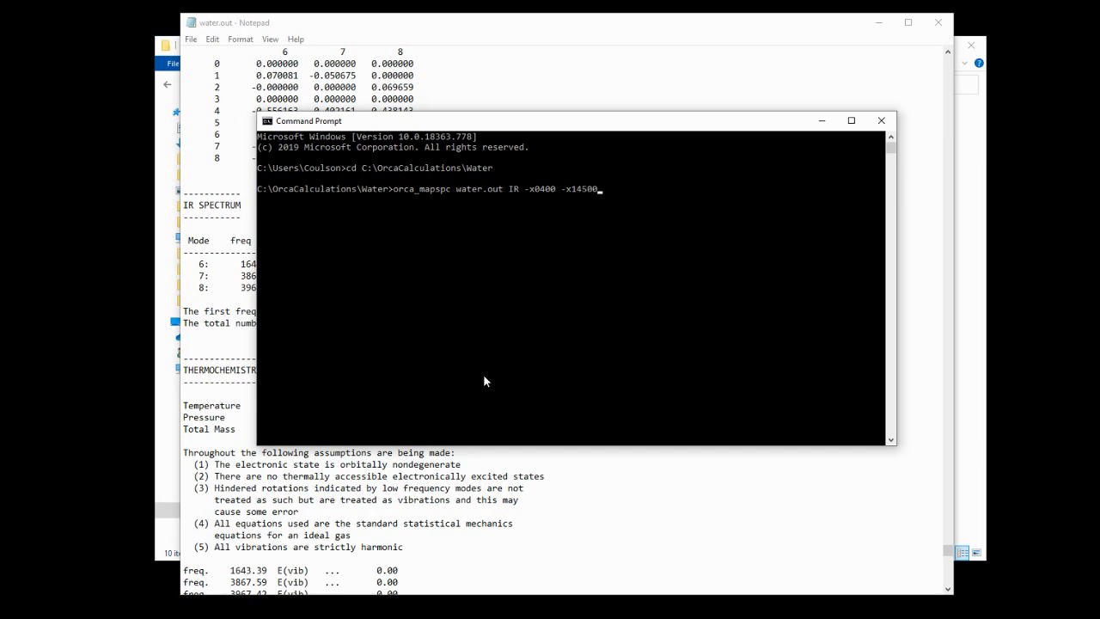
key(Return)
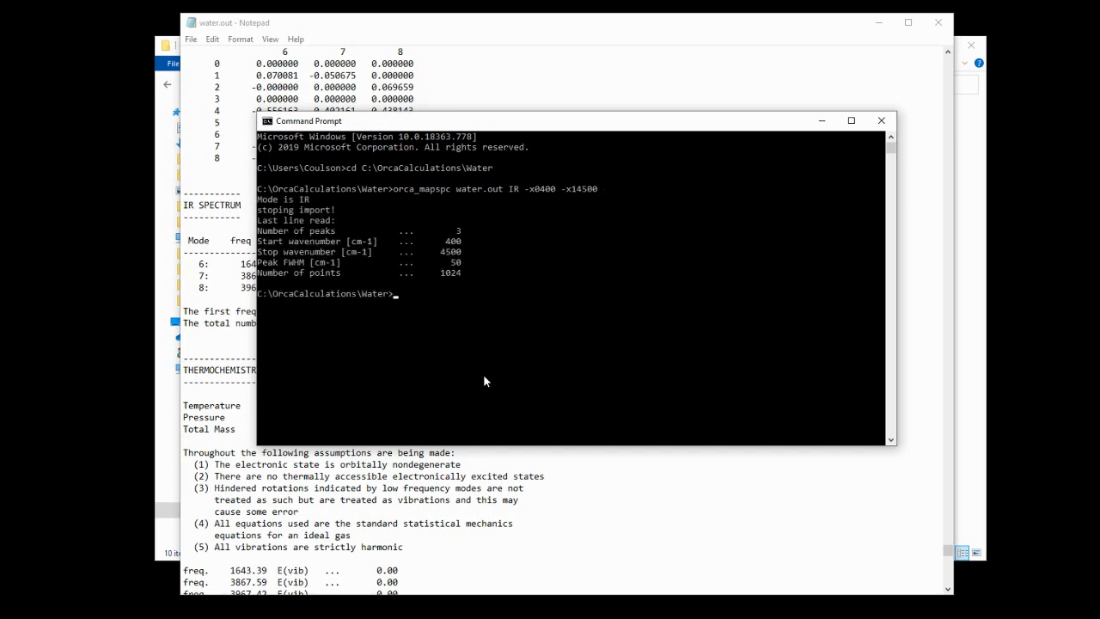
mouse_move(324, 343)
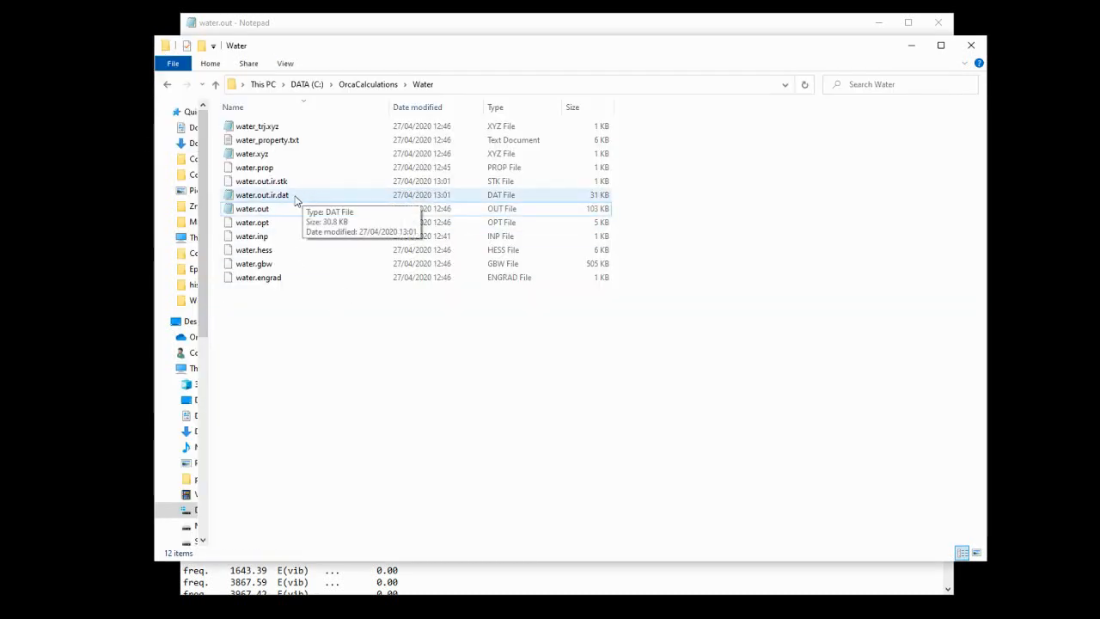
Open water.out.ir.dat in Notepad, select all its wavenumber and intensity data, and copy it.
double_click(261, 194)
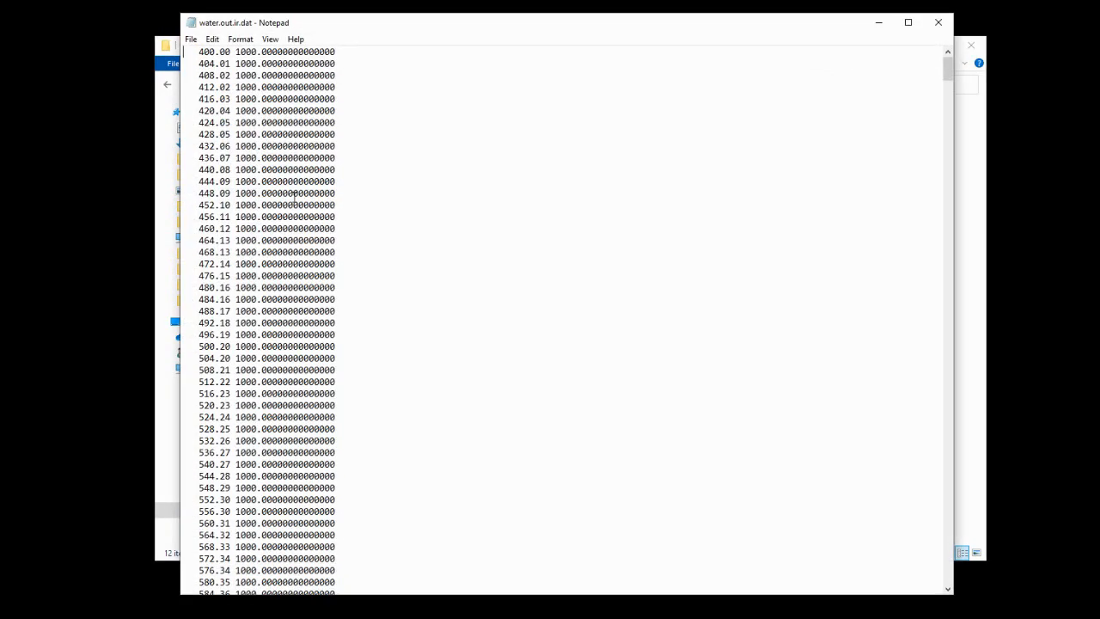
scroll(down, 3)
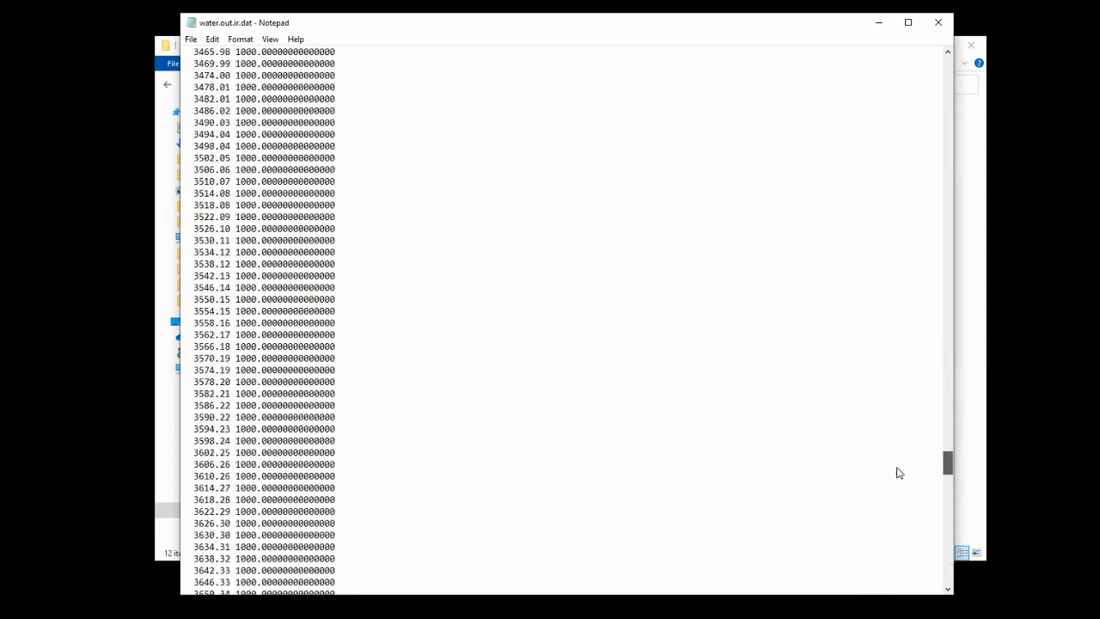
scroll(up, 3)
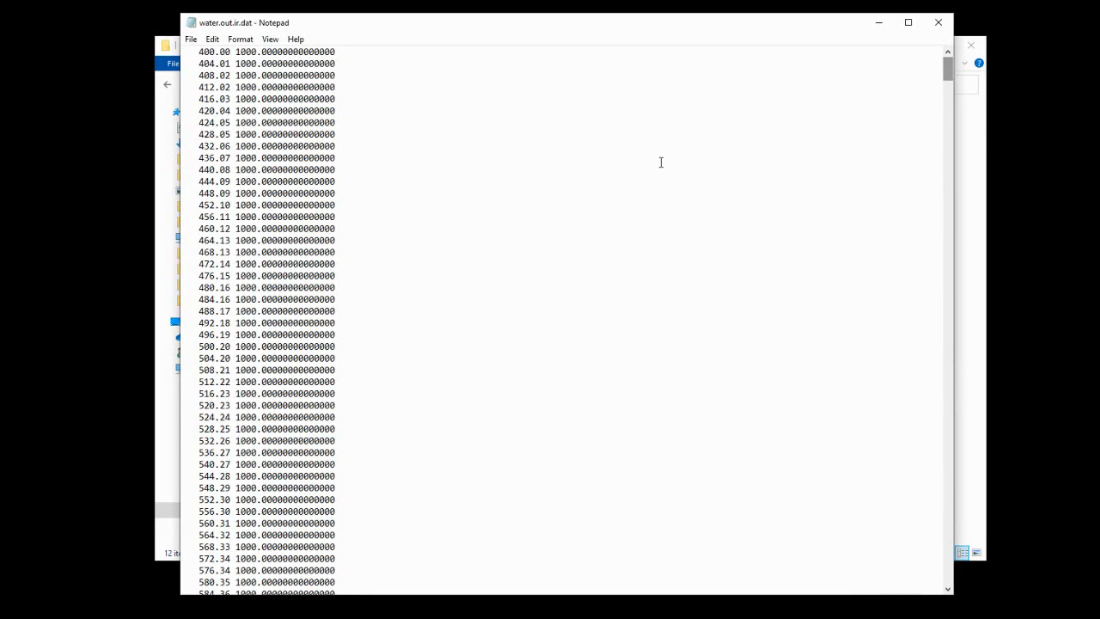
mouse_move(344, 188)
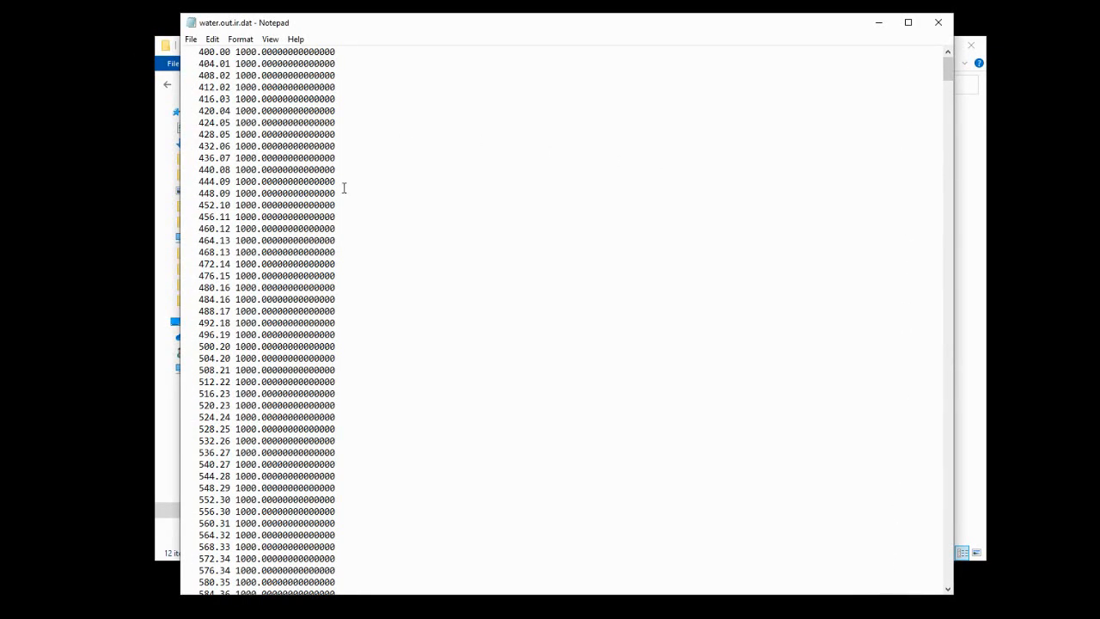
mouse_move(356, 188)
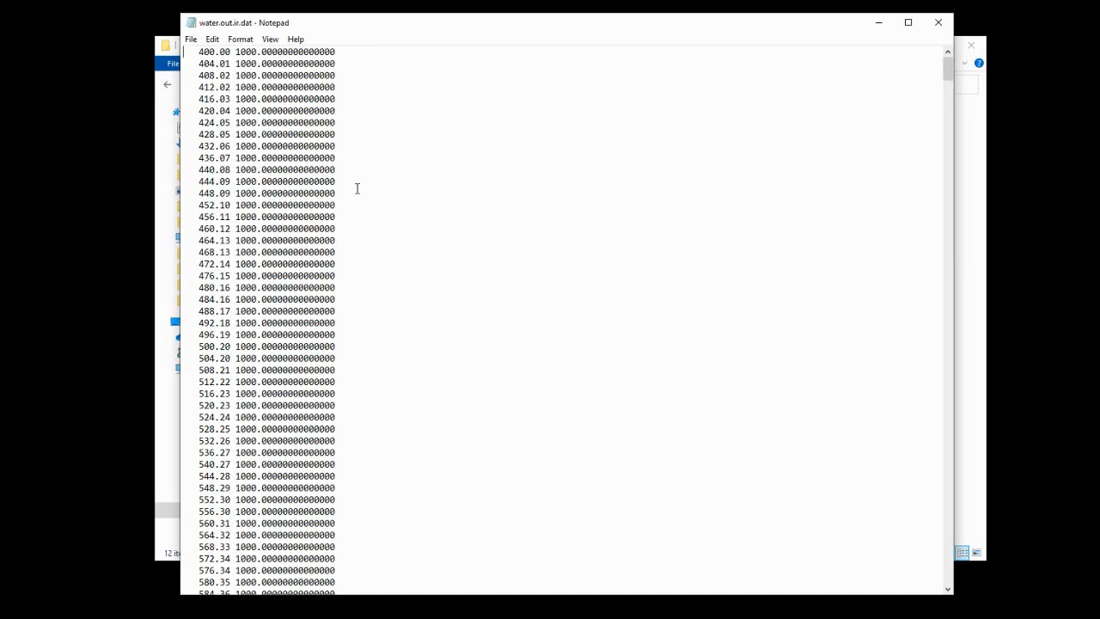
key(ctrl+a)
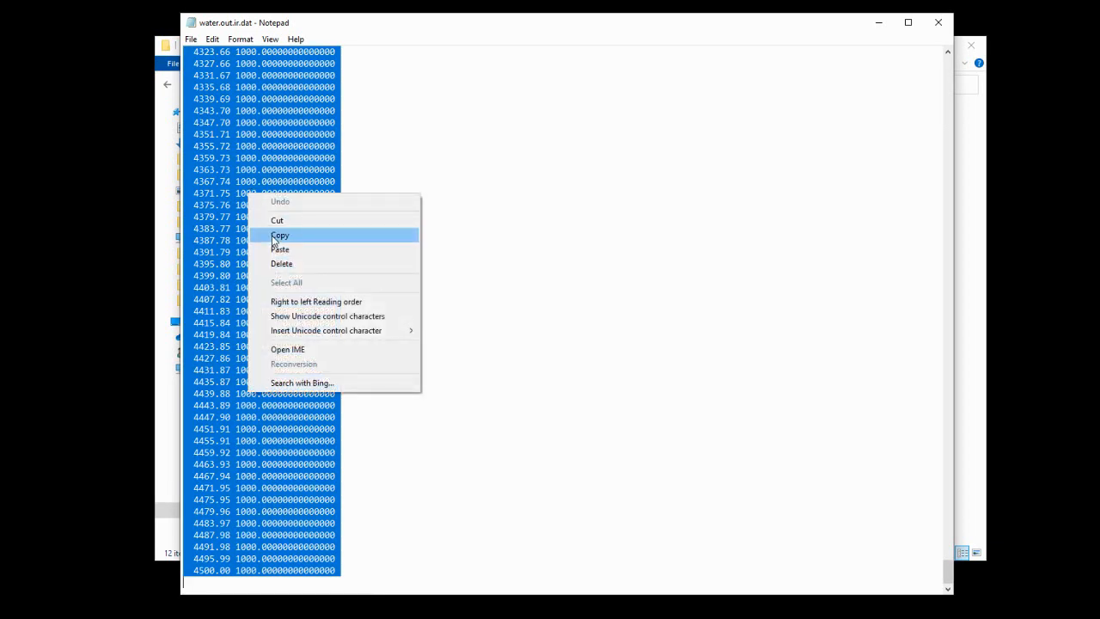
click(280, 235)
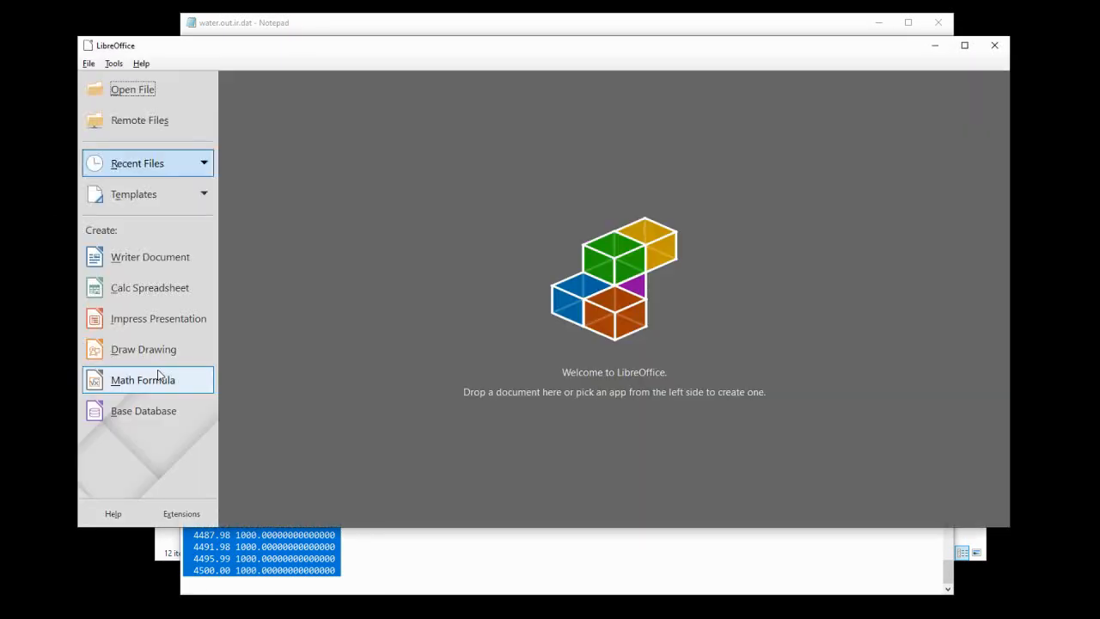
Create a new spreadsheet and import the pasted data split on spaces with merged delimiters.
click(149, 287)
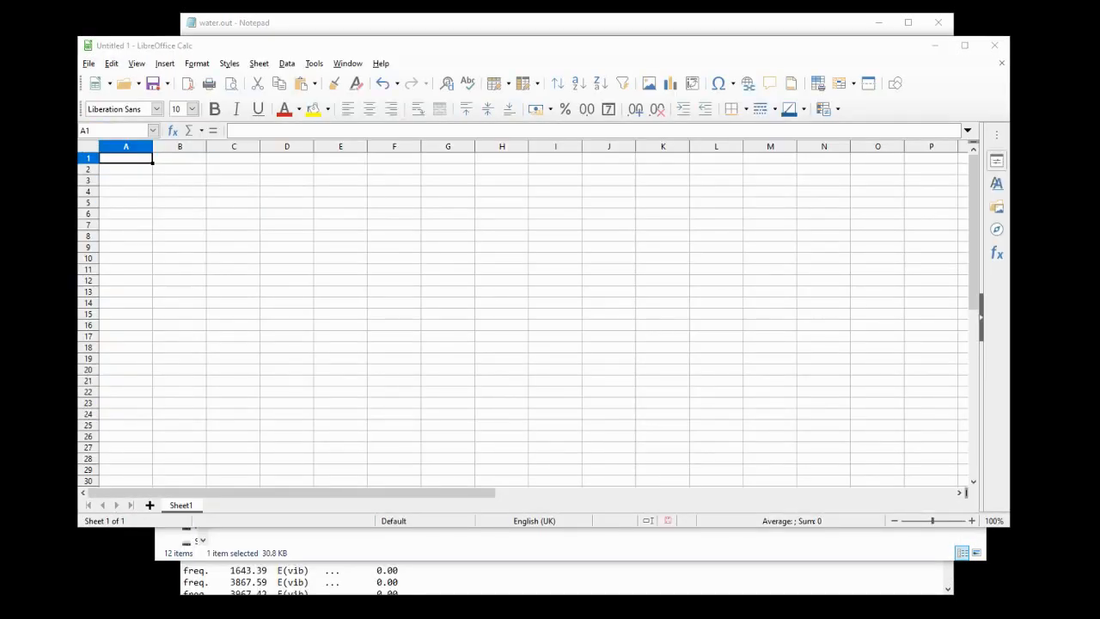
mouse_move(133, 170)
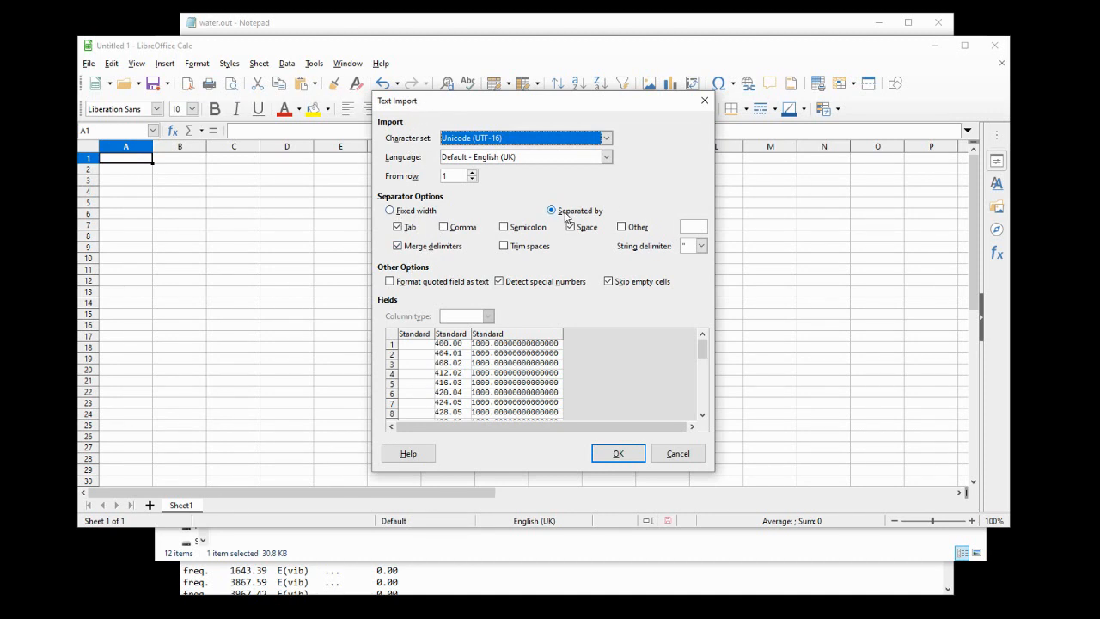
click(571, 226)
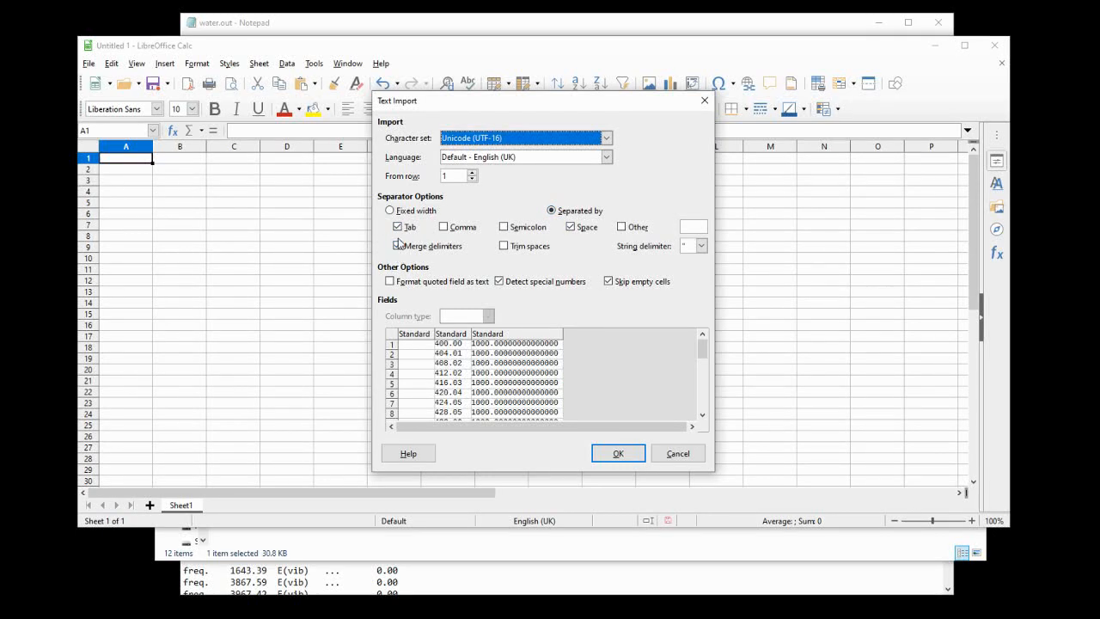
click(396, 246)
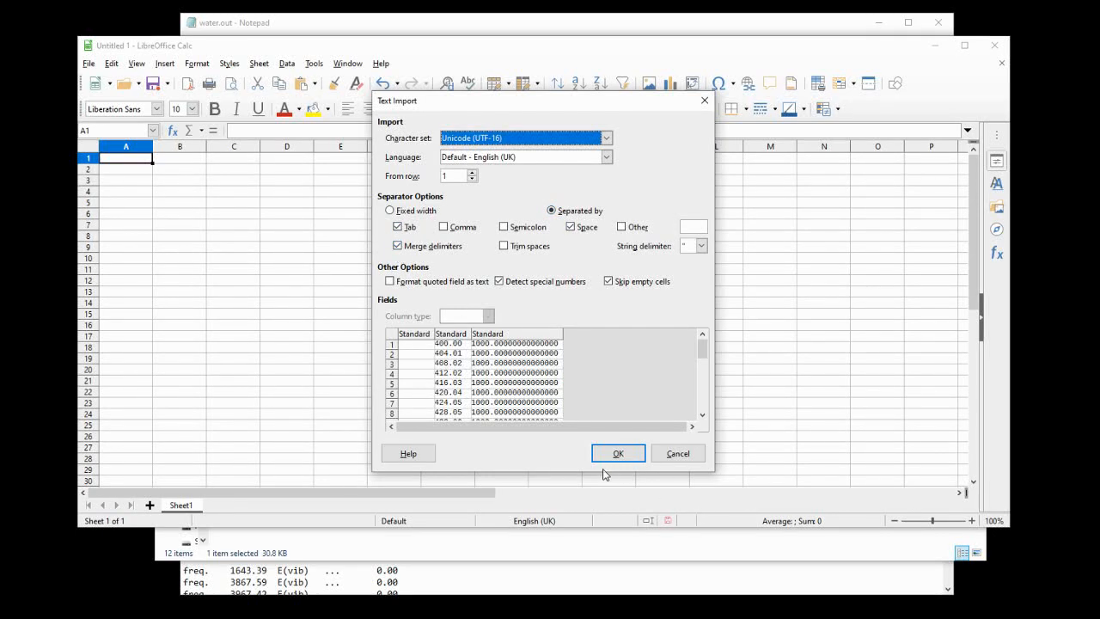
click(617, 453)
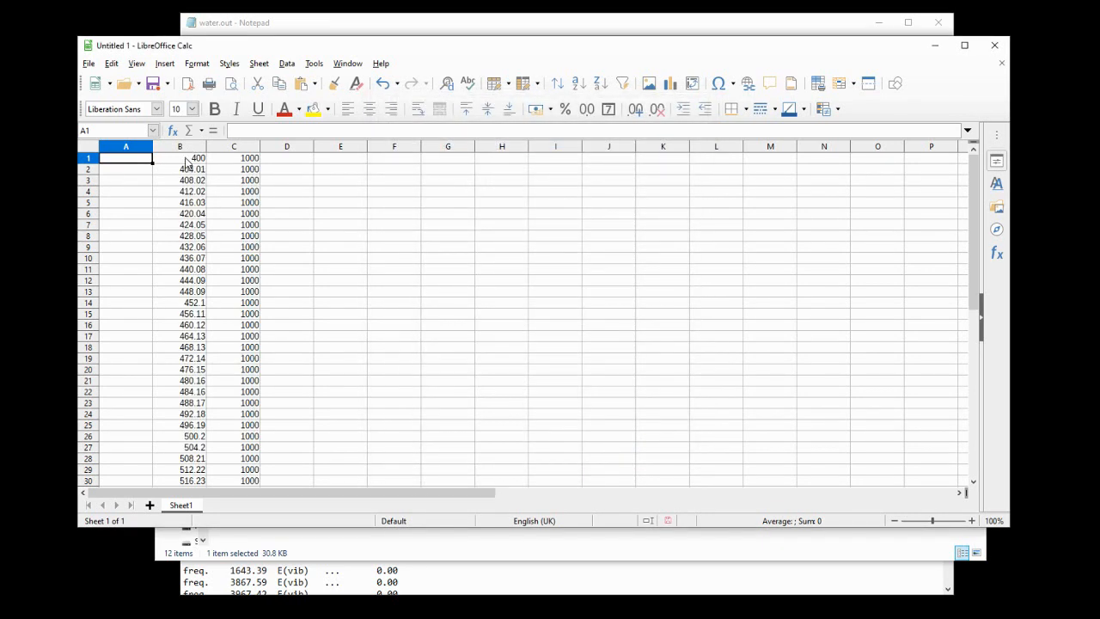
Chart the B and C data columns as an XY (Scatter) chart with Lines Only.
click(180, 158)
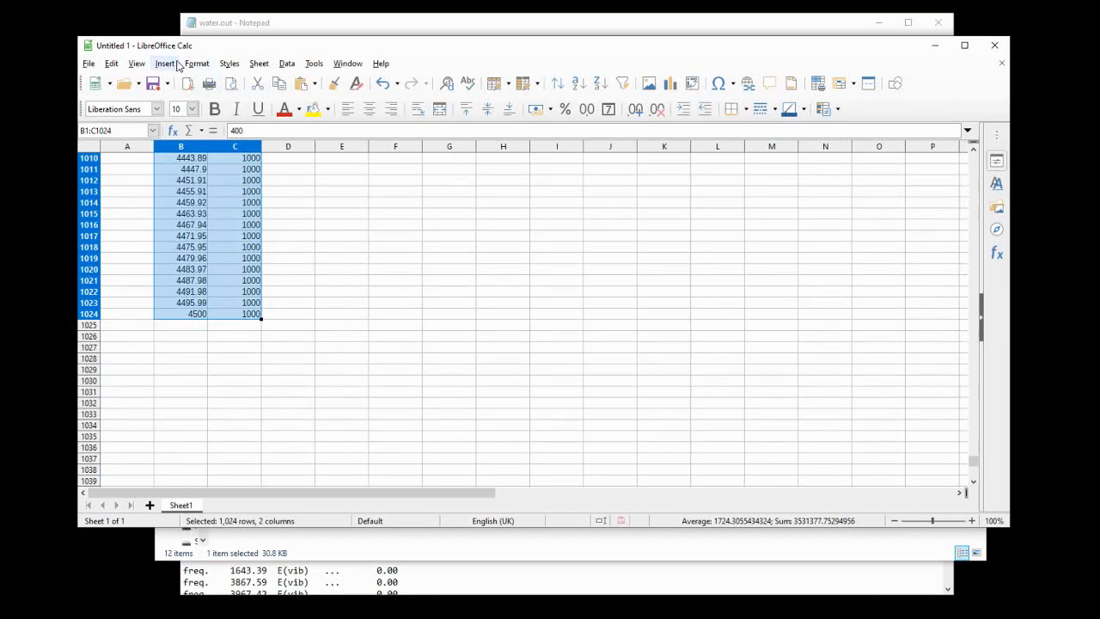
click(164, 63)
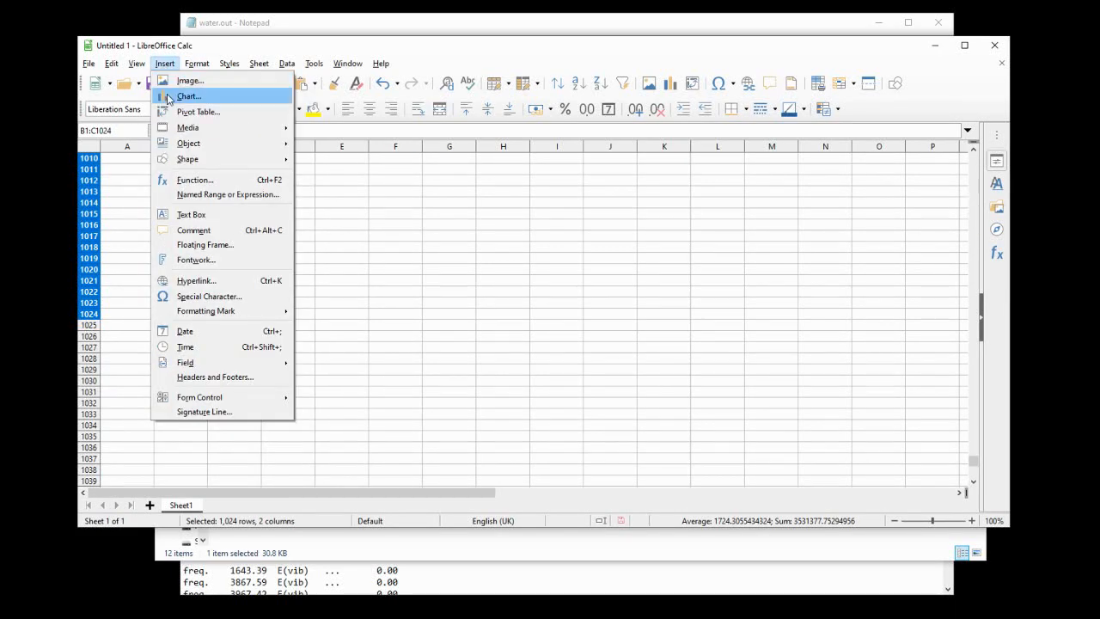
click(187, 95)
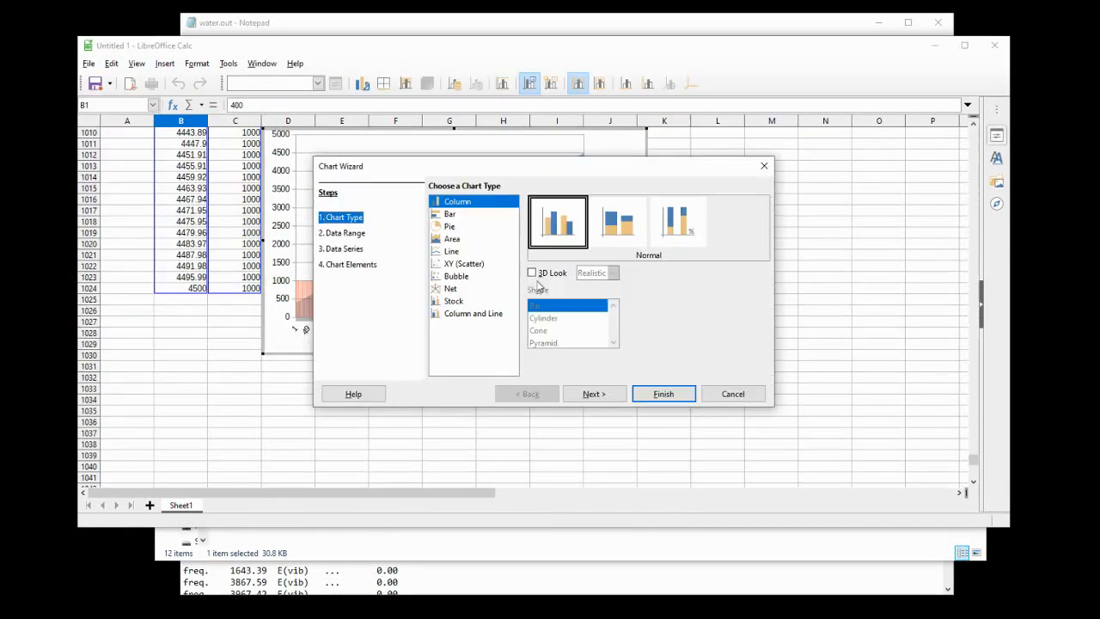
click(464, 263)
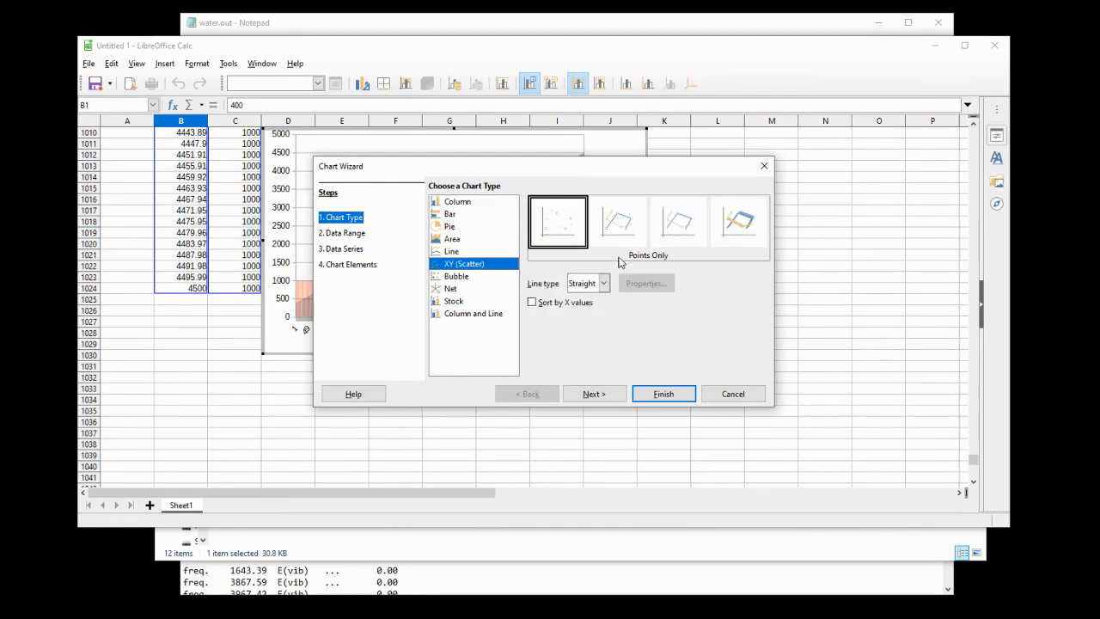
click(678, 221)
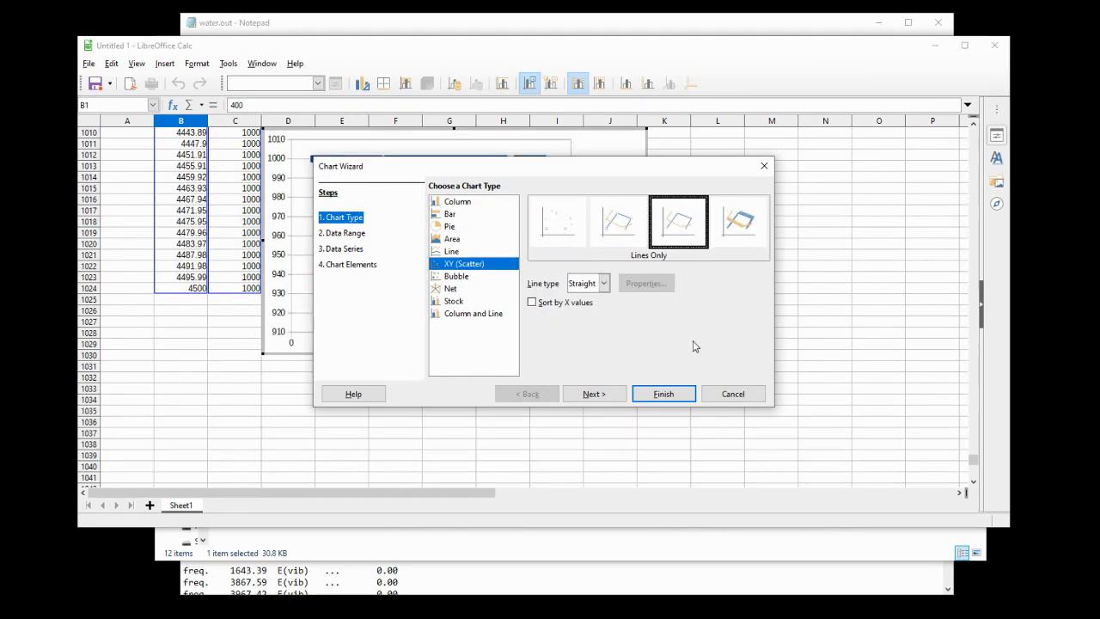
click(662, 393)
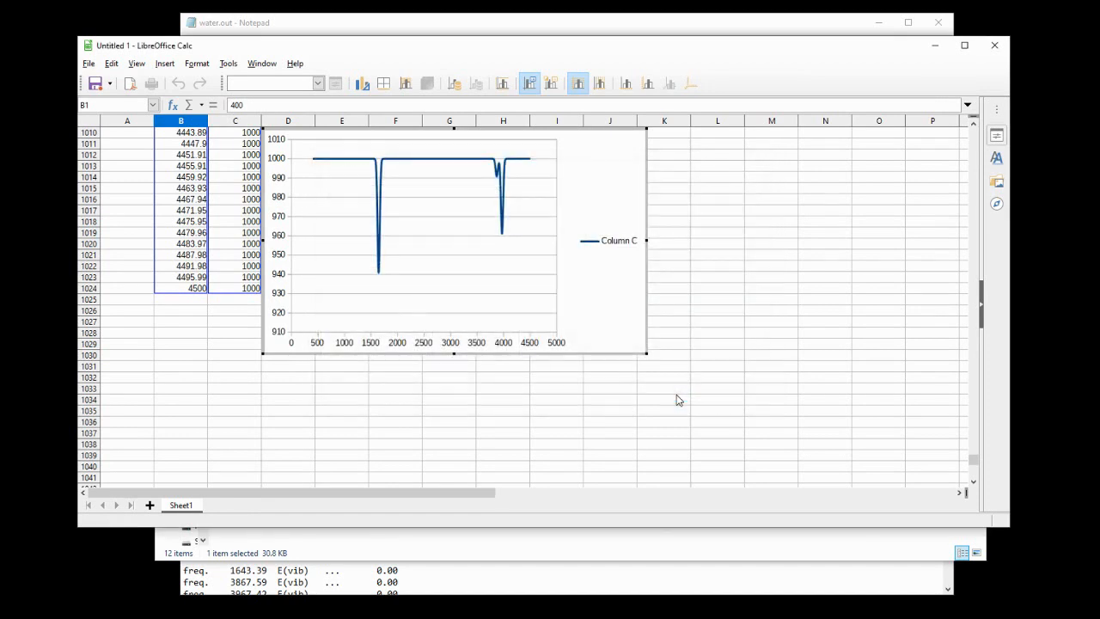
click(497, 306)
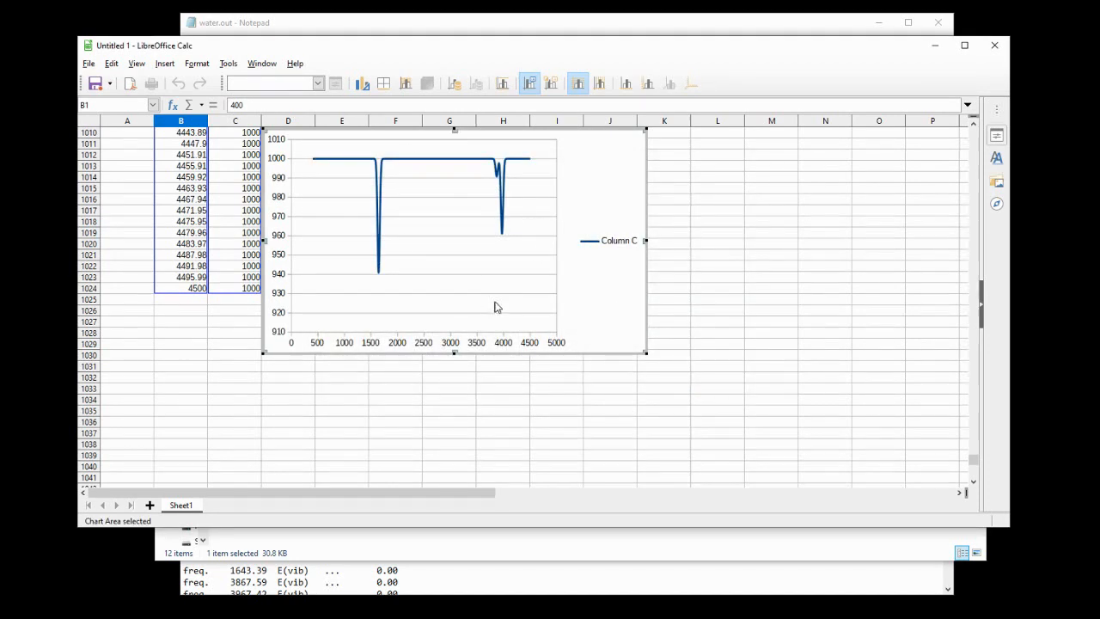
mouse_move(601, 335)
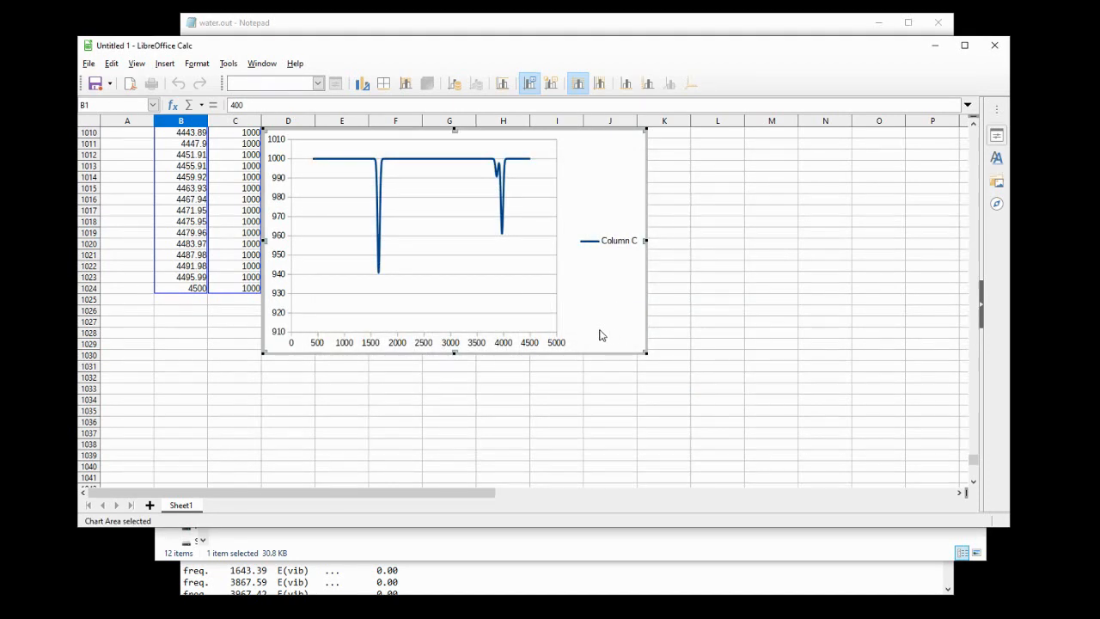
mouse_move(613, 287)
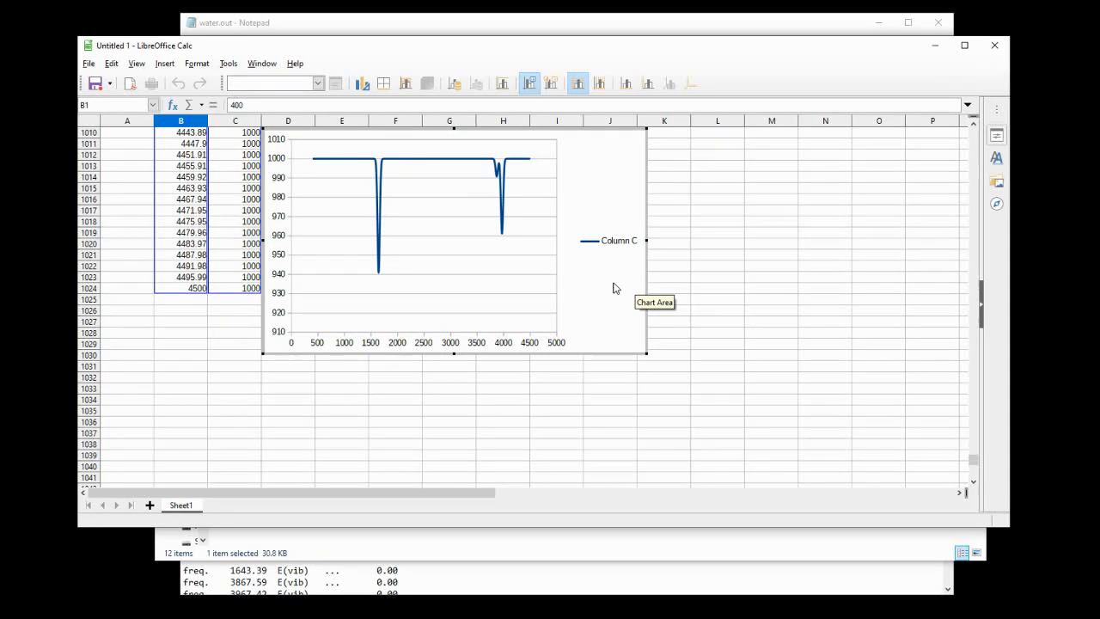
Delete the Column C legend and reverse the X axis direction so it runs 5000 to 0.
click(618, 240)
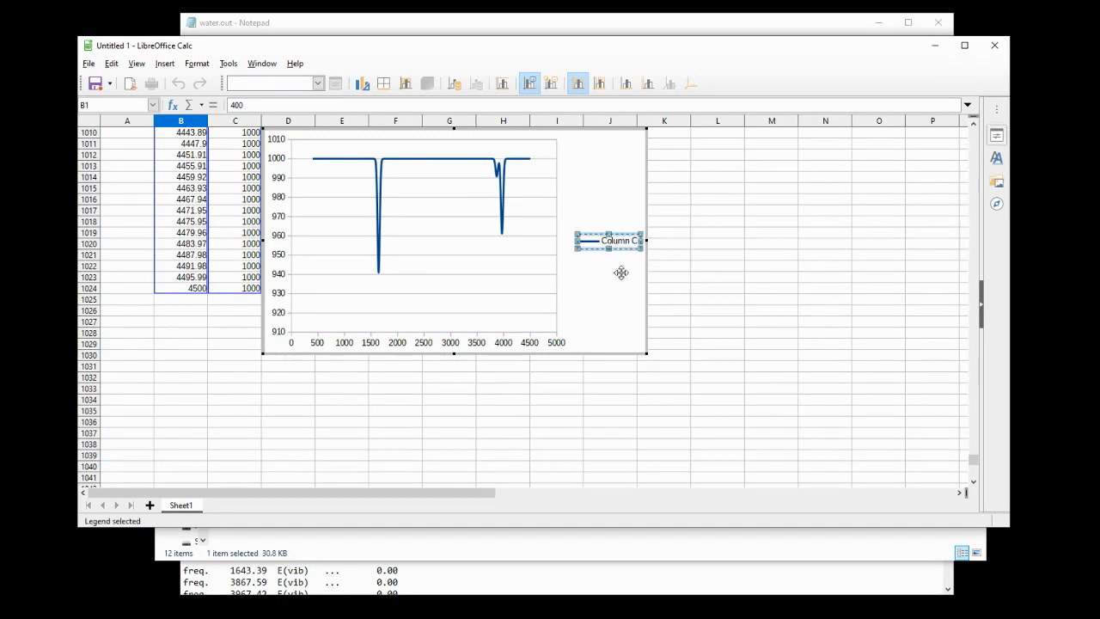
mouse_move(610, 315)
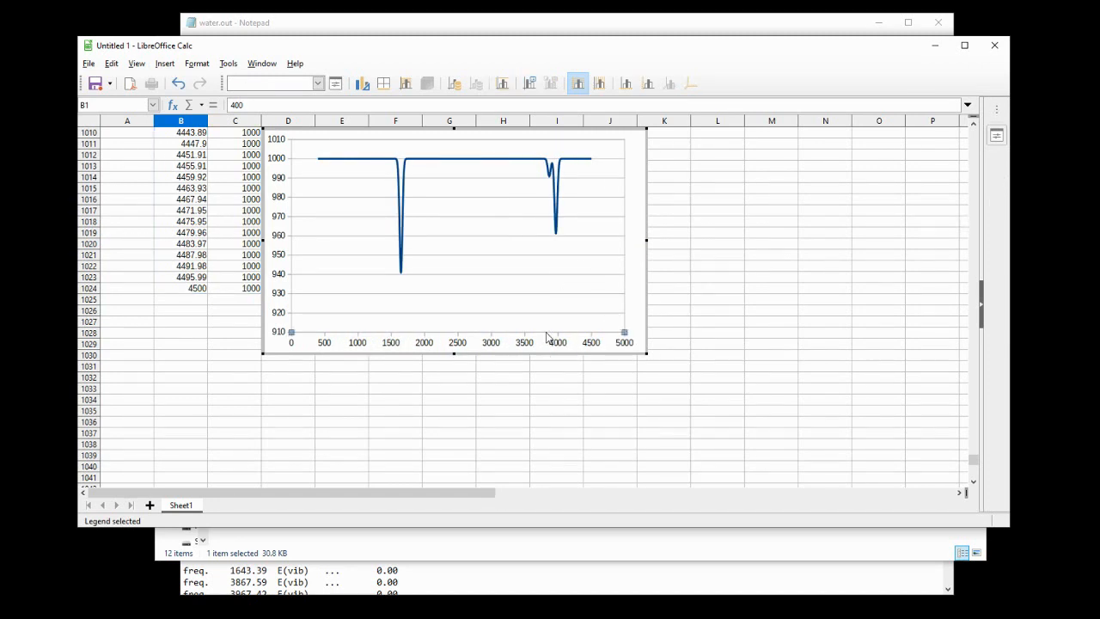
click(556, 341)
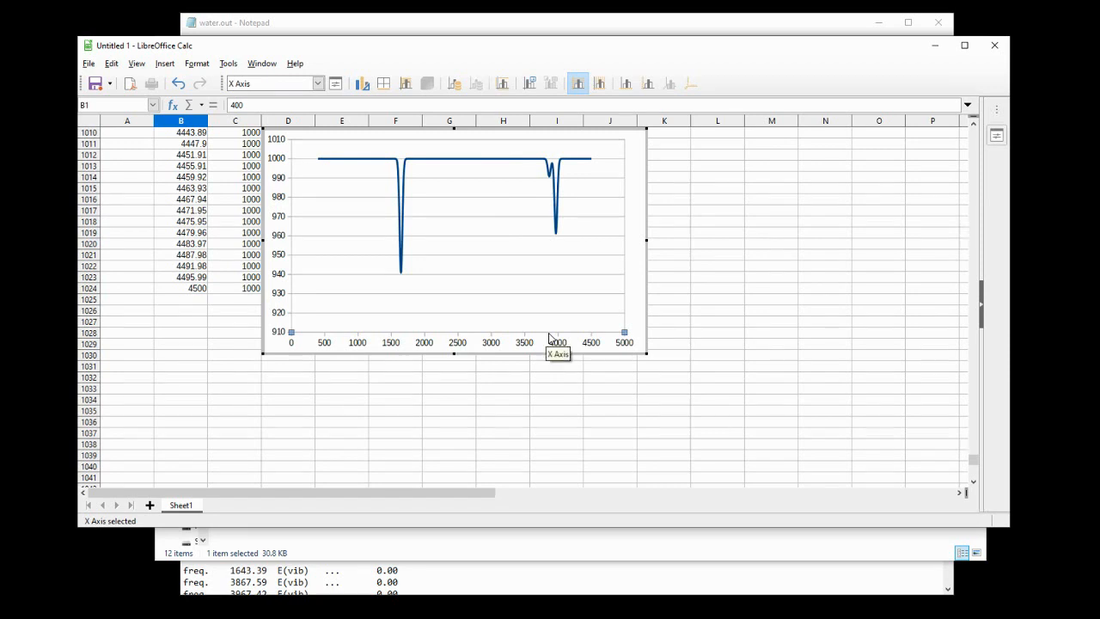
double_click(556, 342)
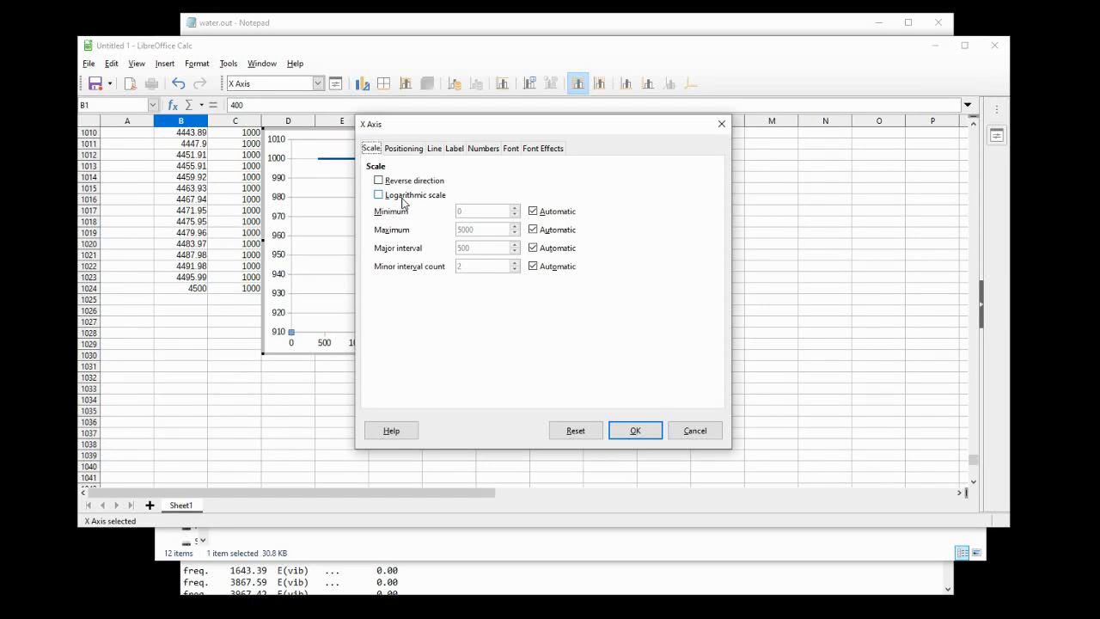
click(378, 179)
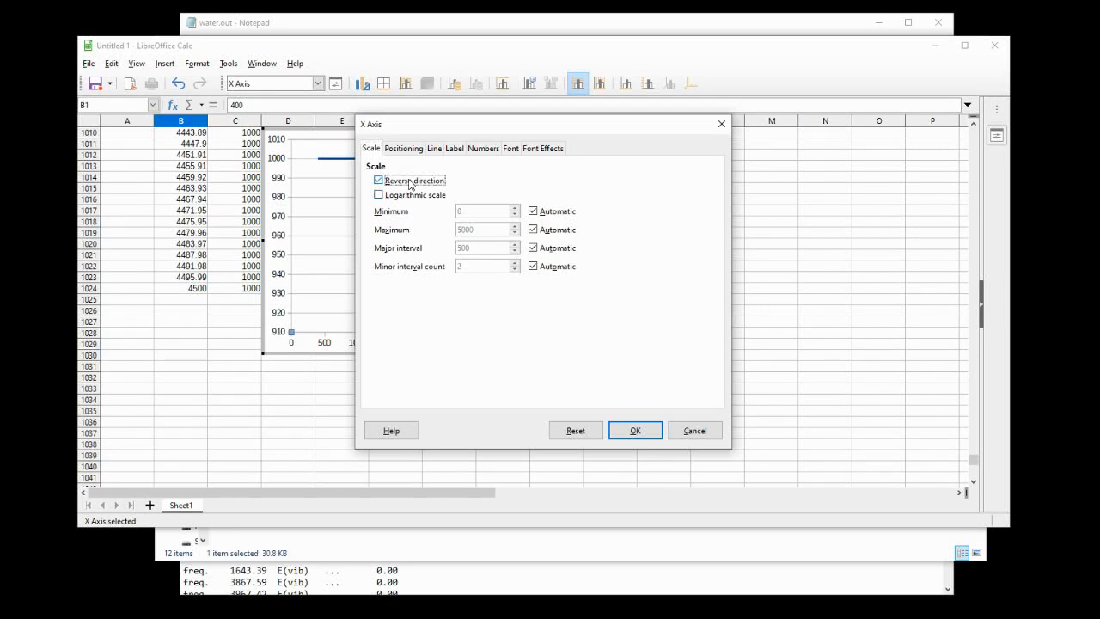
click(634, 429)
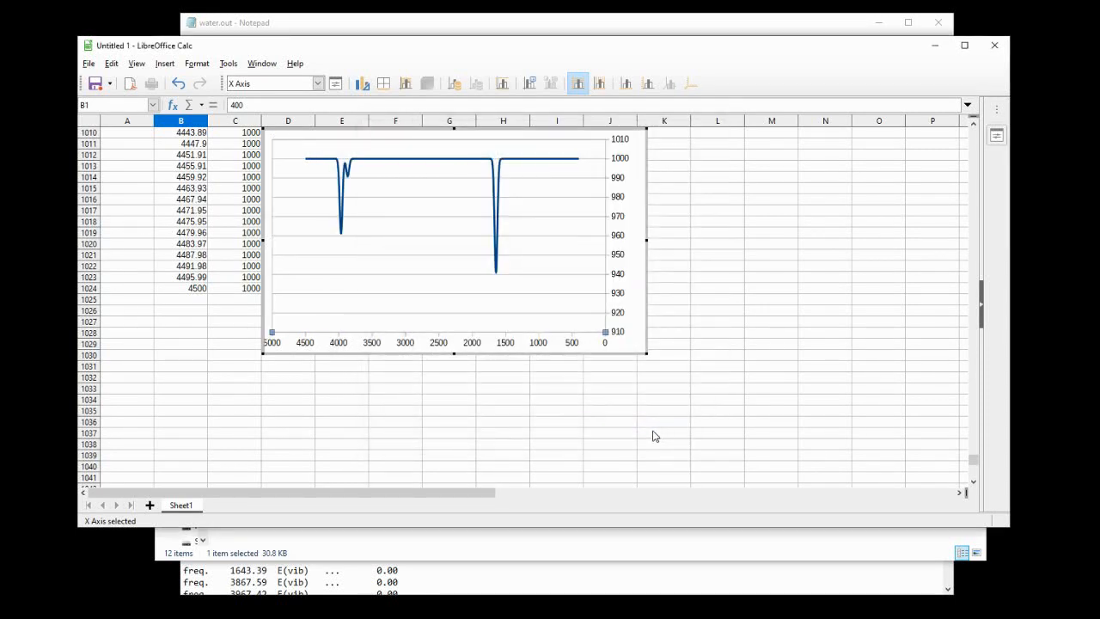
click(164, 63)
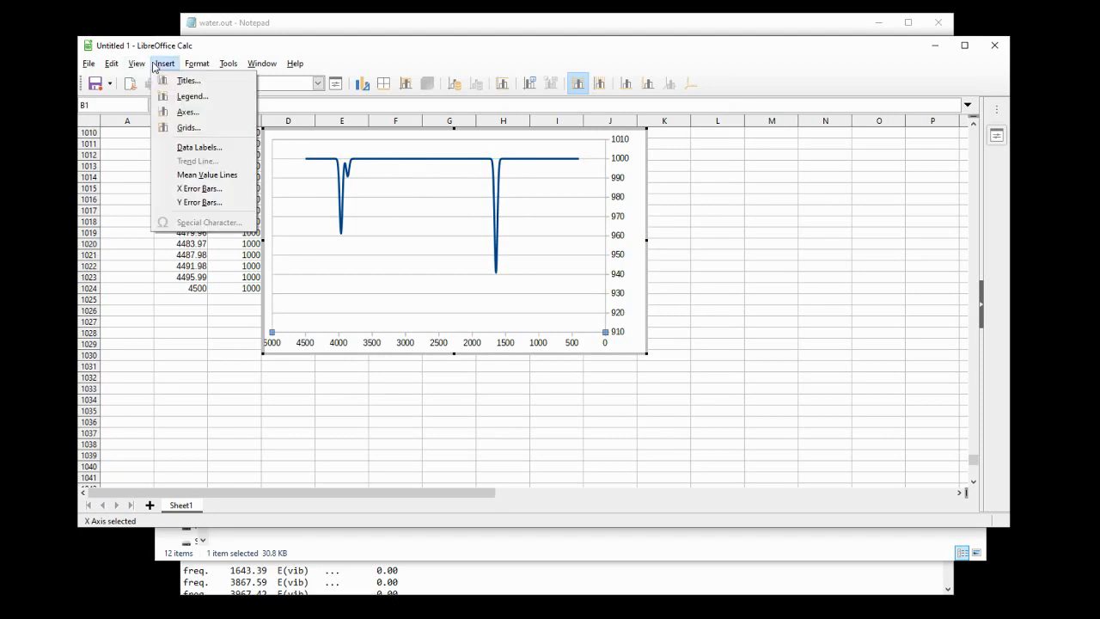
Add the chart title 'Infrared Spectrum of Water' and axis titles 'Wavenumber' and 'Transmittance'.
click(187, 80)
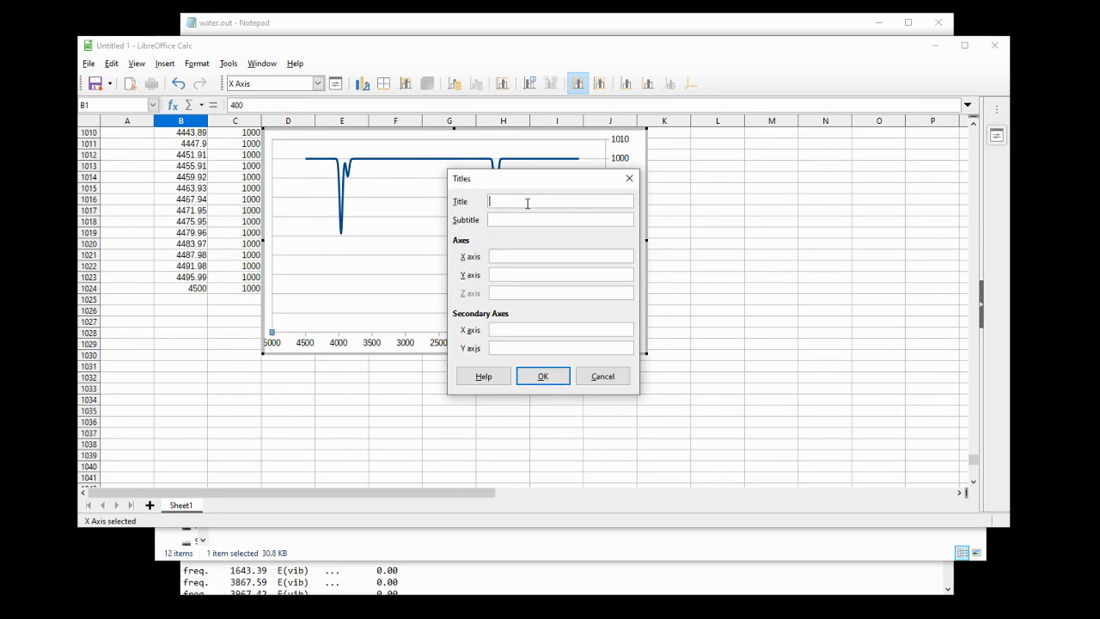
text(Infrared Sp)
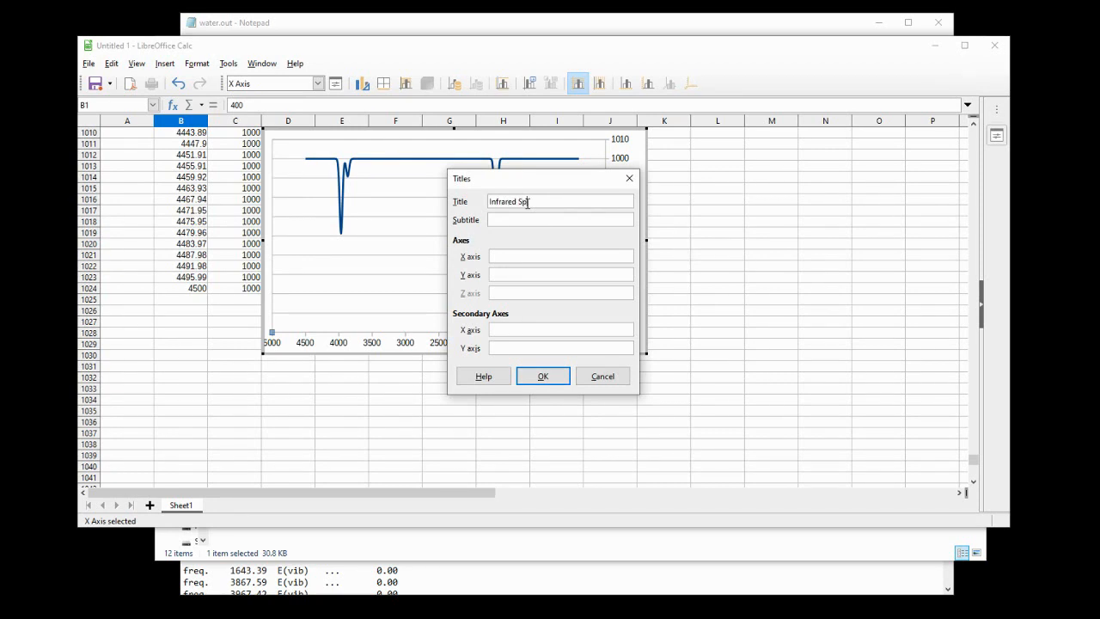
text(ectrum of Water)
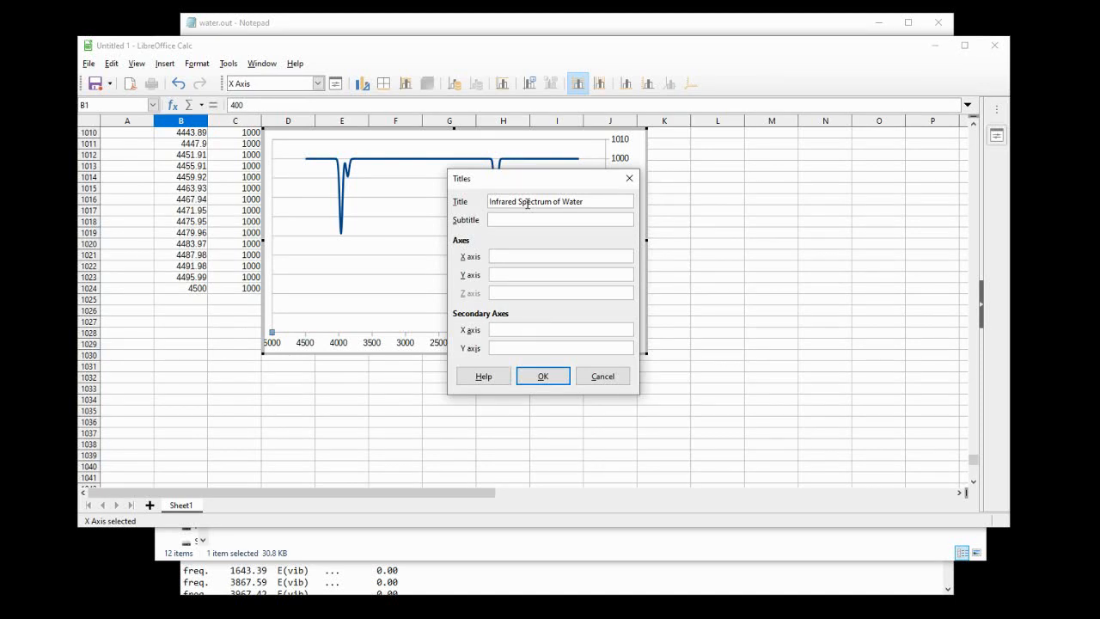
text(Wa)
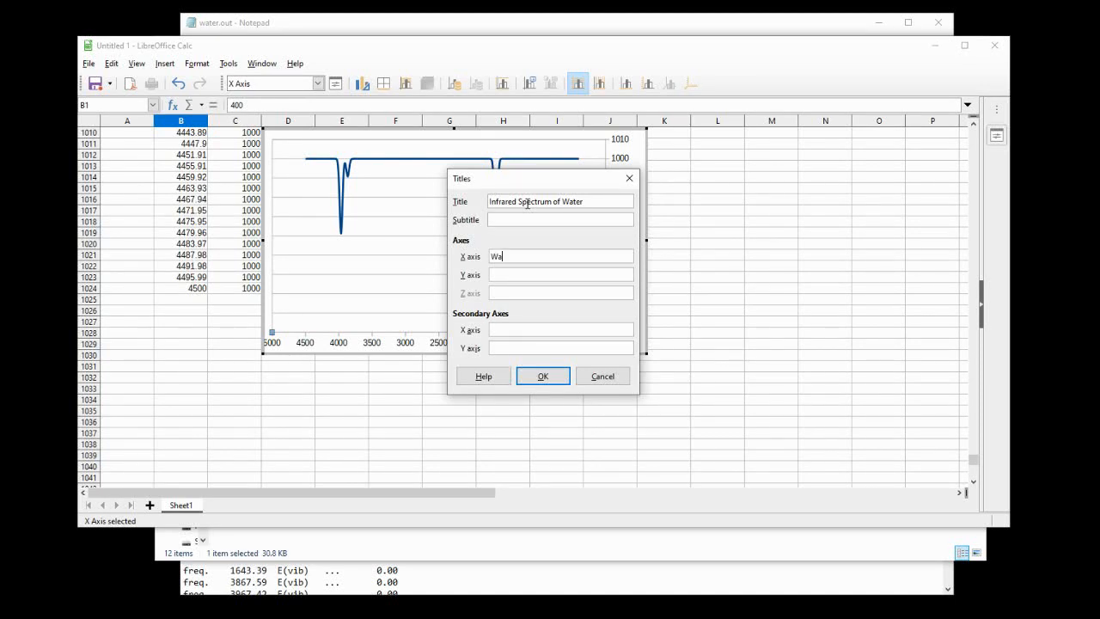
text(venumber)
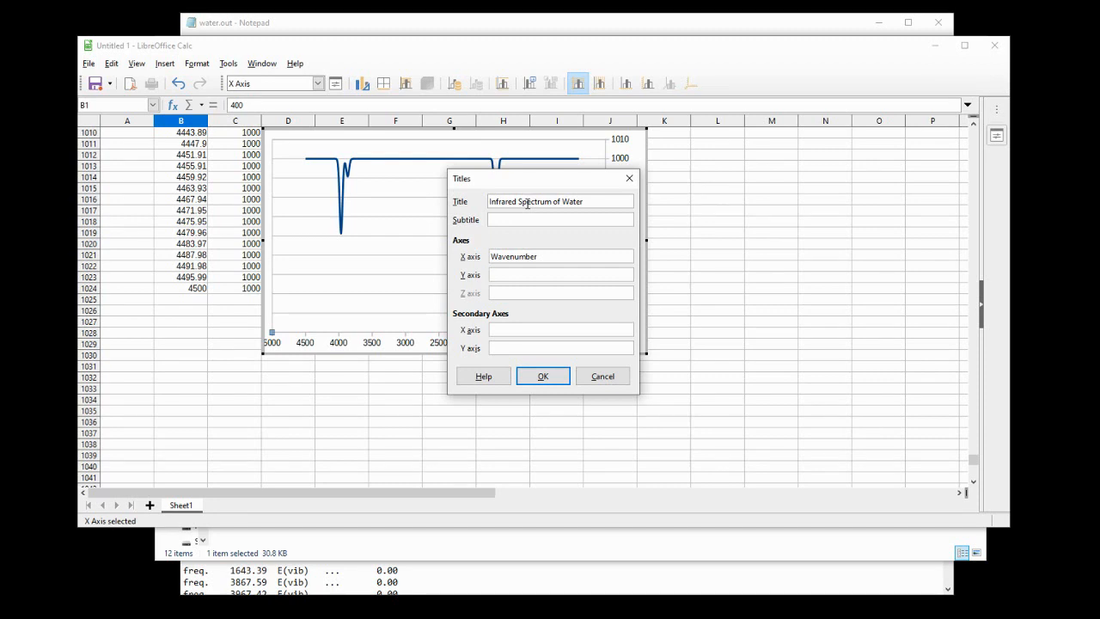
text(Trans)
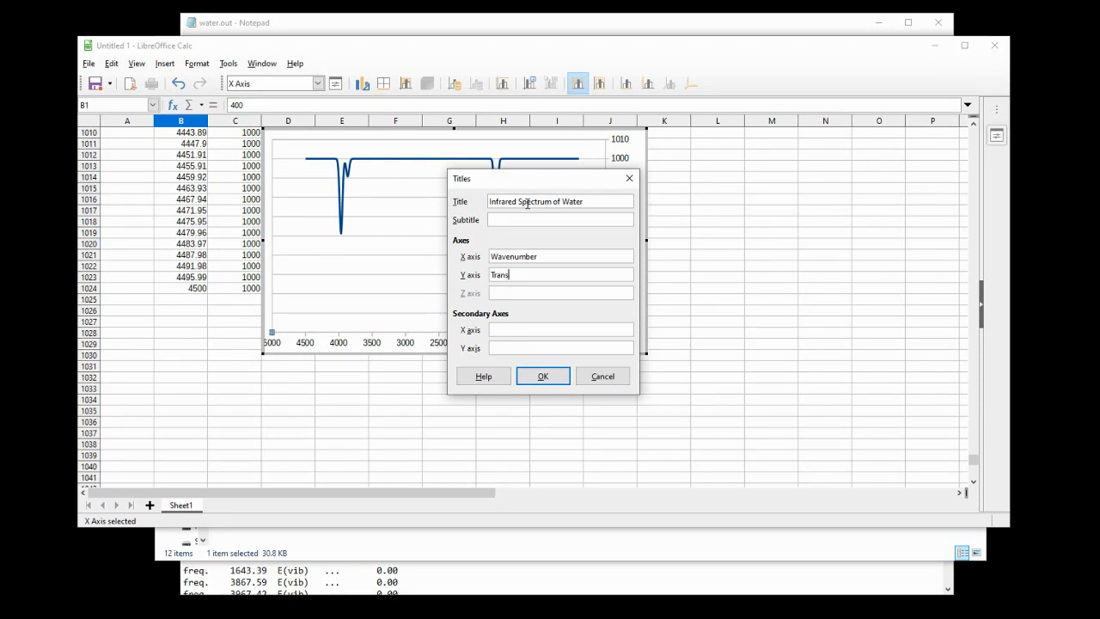
text(mittance)
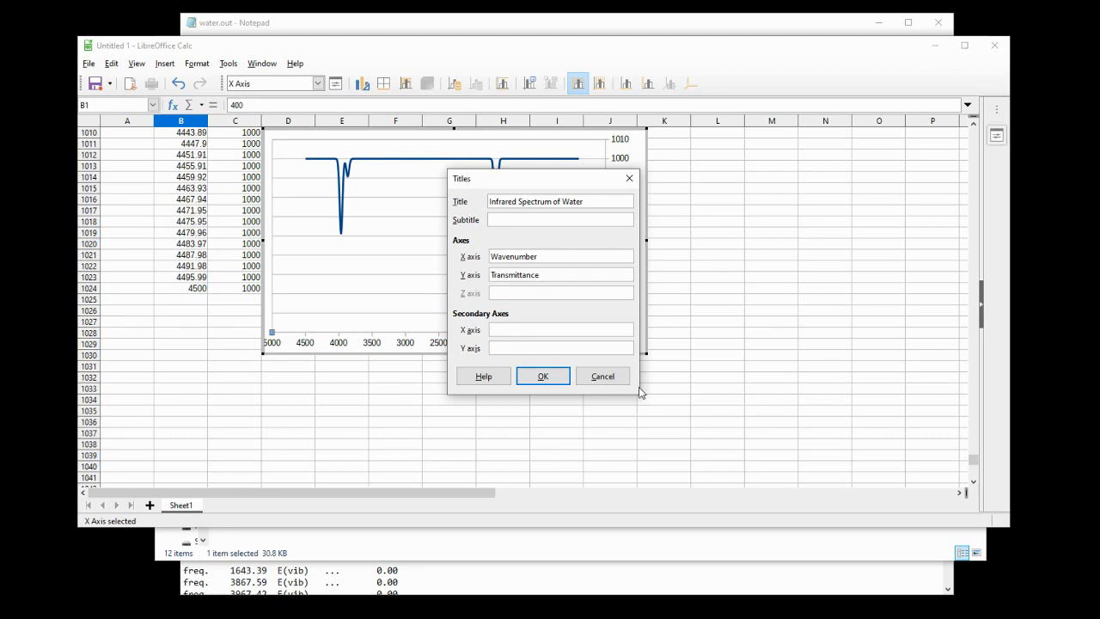
click(542, 375)
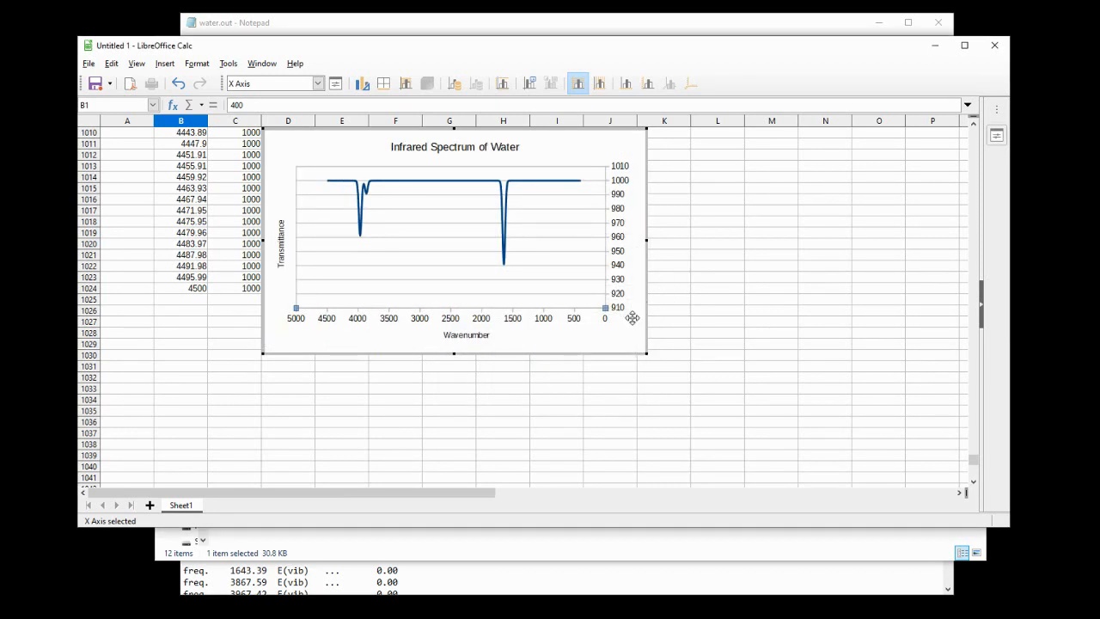
click(335, 166)
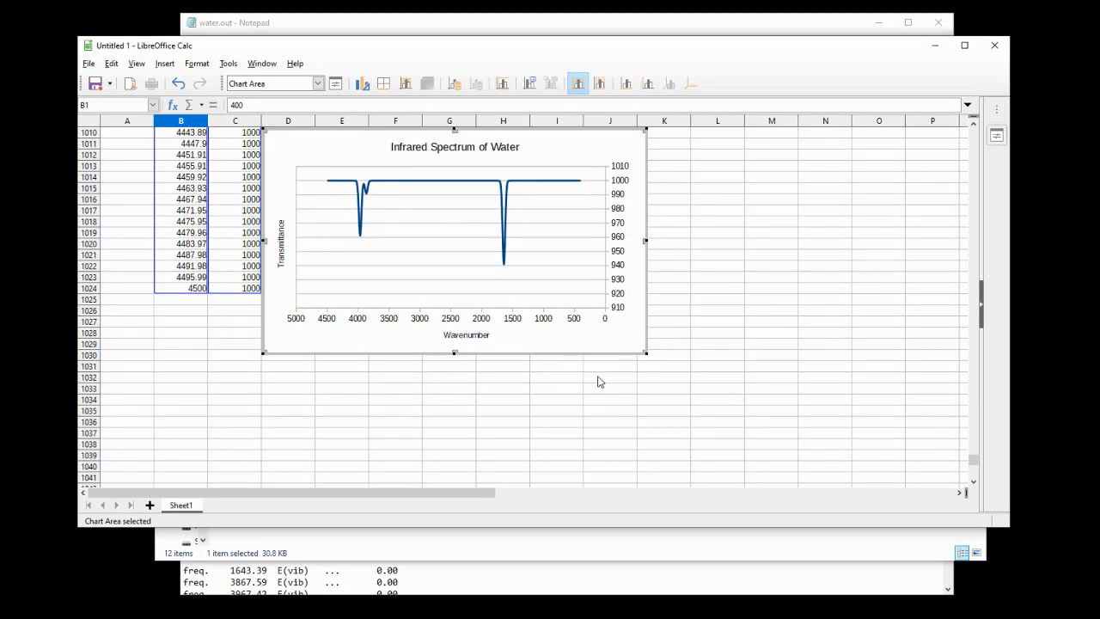
right_click(532, 360)
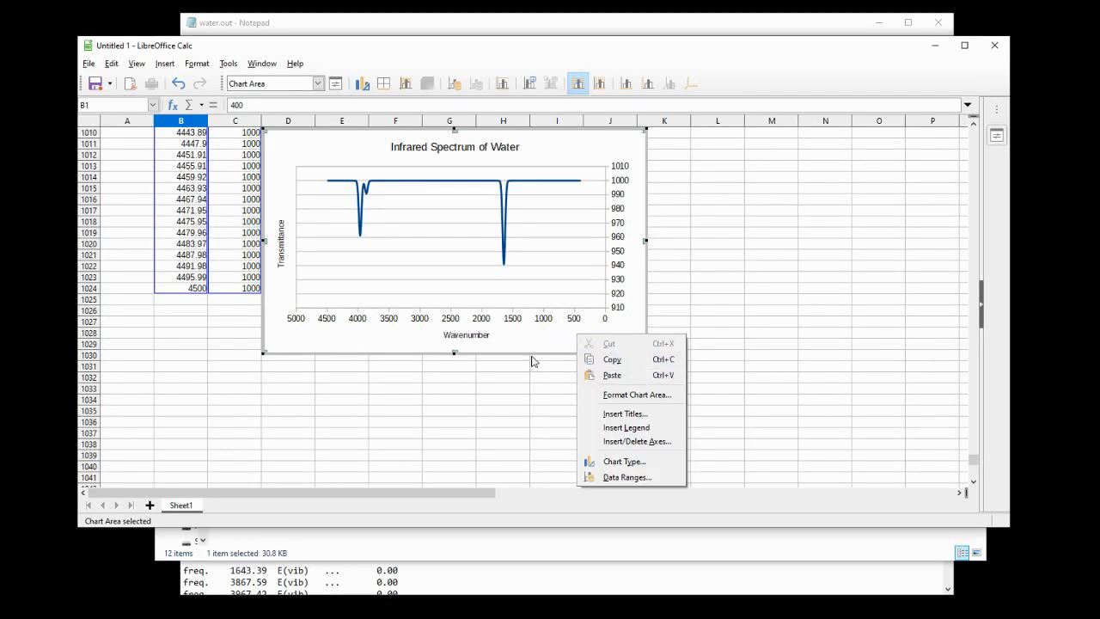